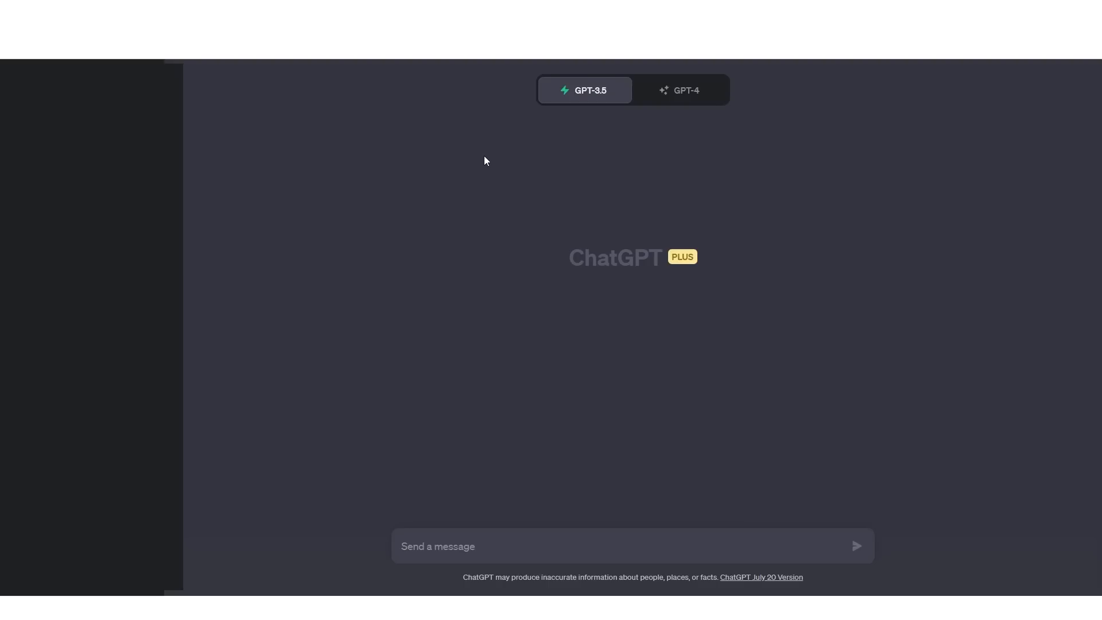
Focus the message box of a new GPT-3.5 conversation
left_click(438, 546)
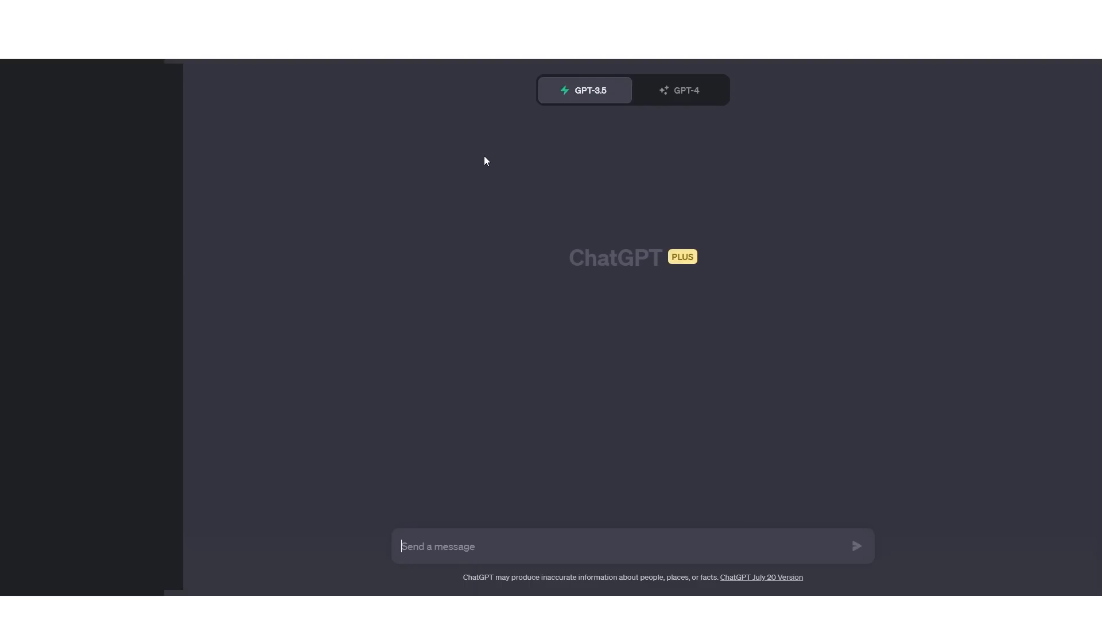
mouse_move(472, 116)
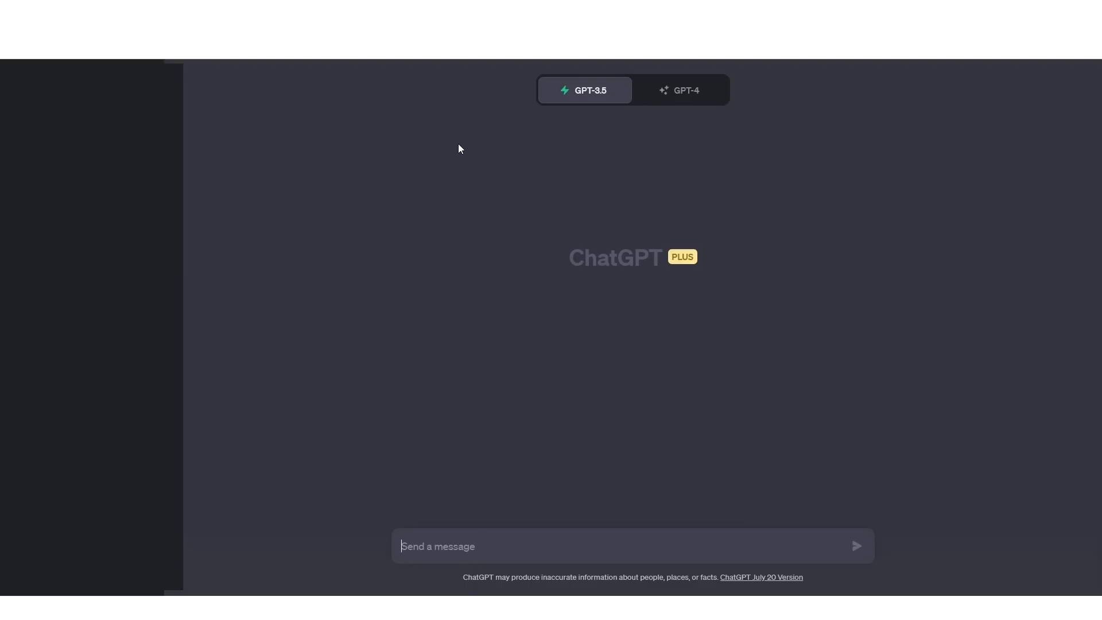
mouse_move(281, 438)
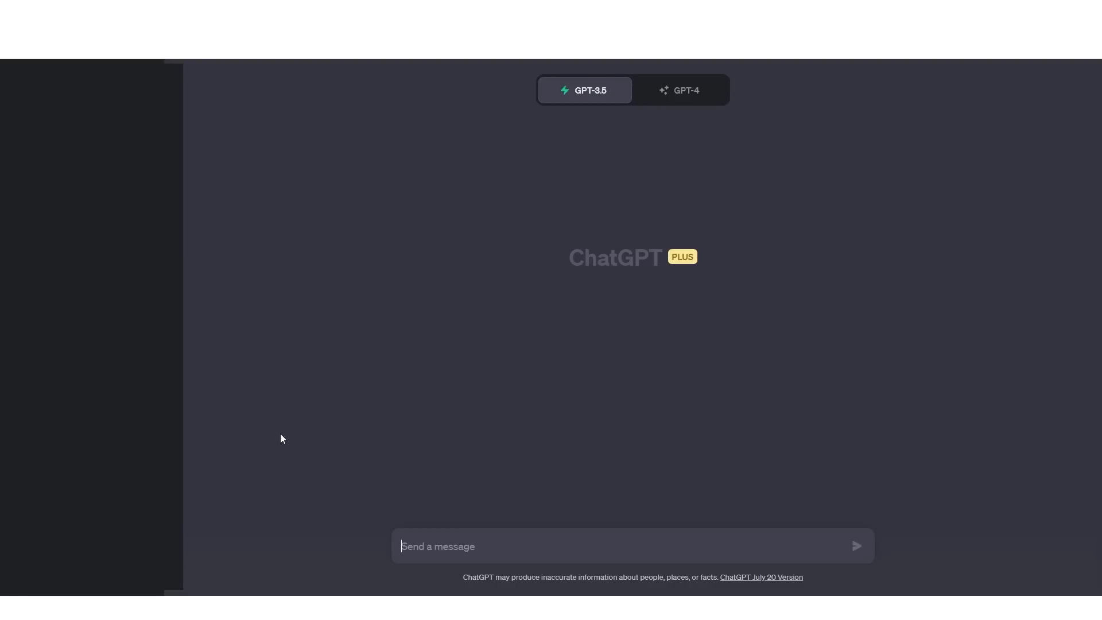
mouse_move(216, 535)
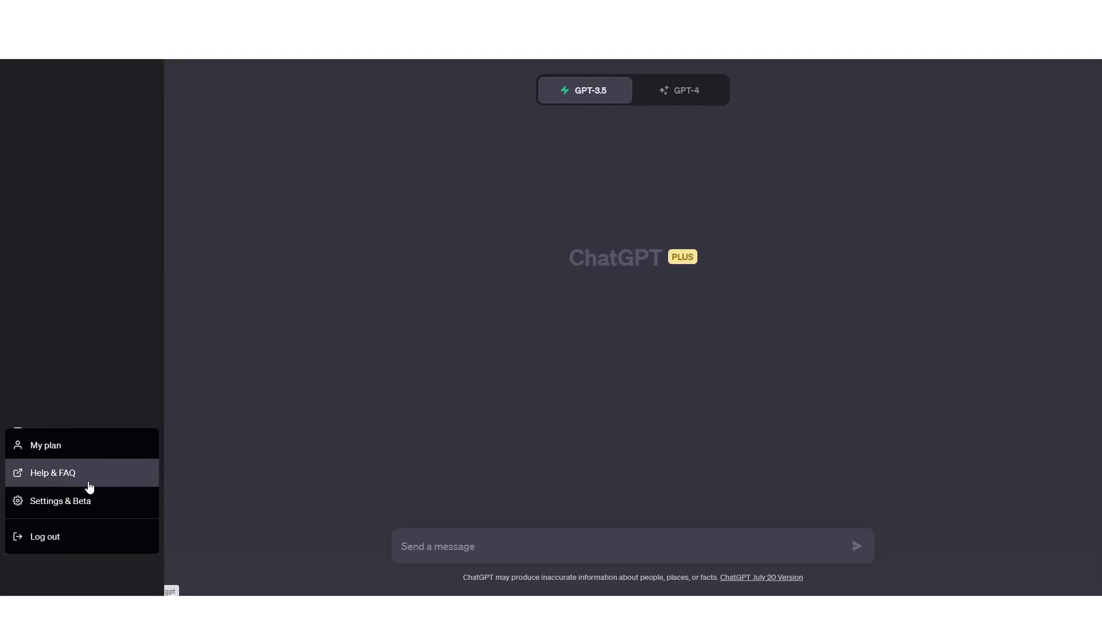
Check Beta features in Settings, toggling Plugins off and back on, then close
left_click(60, 500)
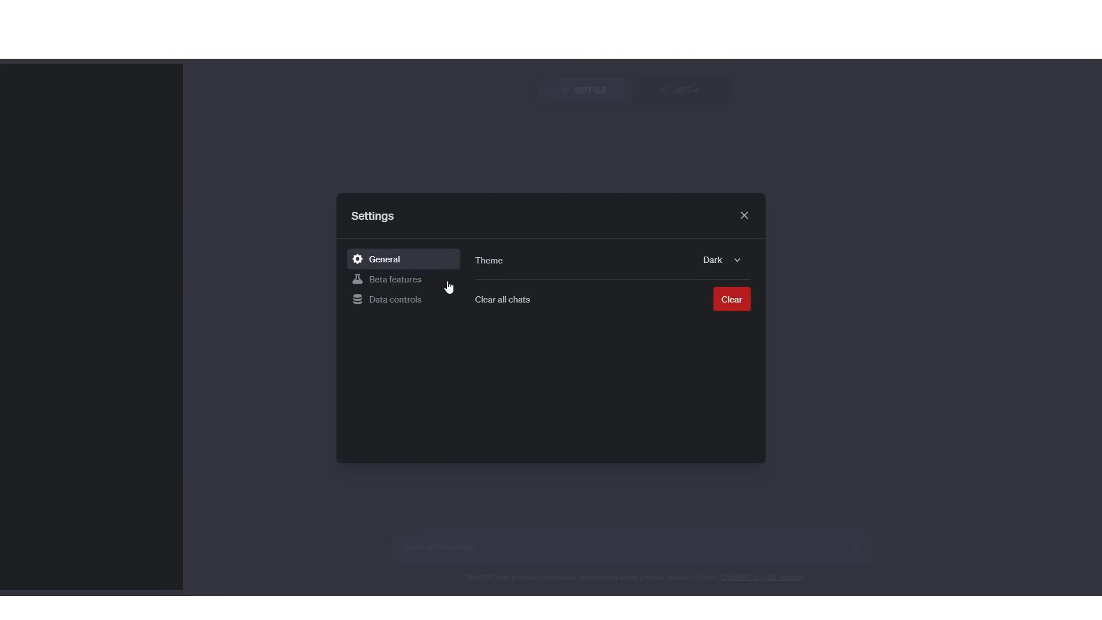
mouse_move(420, 284)
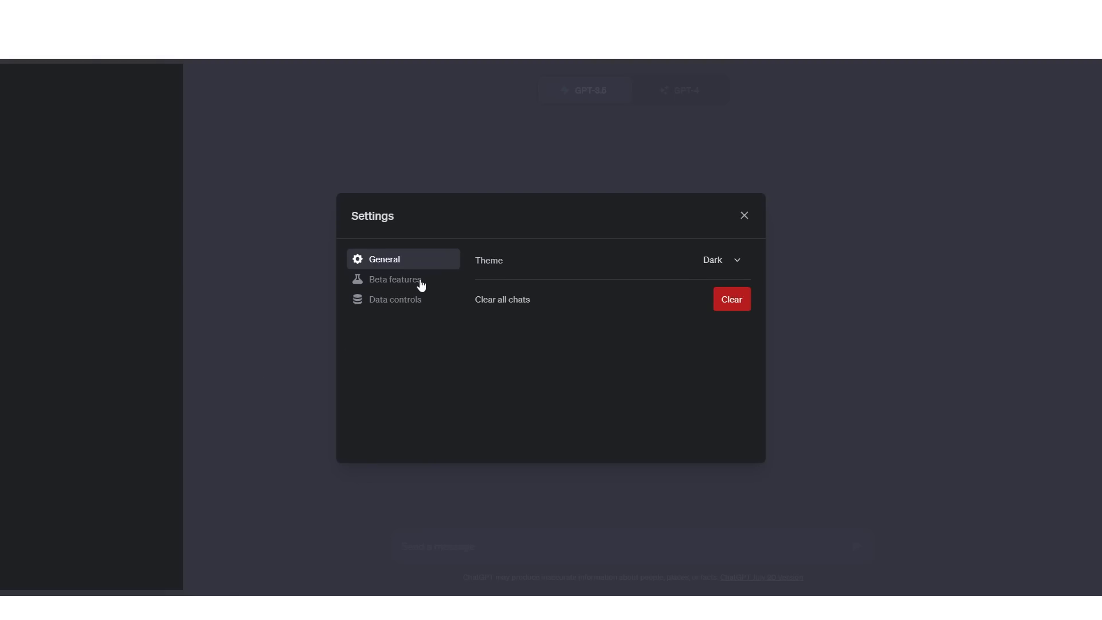
left_click(395, 279)
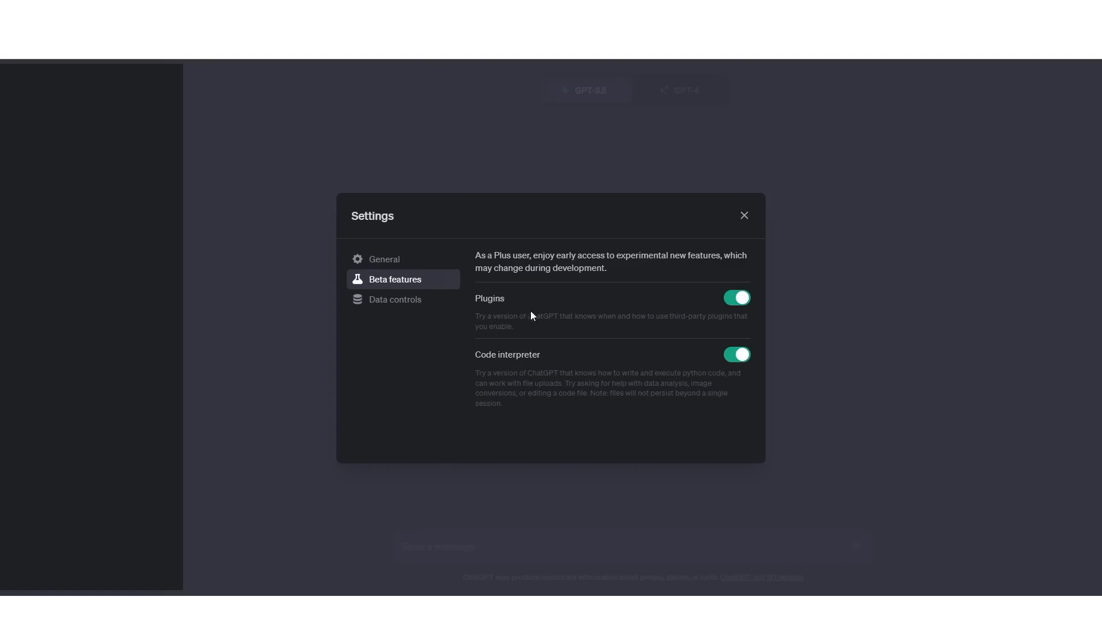
mouse_move(539, 306)
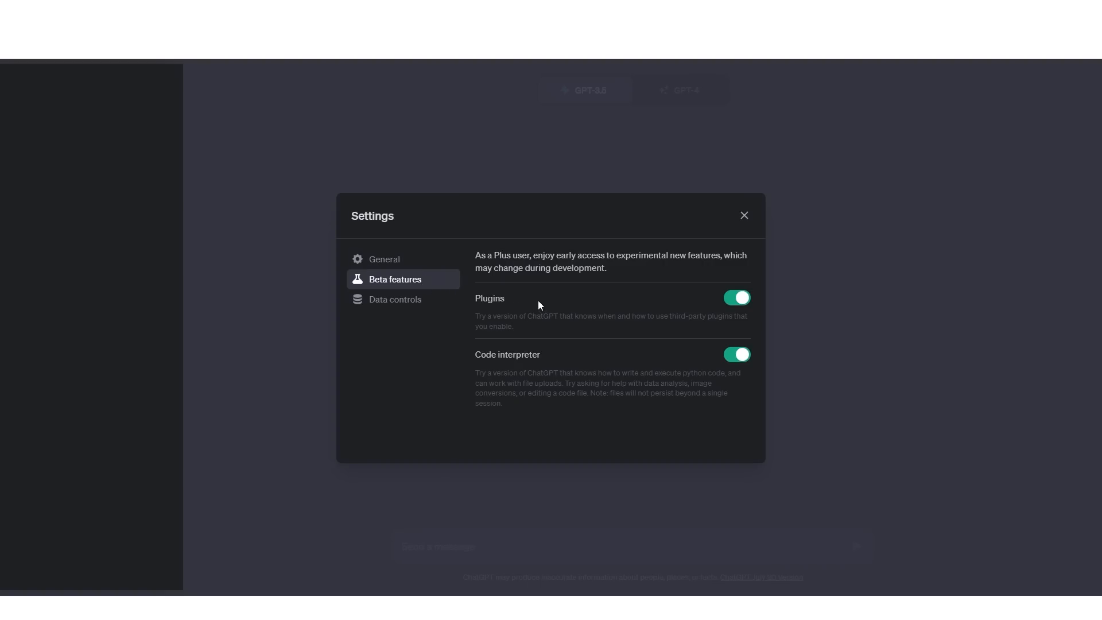
mouse_move(470, 279)
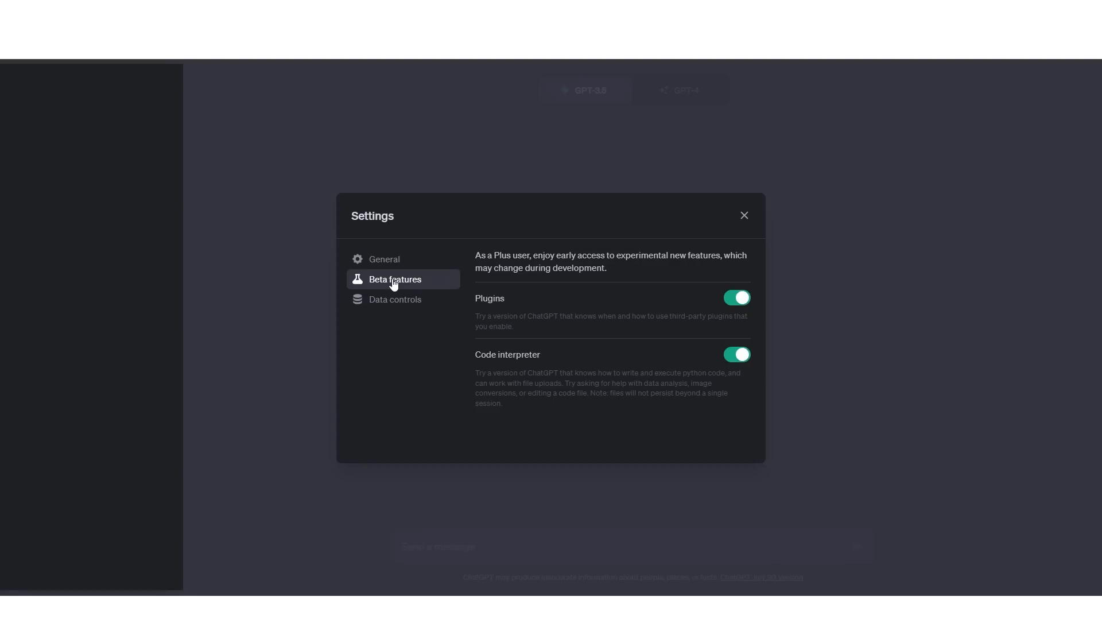
mouse_move(407, 258)
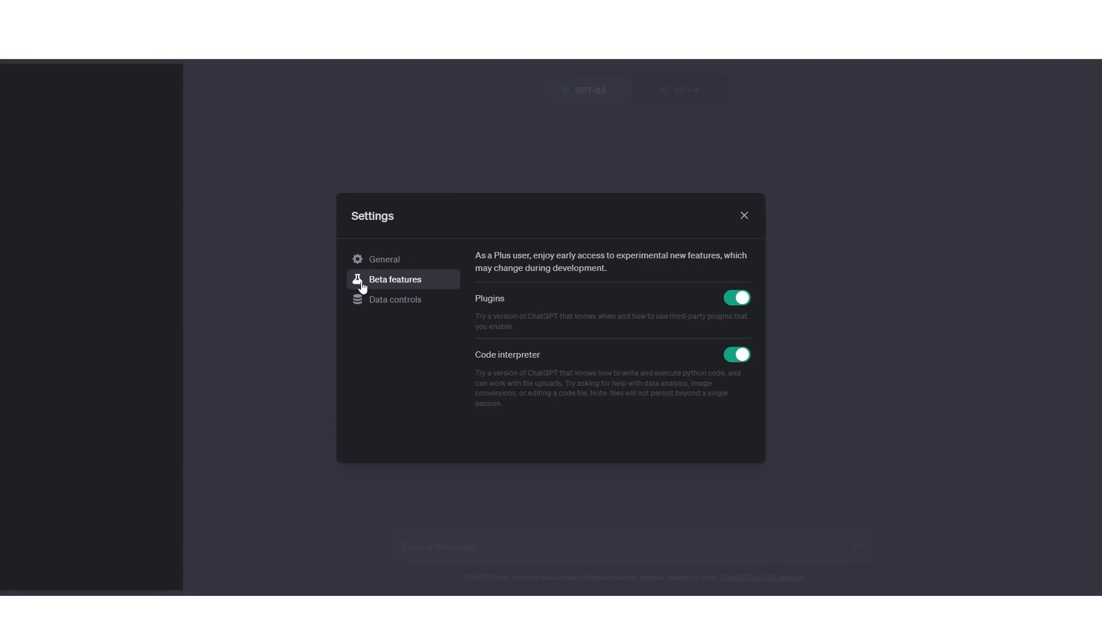
mouse_move(436, 294)
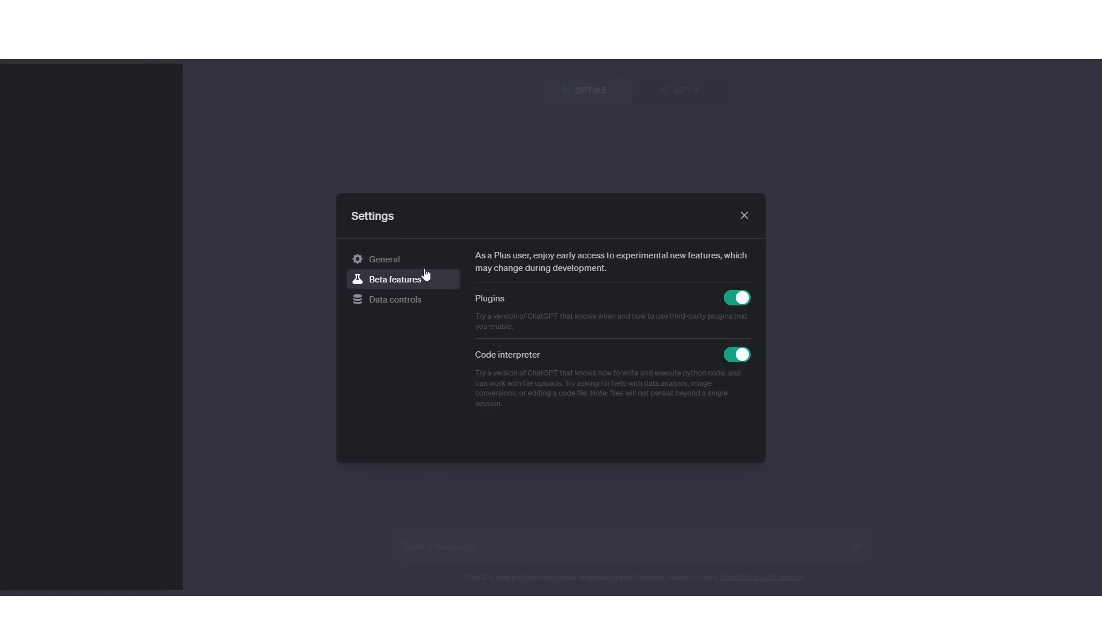
mouse_move(547, 363)
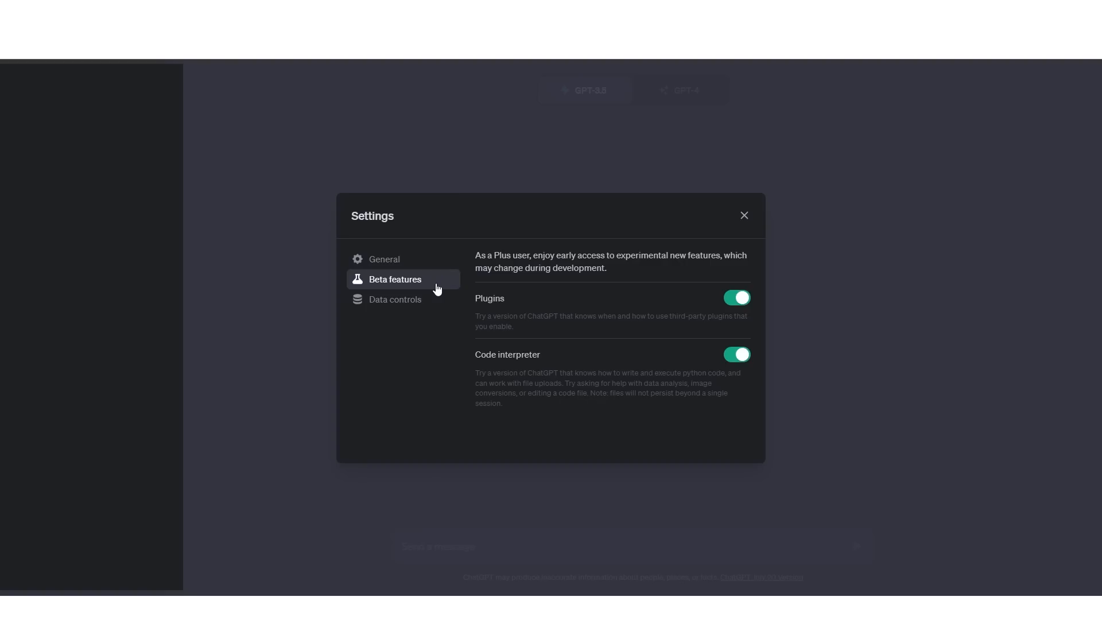
mouse_move(532, 385)
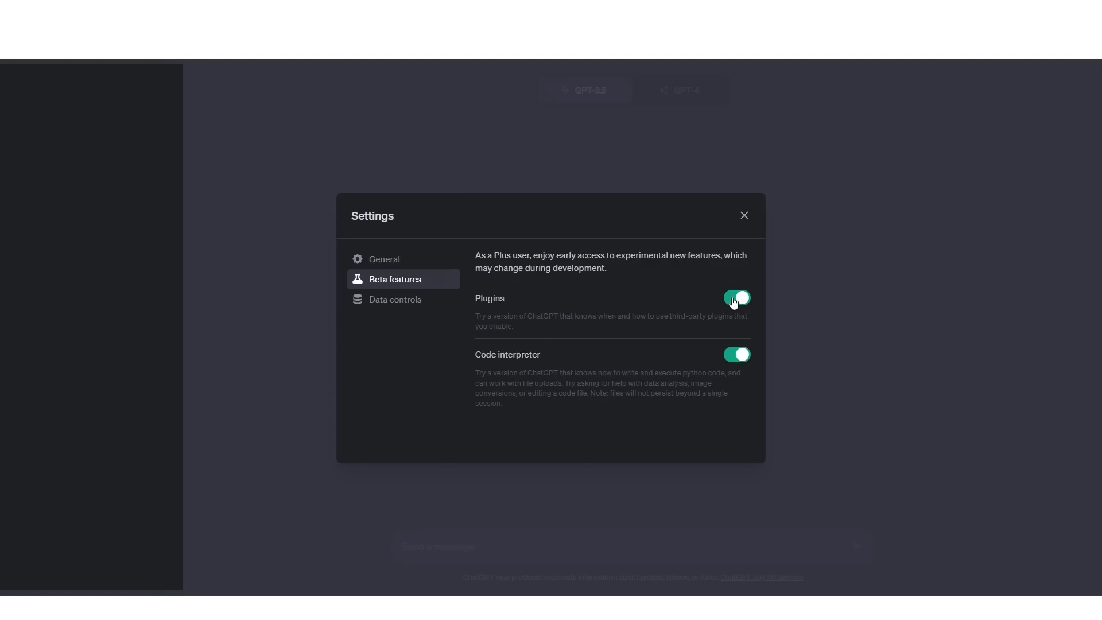
left_click(737, 297)
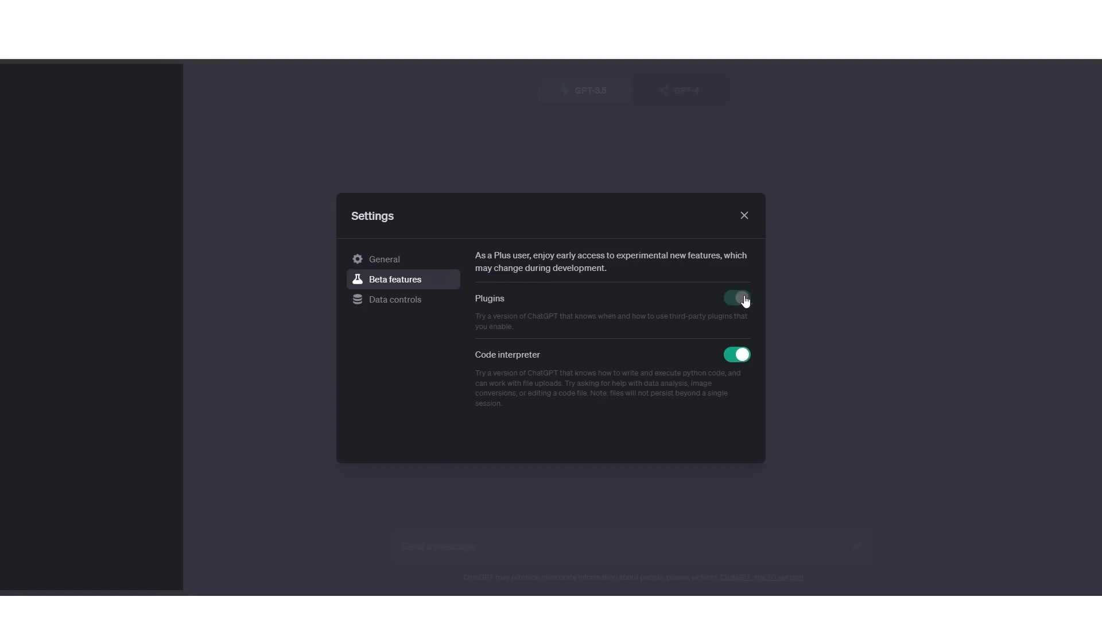
left_click(735, 297)
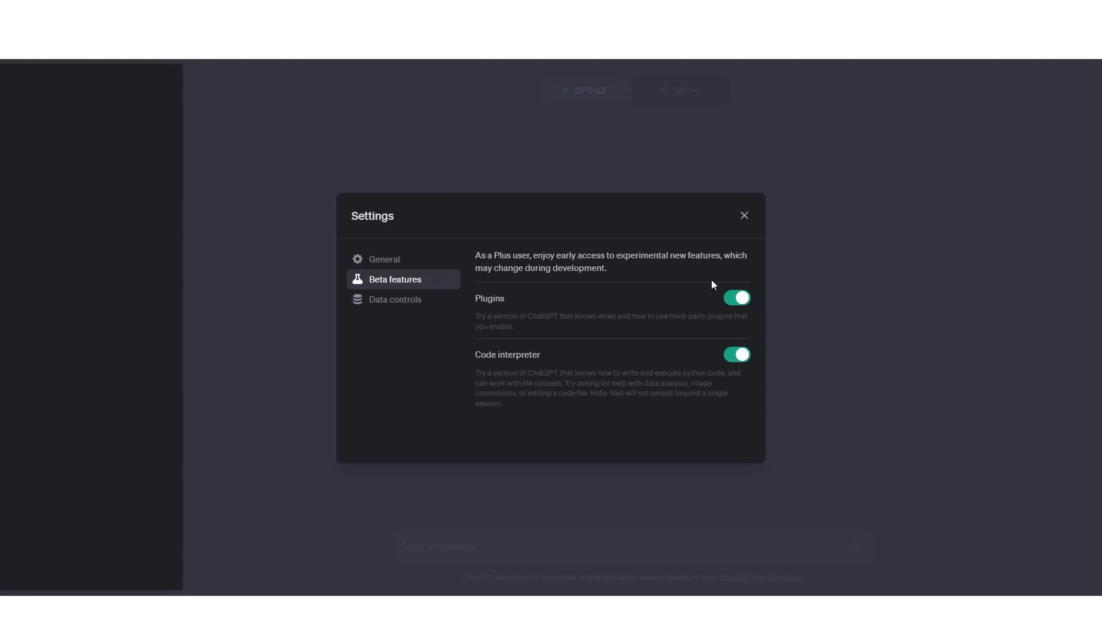
mouse_move(749, 212)
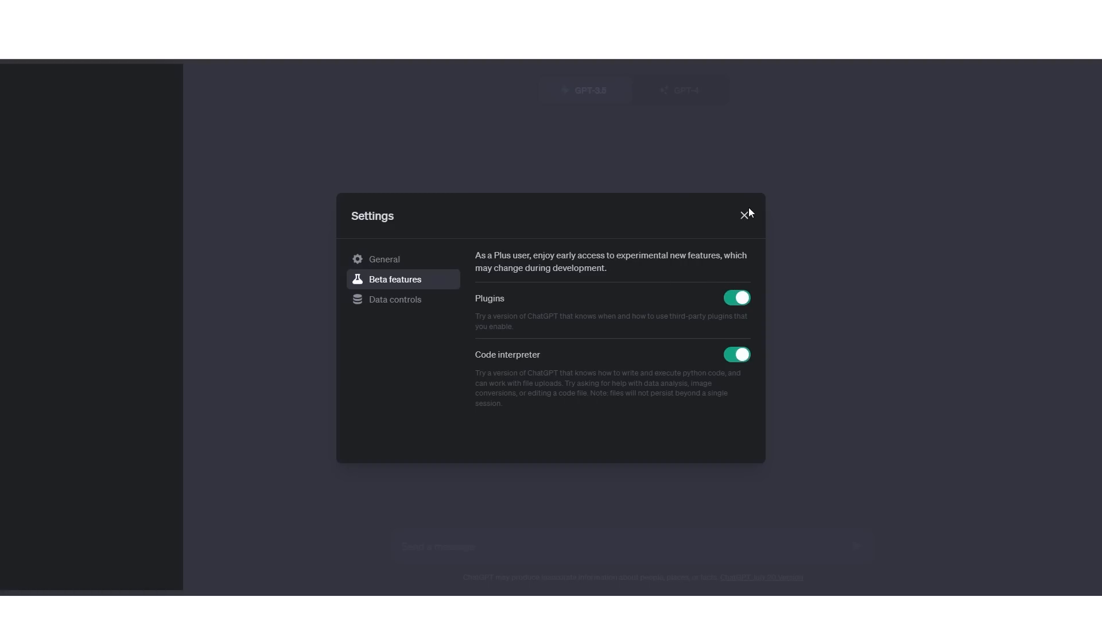
mouse_move(392, 267)
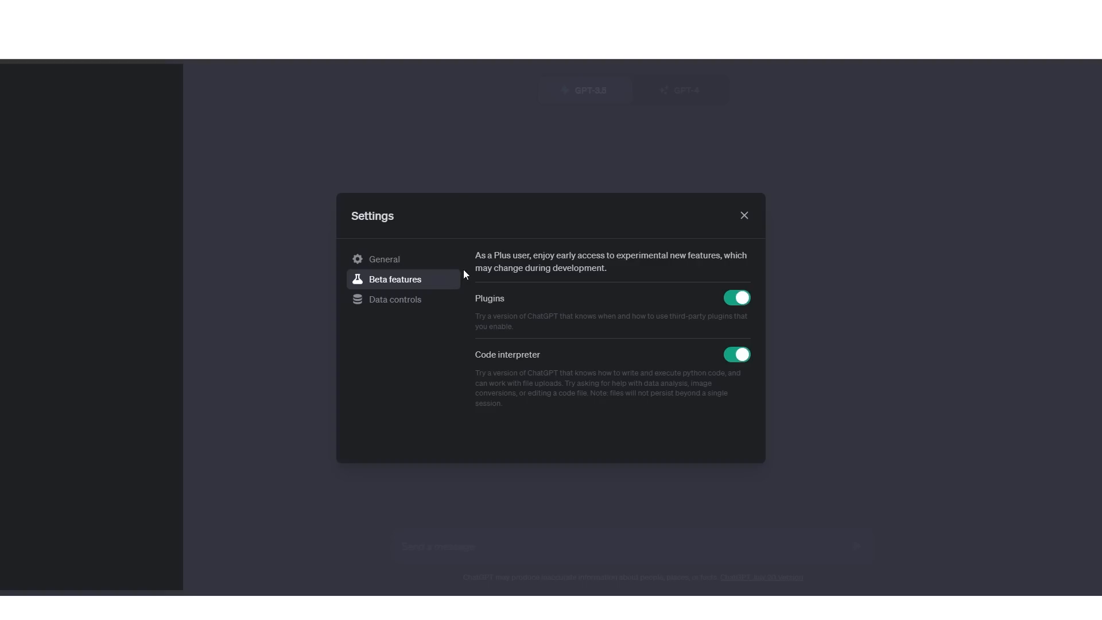
mouse_move(598, 203)
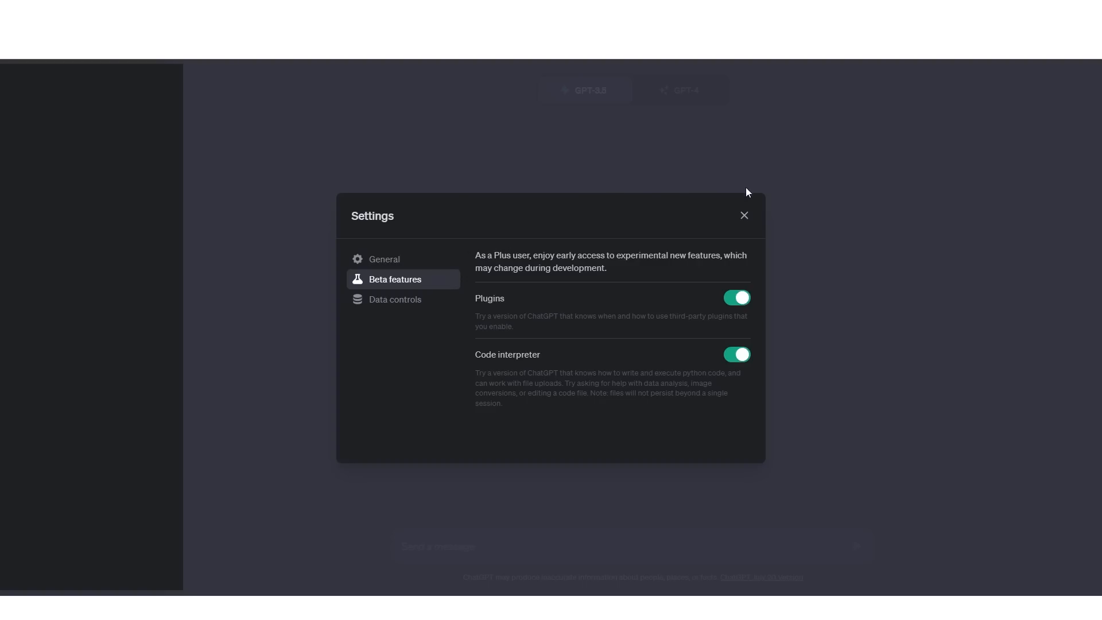
left_click(743, 215)
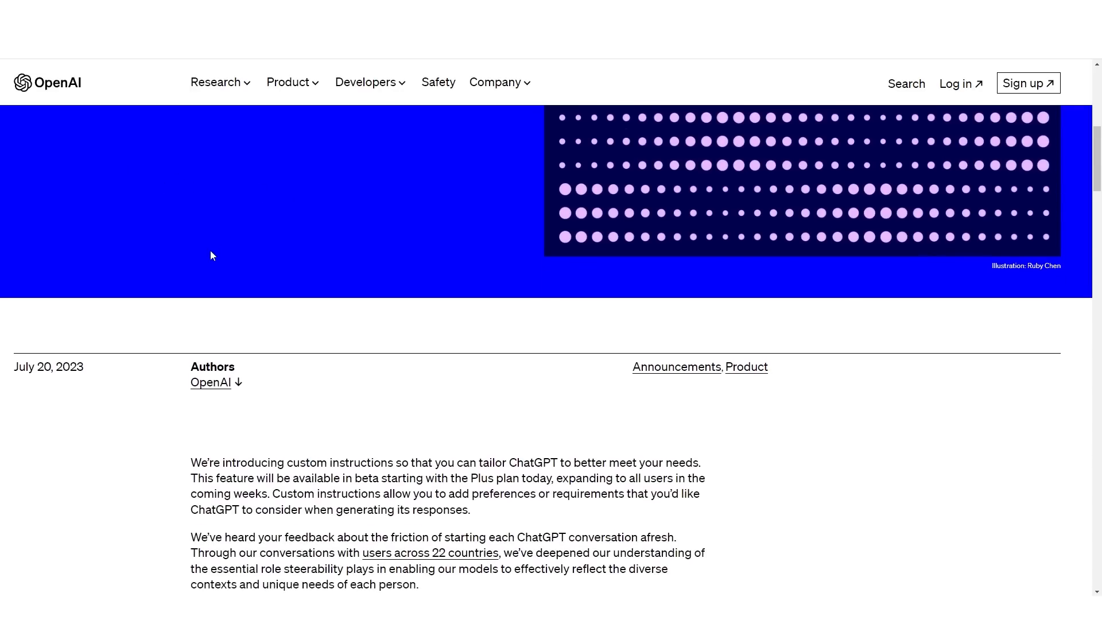
Scroll through the custom instructions intro, highlighting a phrase about custom instructions
scroll("down", 3)
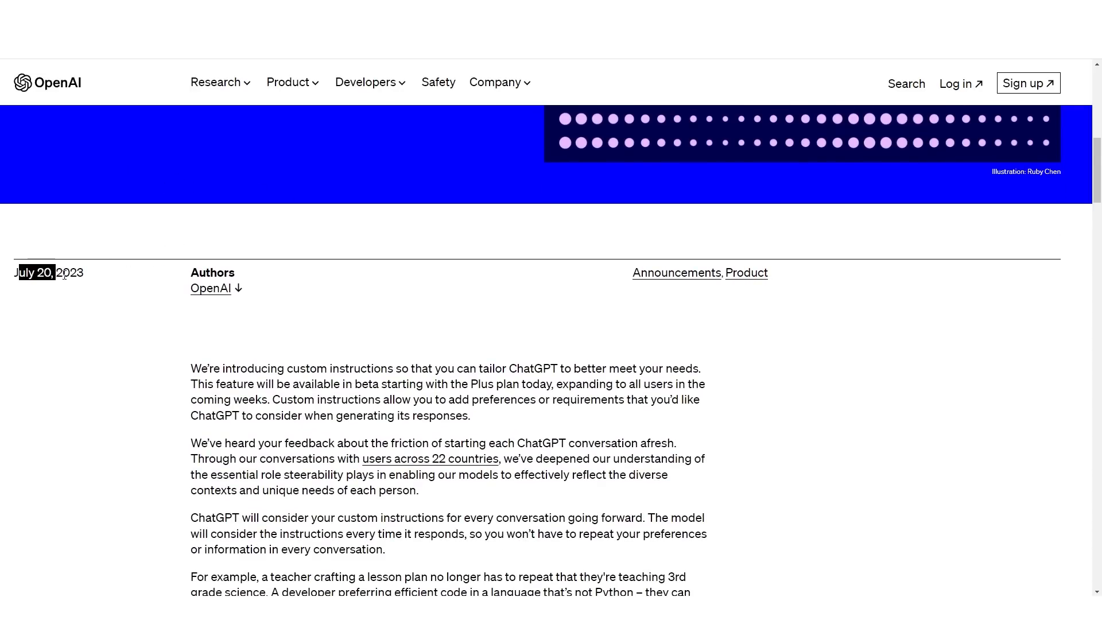
scroll("down", 3)
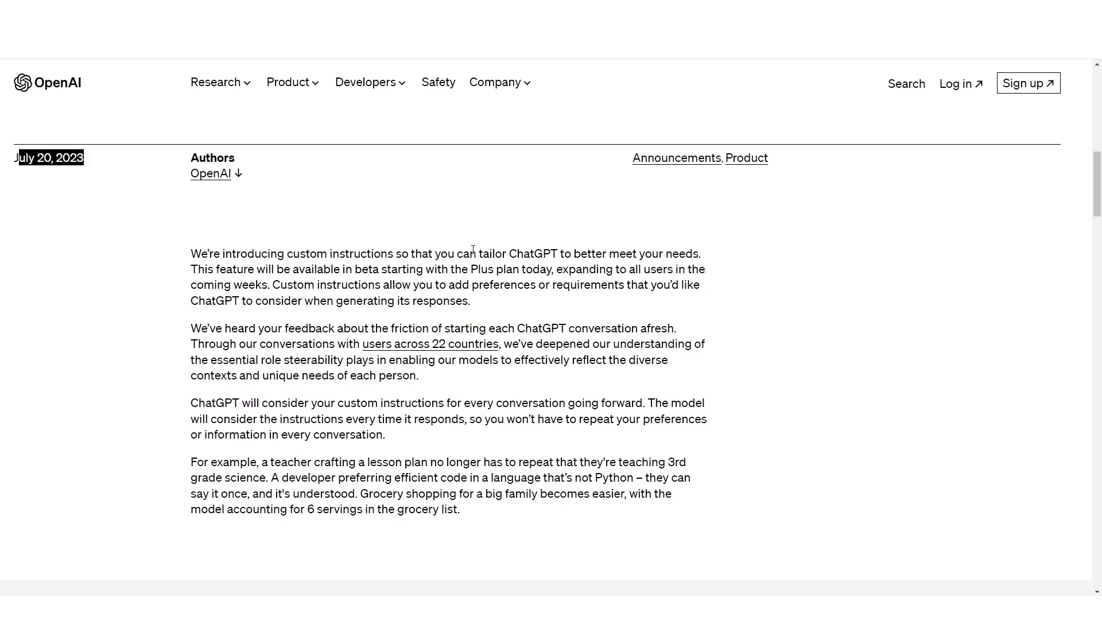
mouse_move(409, 247)
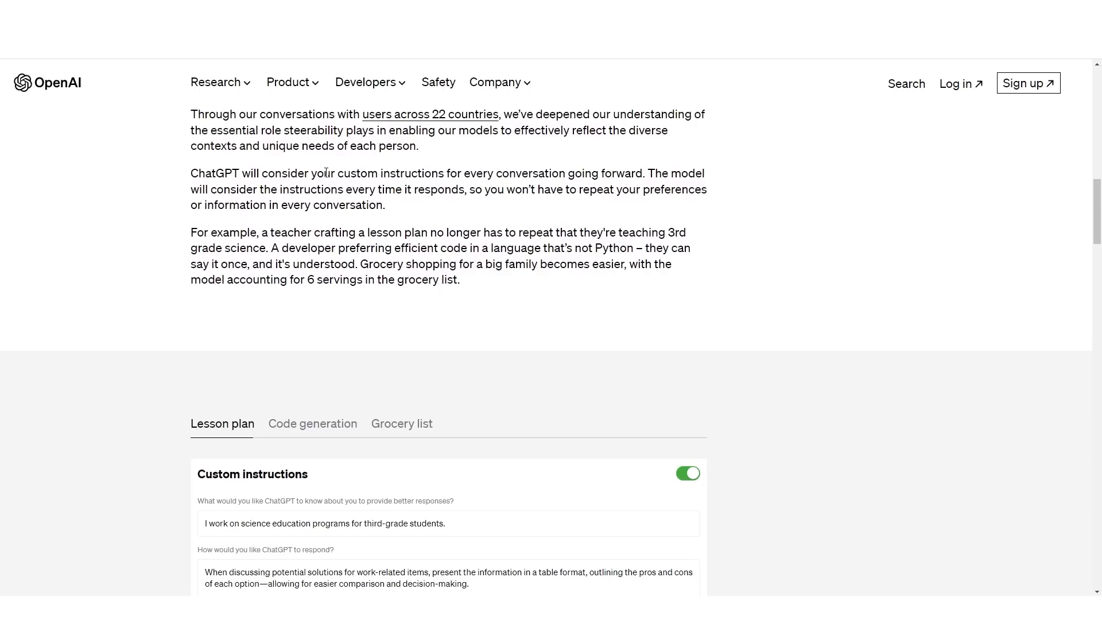
left_click_drag(342, 173, 515, 172)
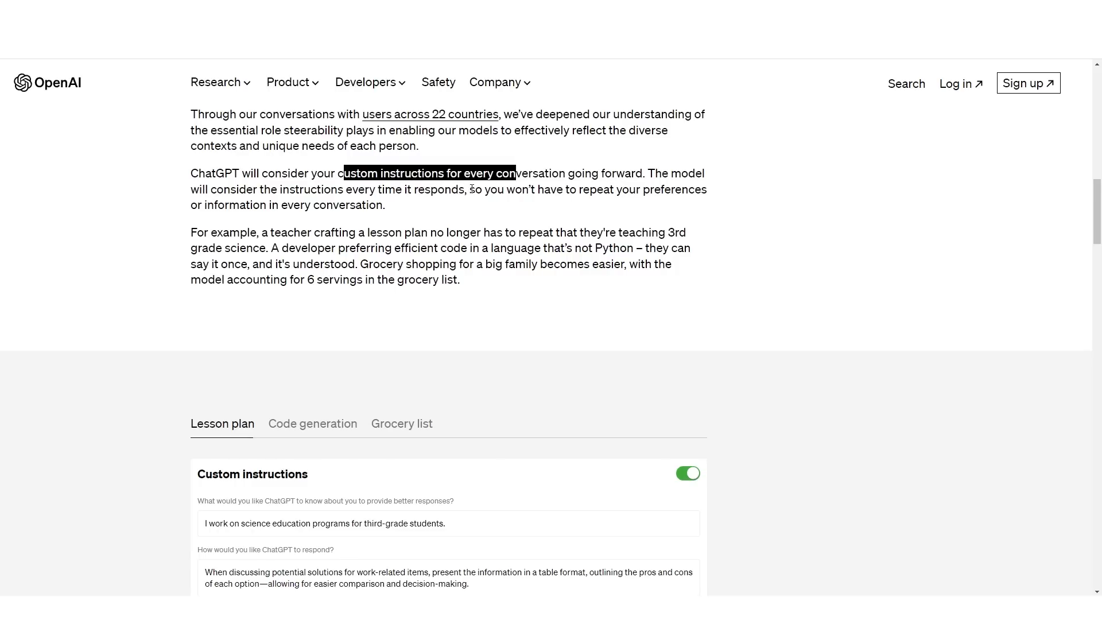
mouse_move(452, 210)
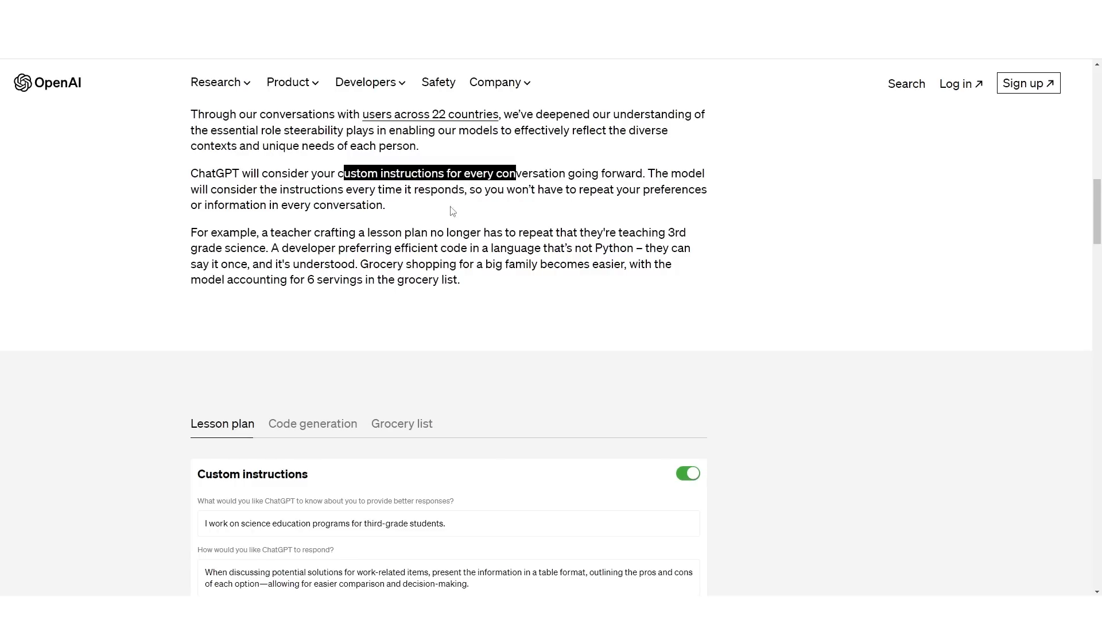
mouse_move(318, 217)
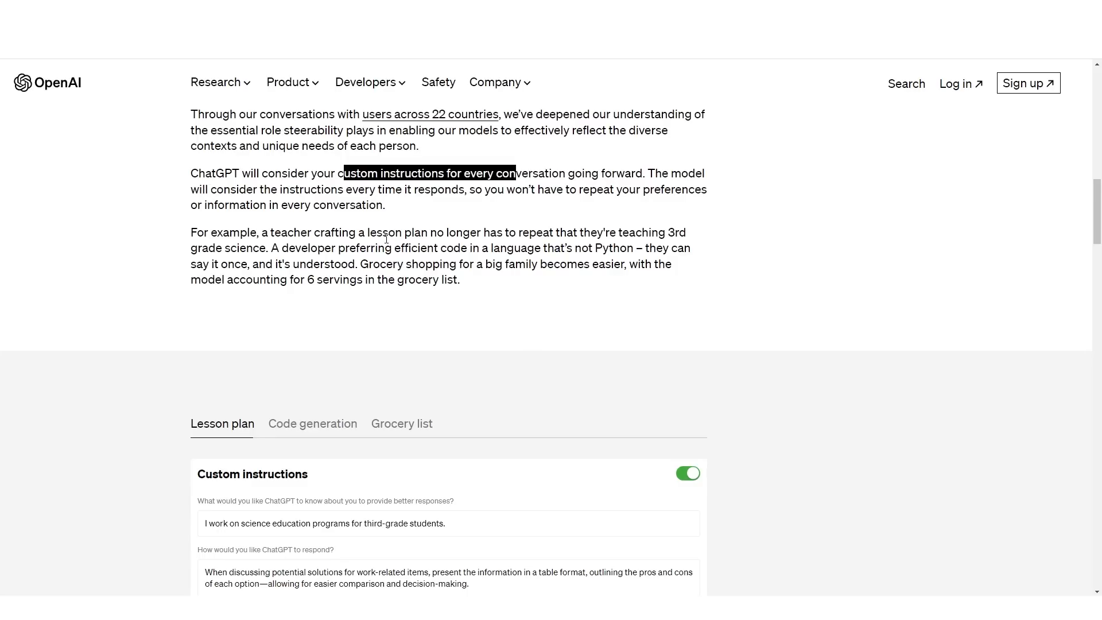
mouse_move(496, 241)
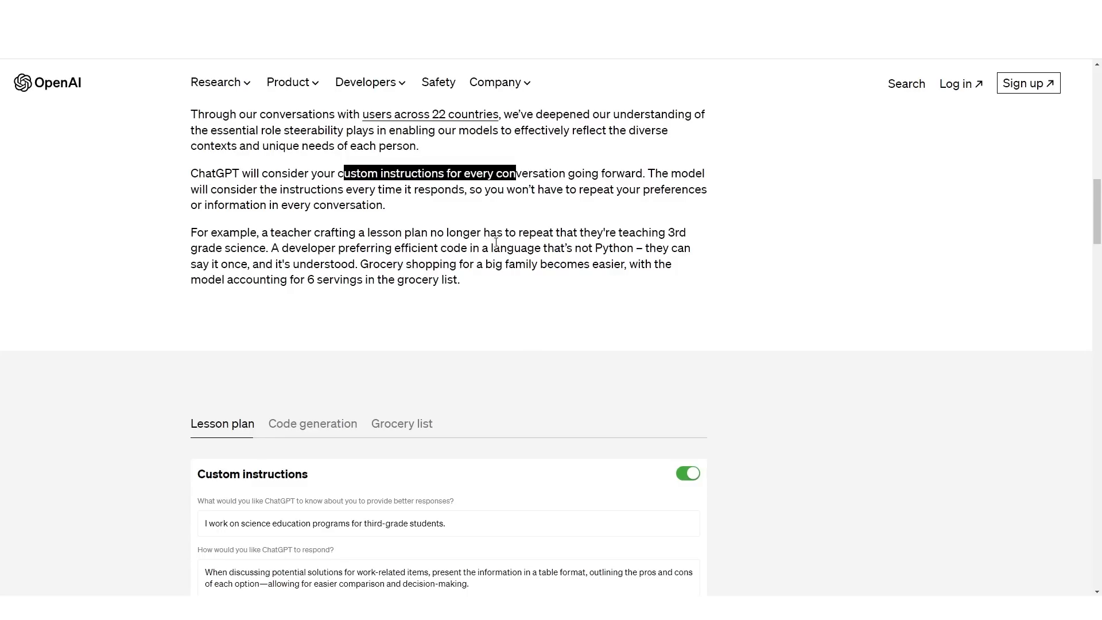
mouse_move(321, 251)
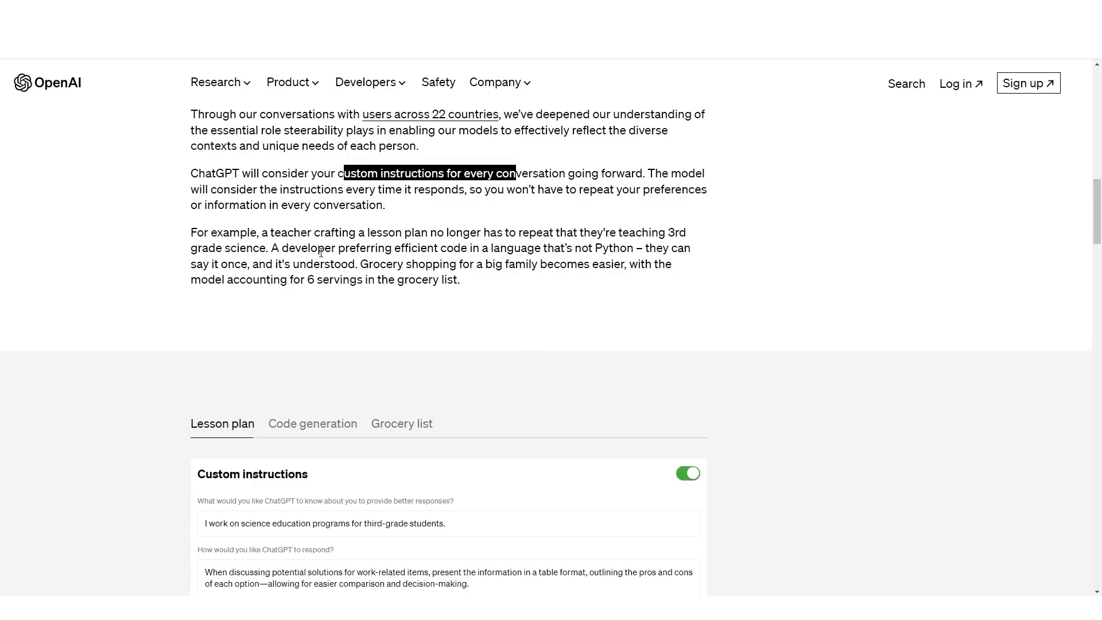
scroll("down", 3)
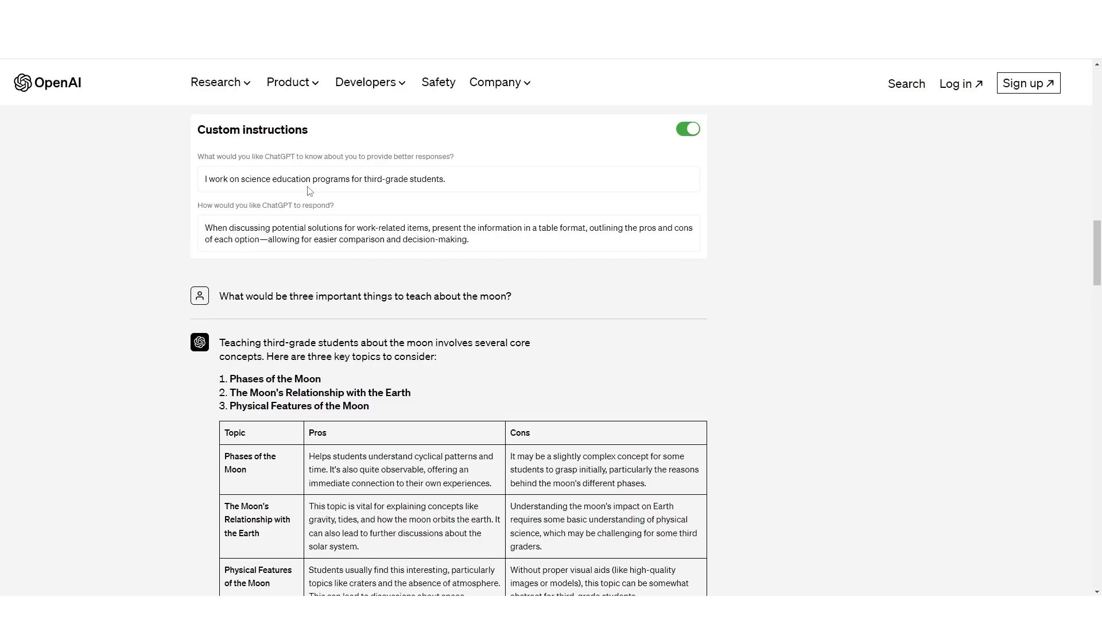
mouse_move(200, 206)
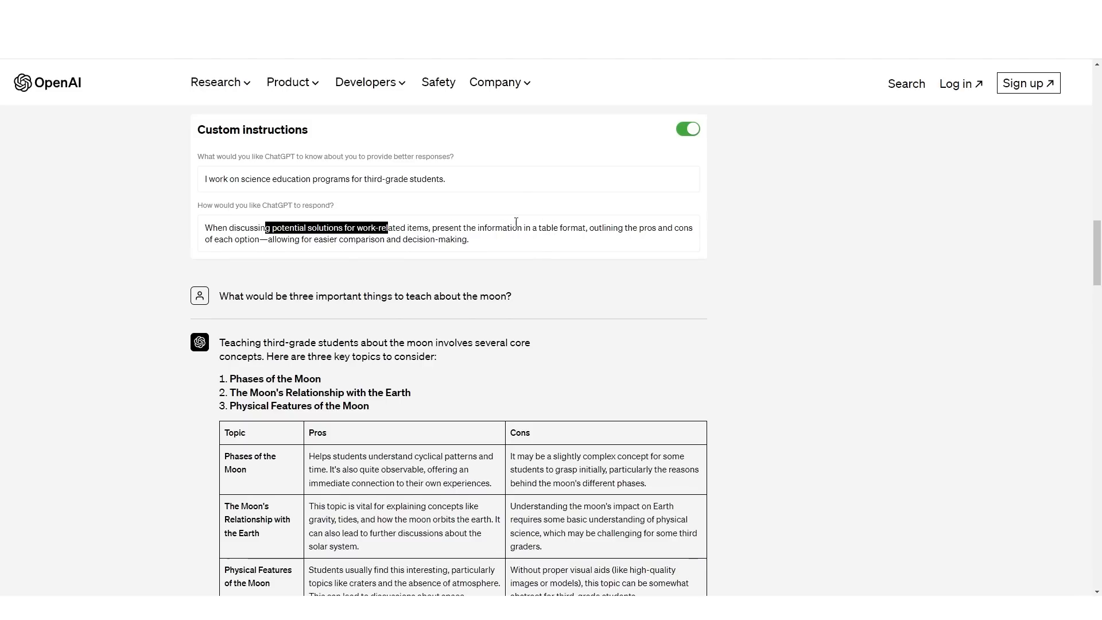
mouse_move(483, 222)
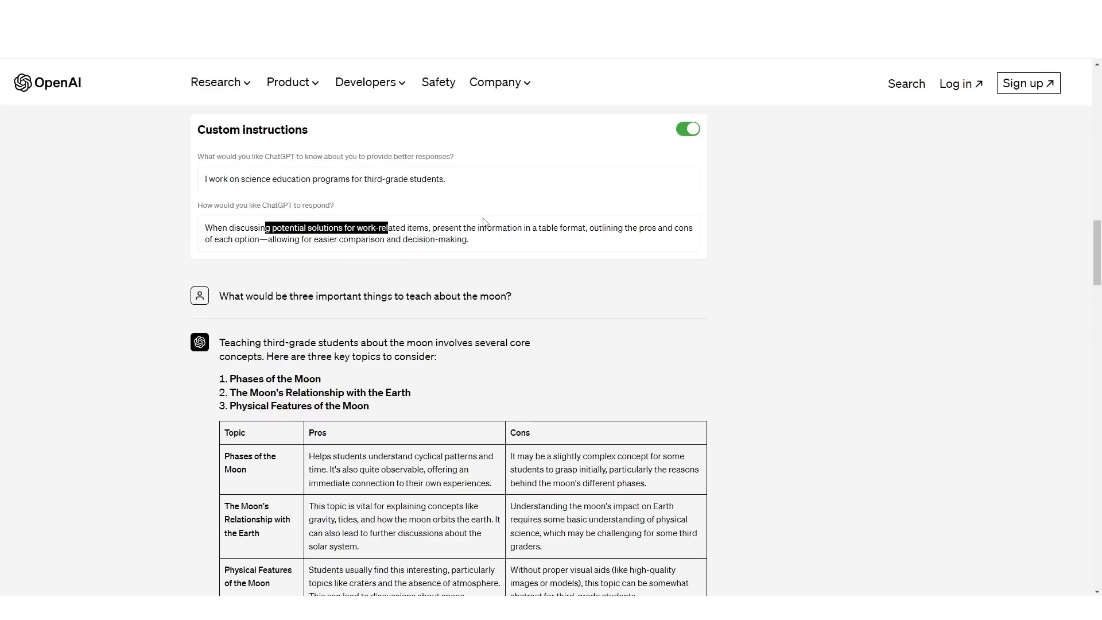
scroll("down", 3)
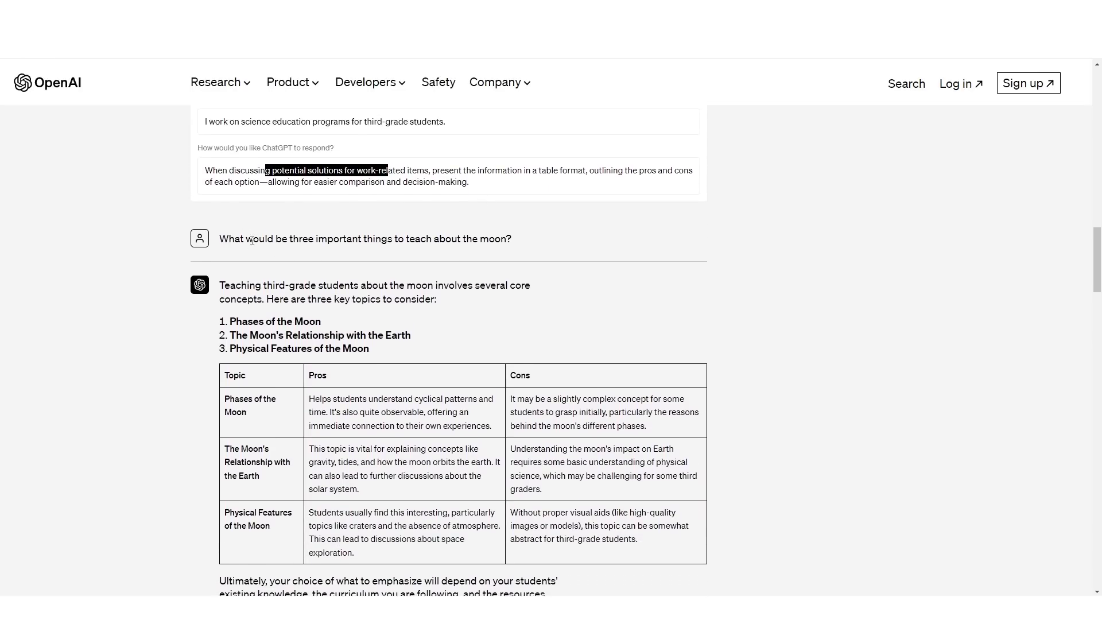
mouse_move(372, 234)
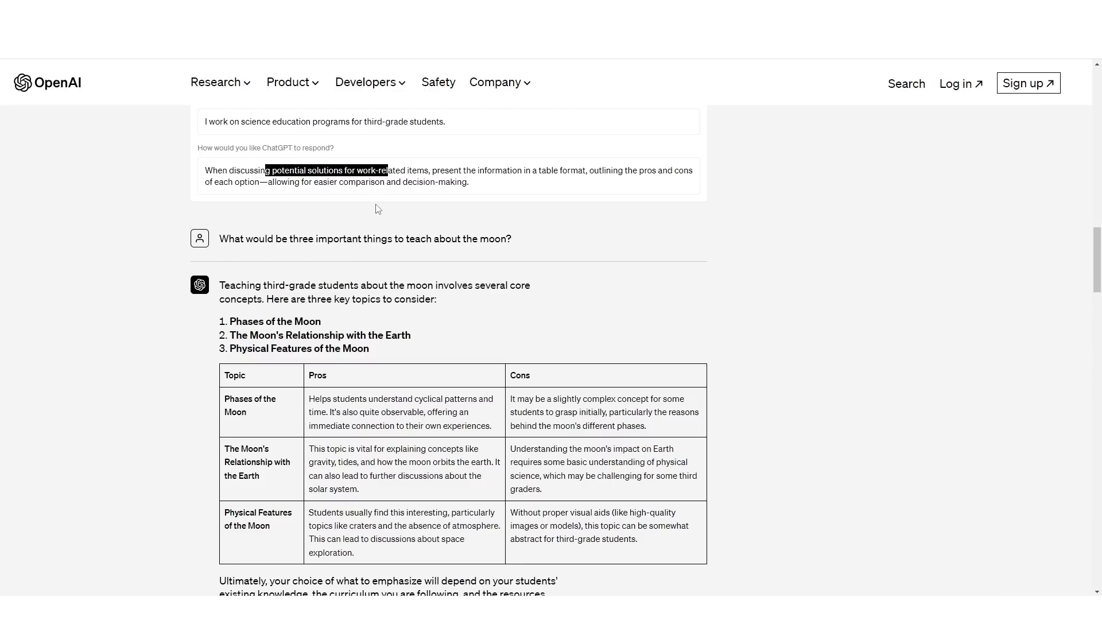
scroll("down", 3)
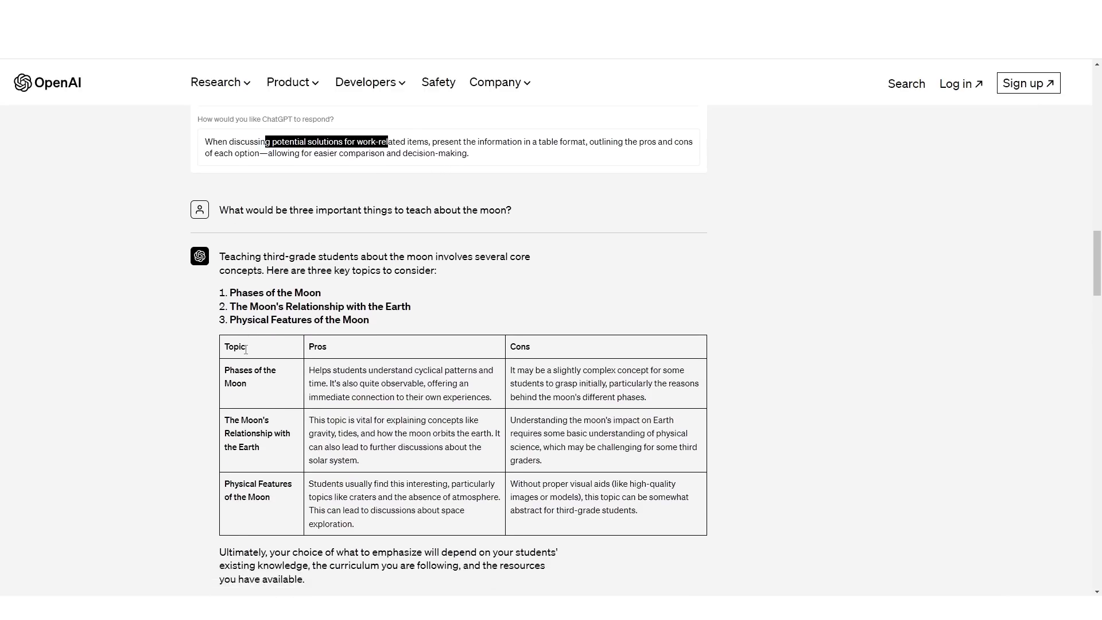
scroll("down", 3)
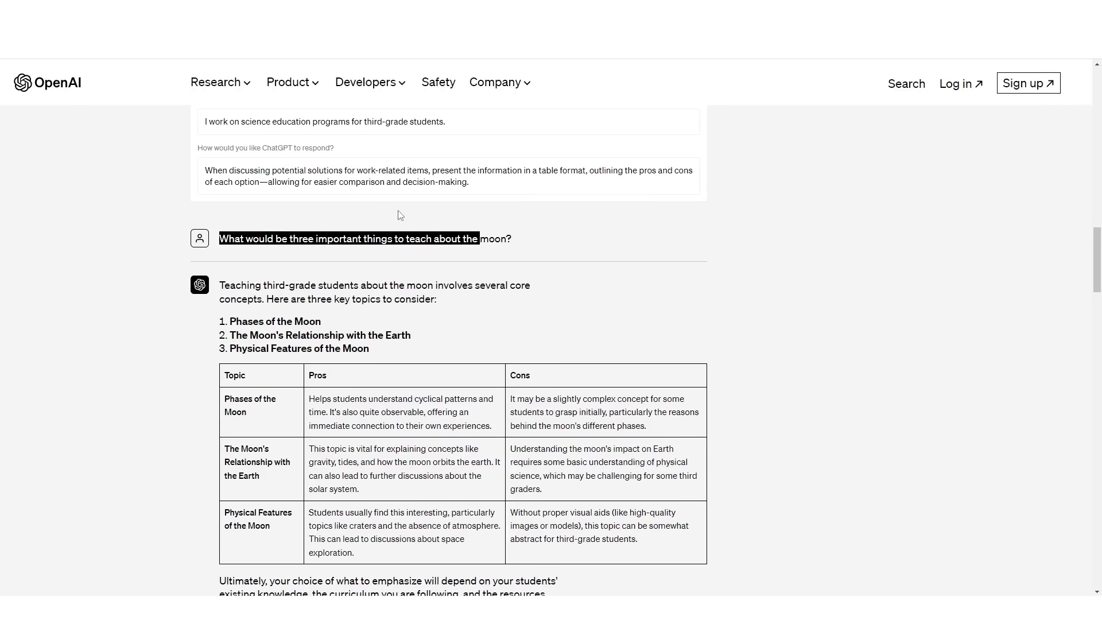
mouse_move(382, 197)
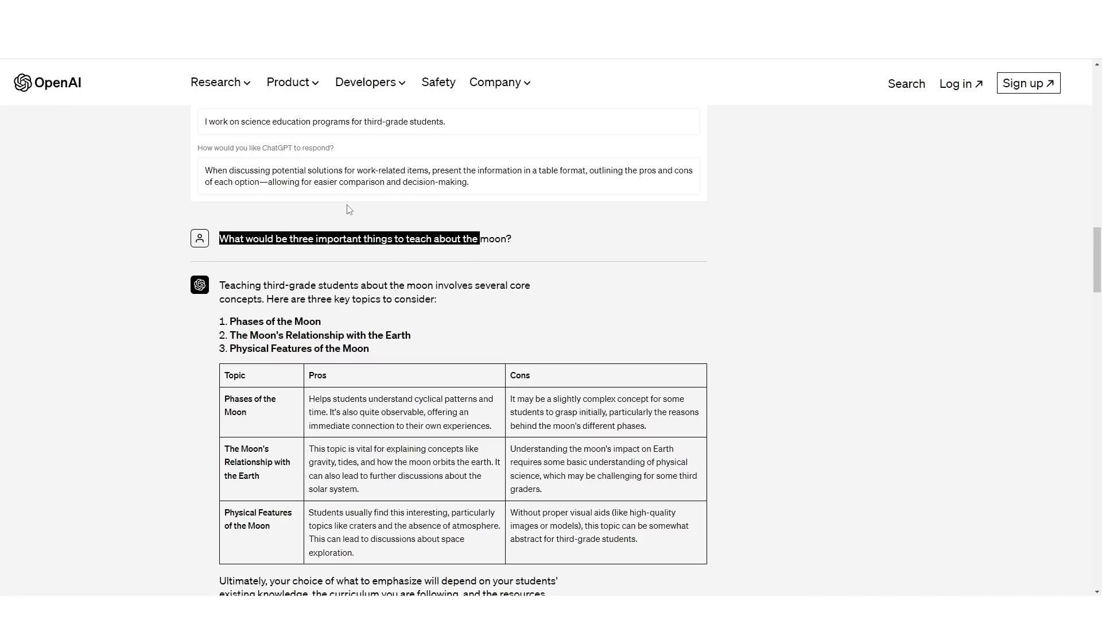
scroll("down", 3)
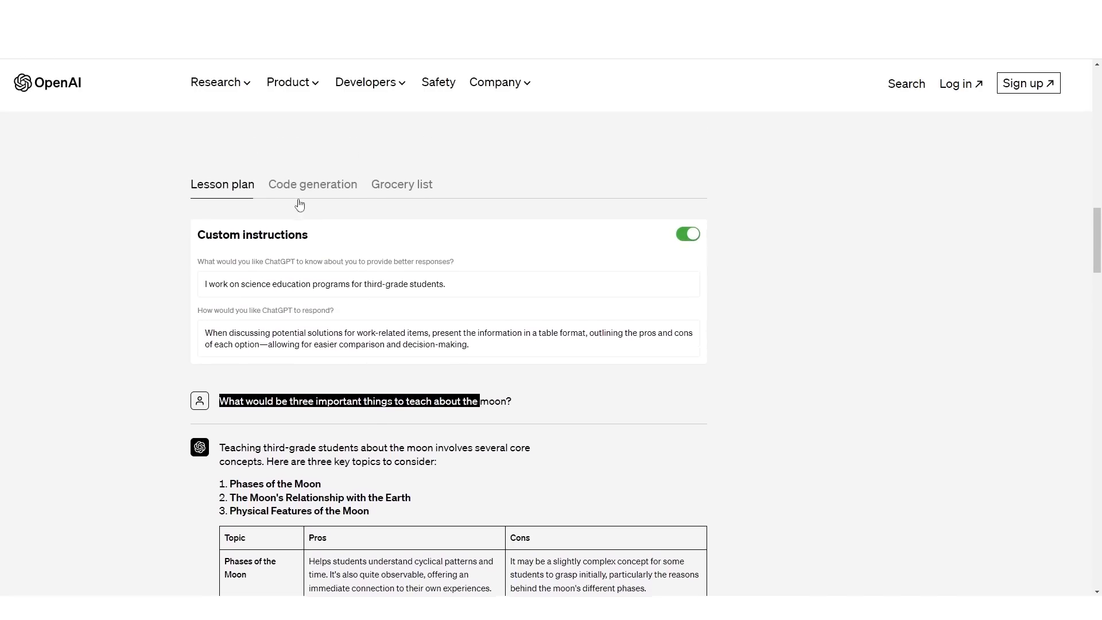
scroll("down", 3)
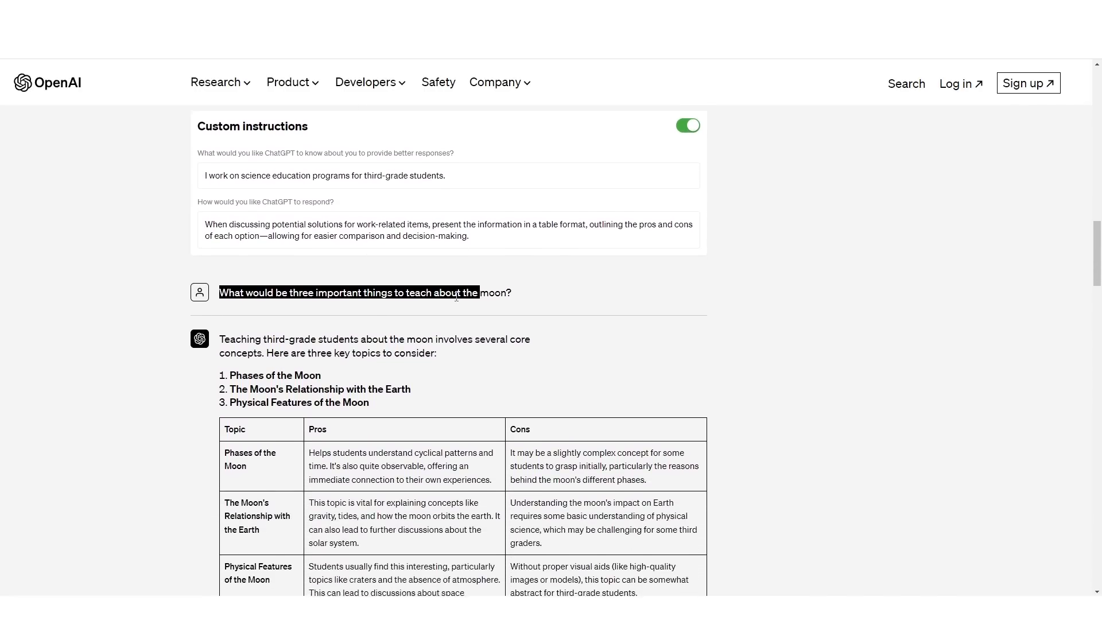
Scroll down to the Go Fibonacci code-generation example
scroll("down", 3)
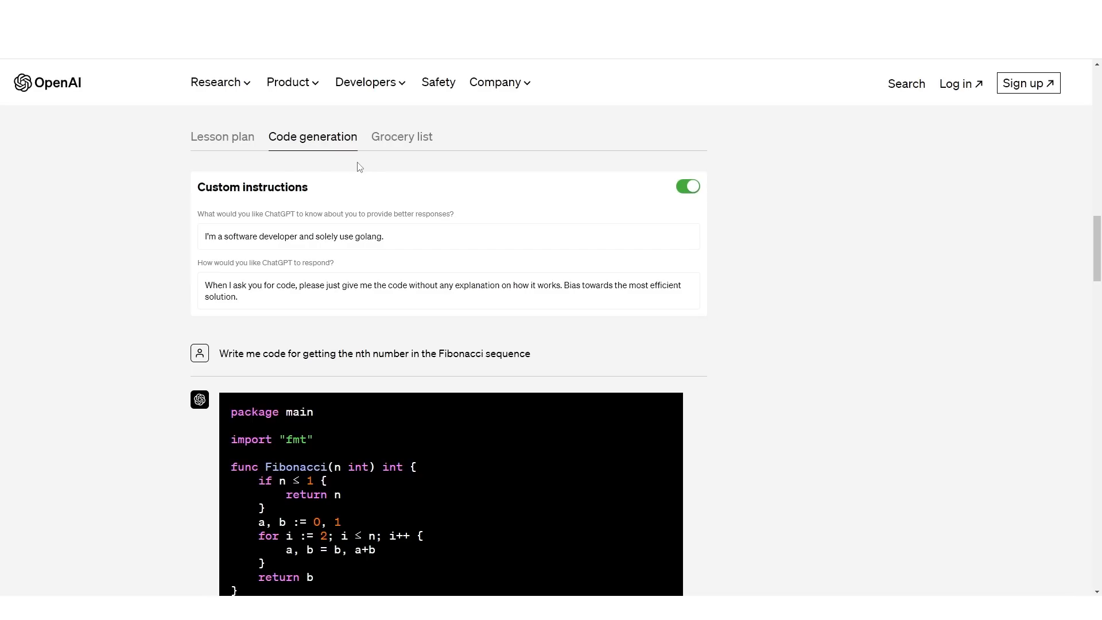
mouse_move(306, 149)
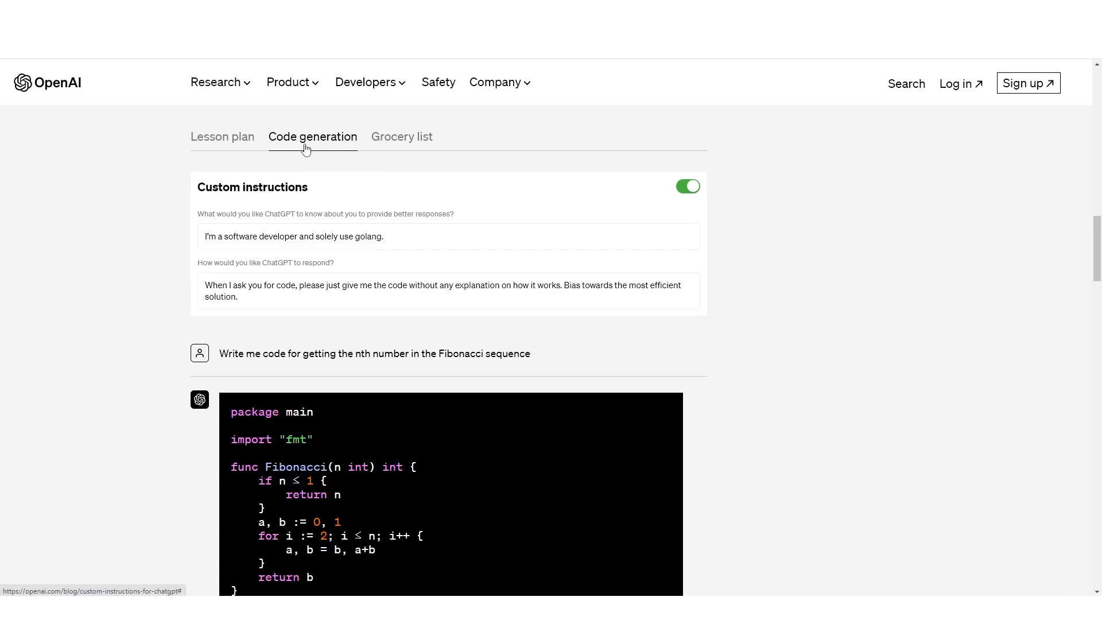
mouse_move(270, 140)
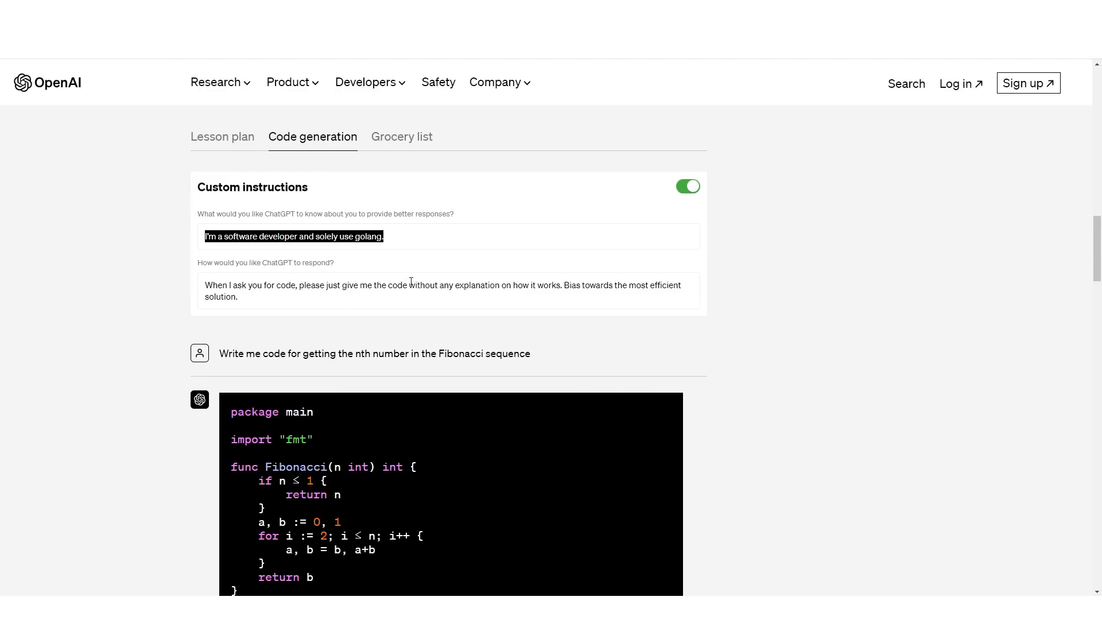
mouse_move(503, 287)
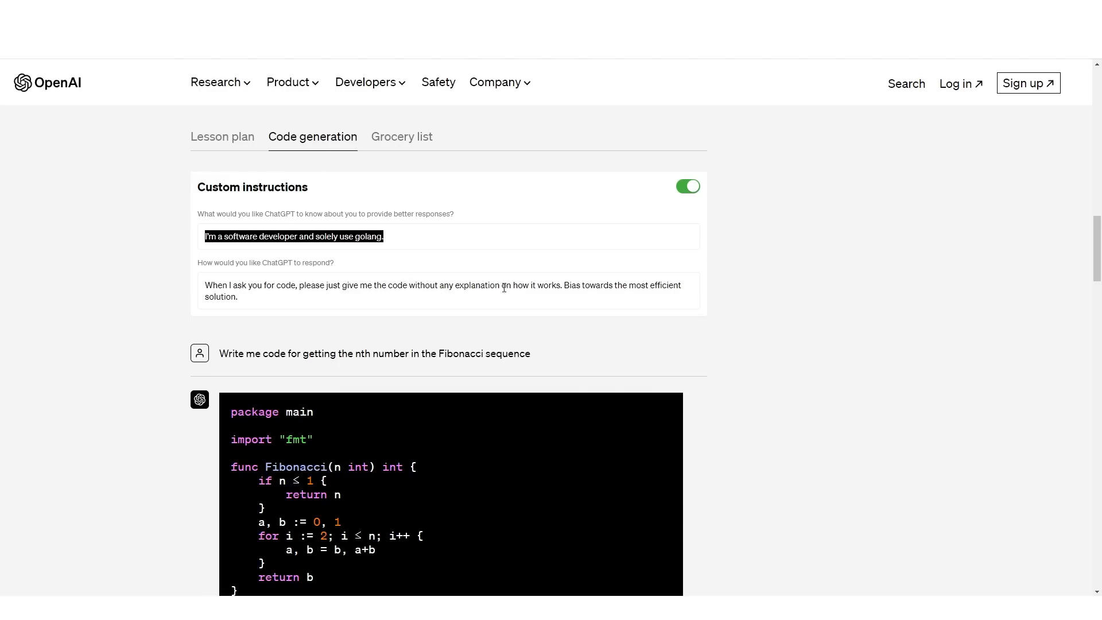
scroll("down", 3)
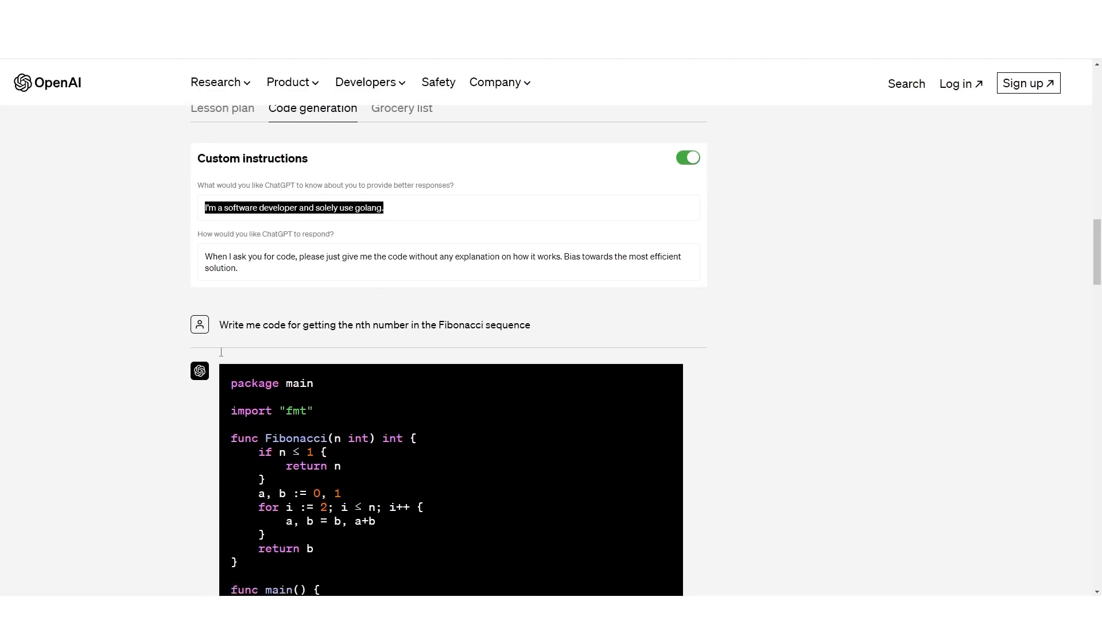
scroll("down", 3)
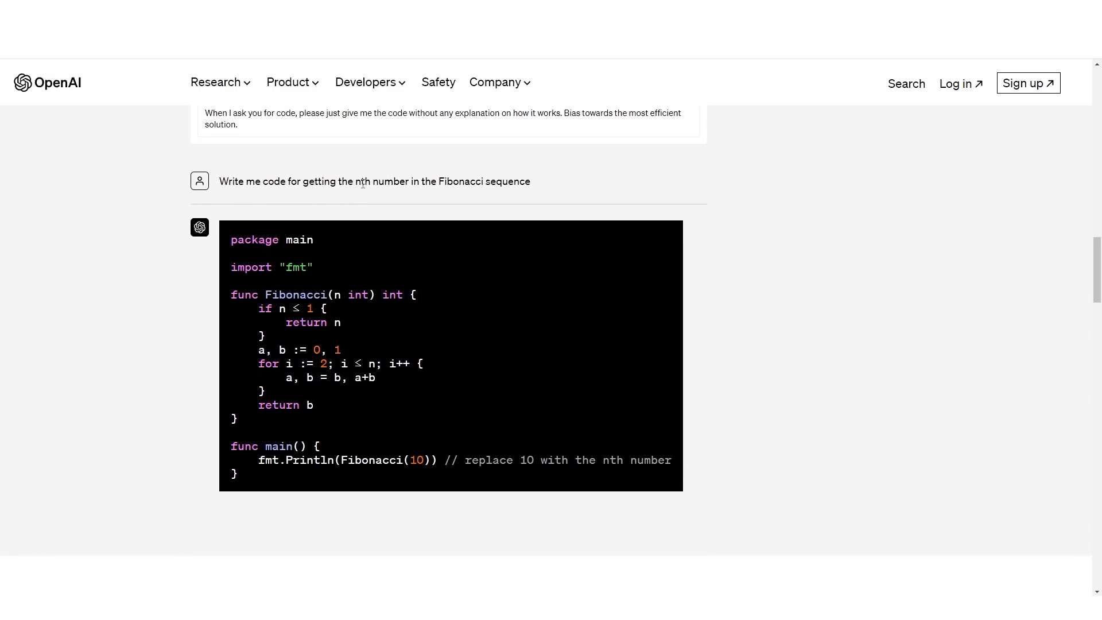
mouse_move(376, 226)
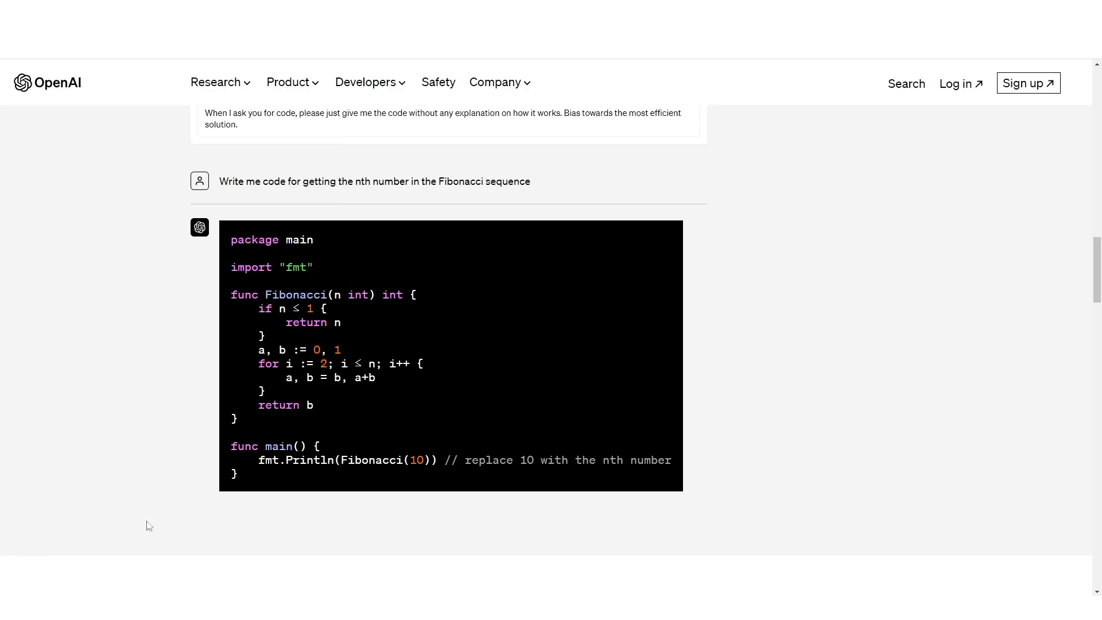
mouse_move(175, 470)
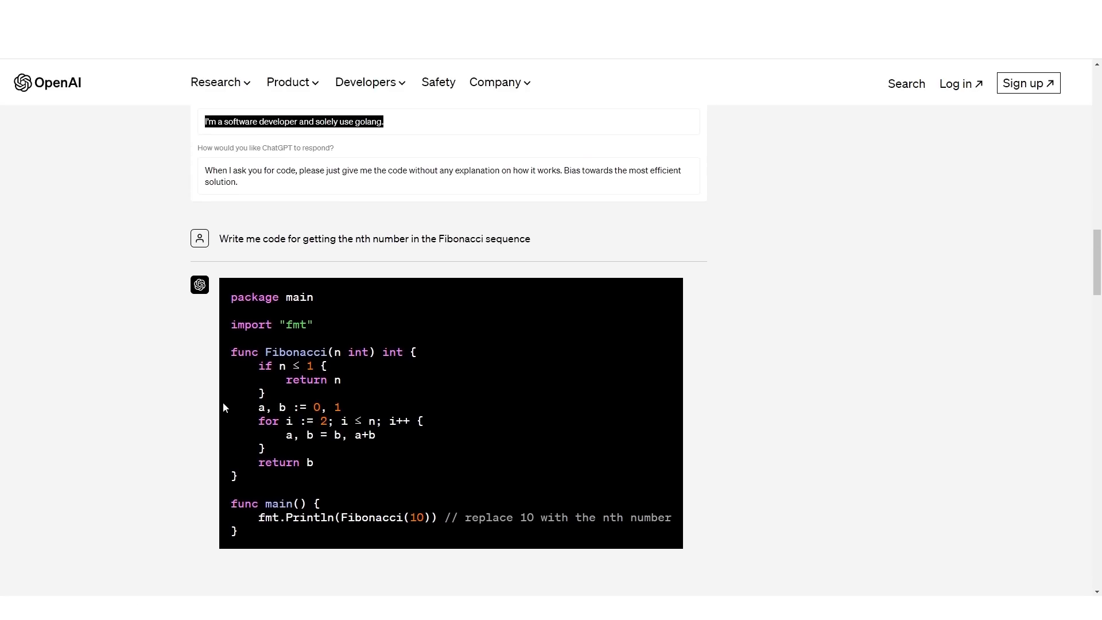
mouse_move(180, 359)
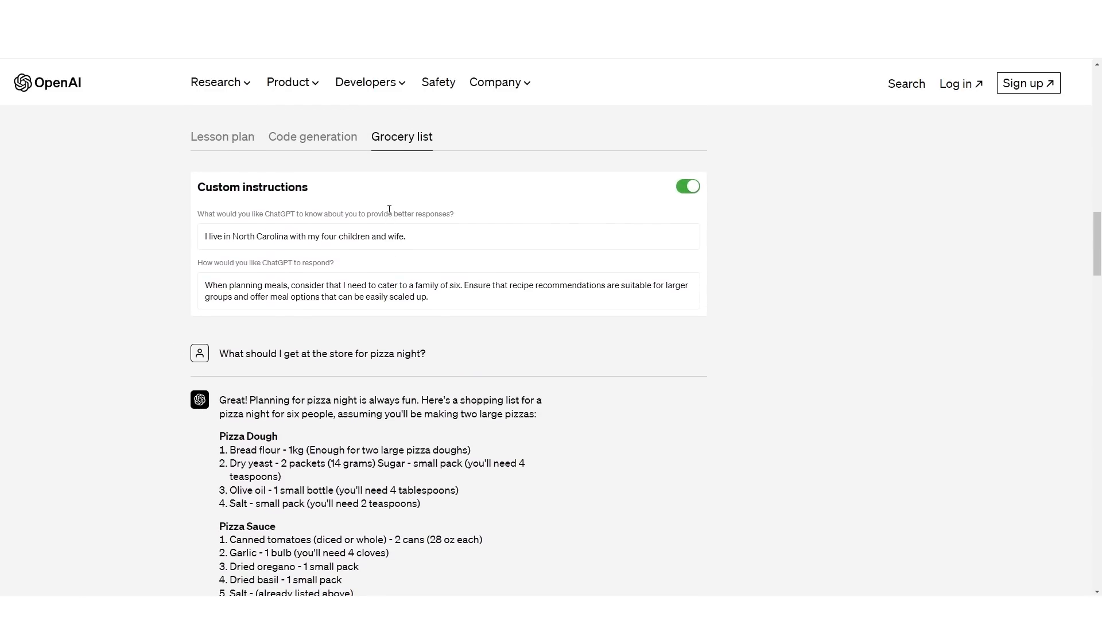
mouse_move(206, 244)
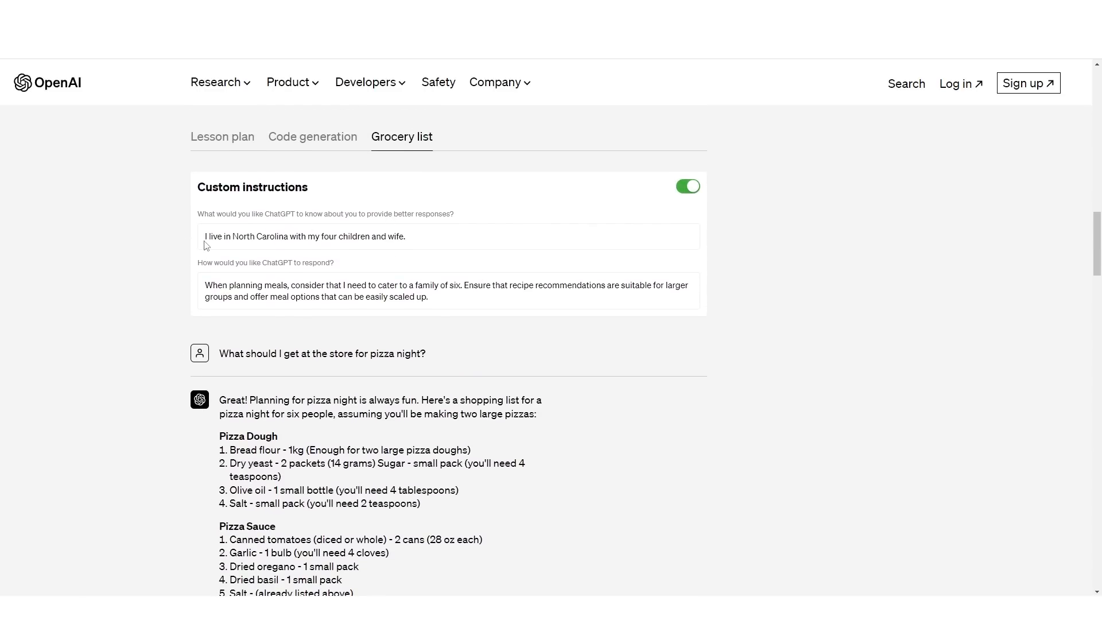
mouse_move(324, 233)
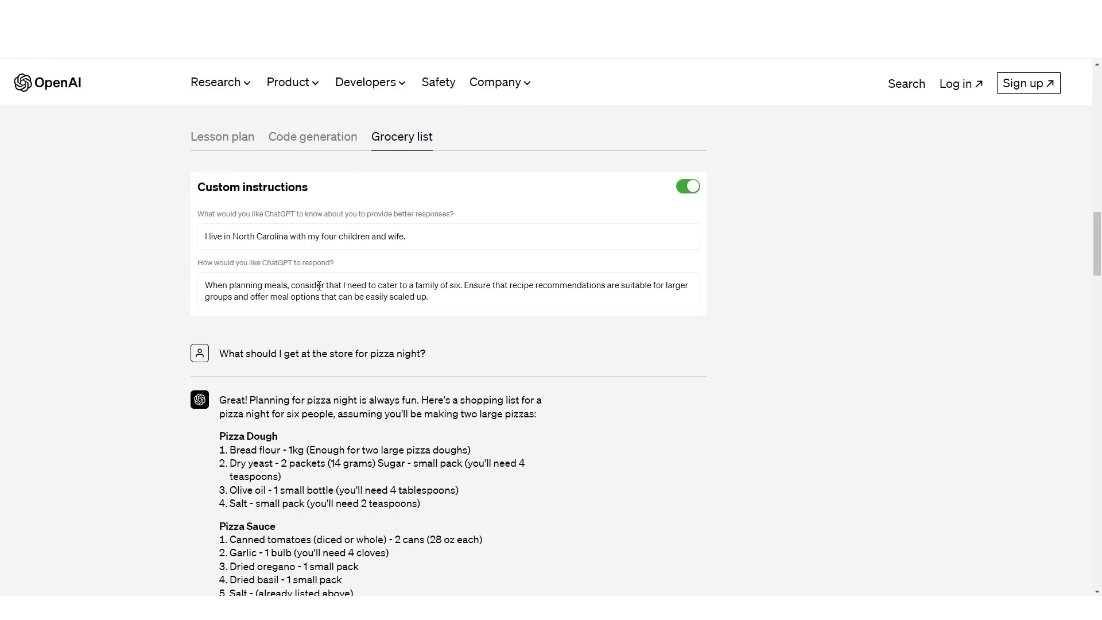
mouse_move(386, 292)
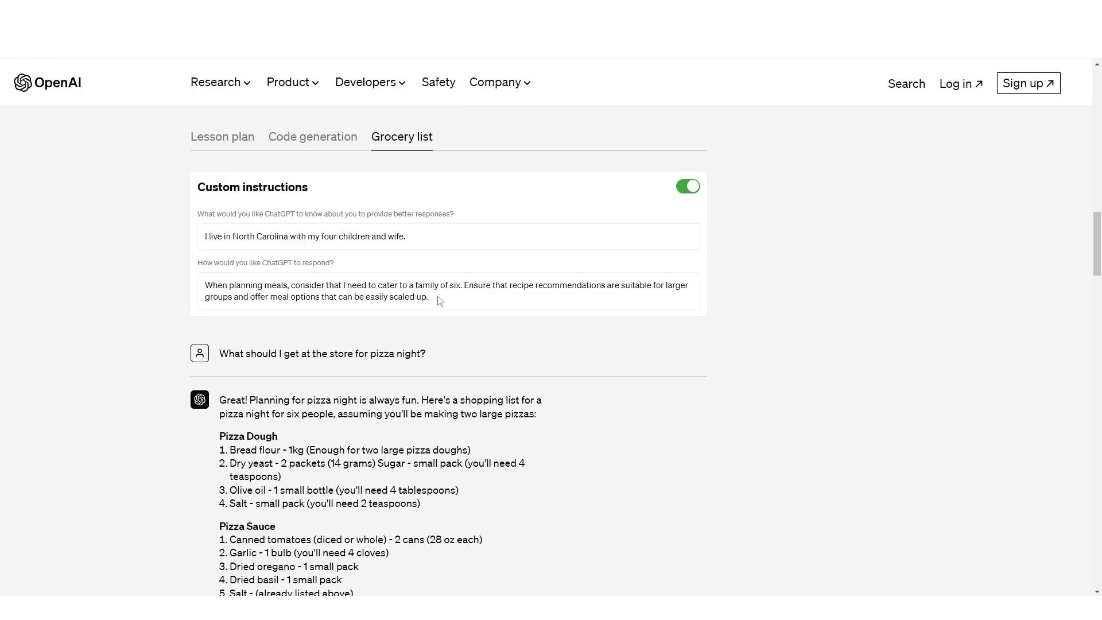
mouse_move(243, 310)
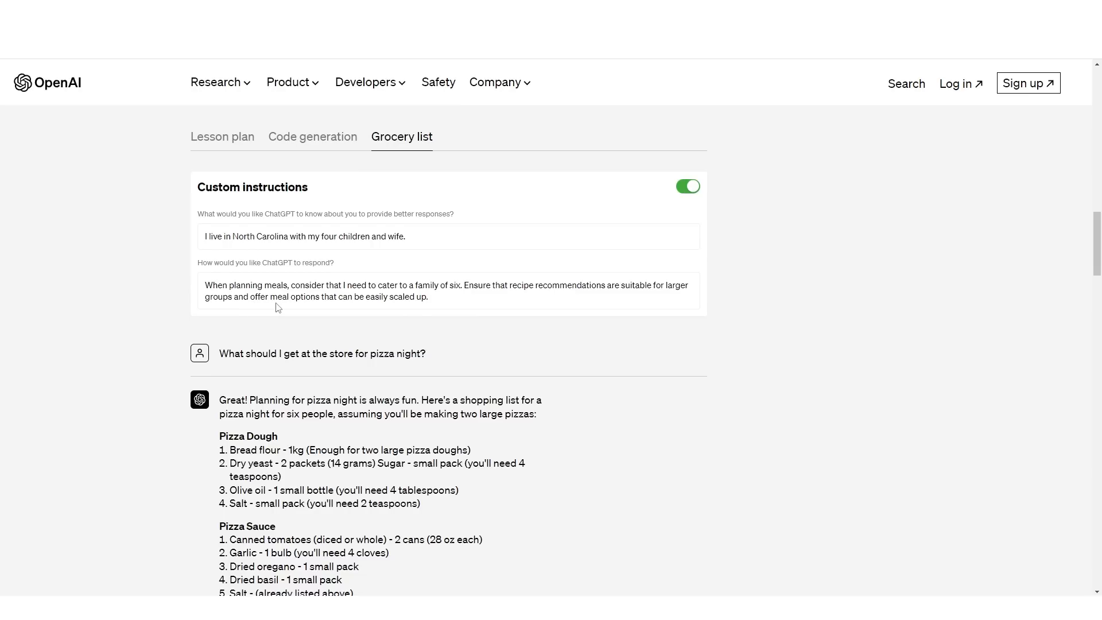
Scroll through the pizza night grocery list example
scroll("down", 3)
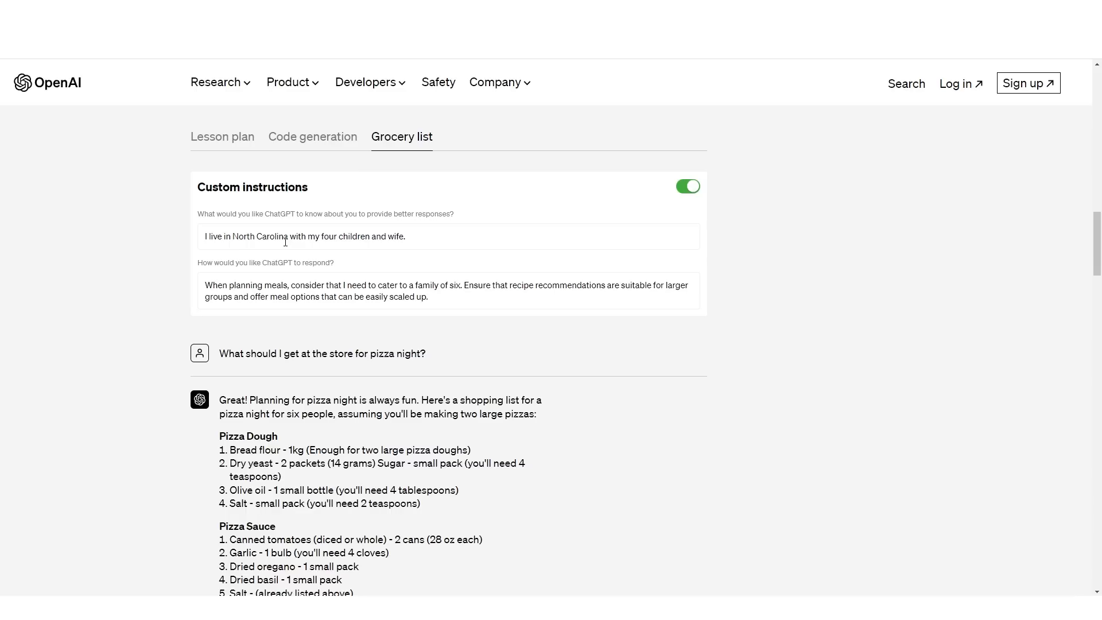
scroll("down", 3)
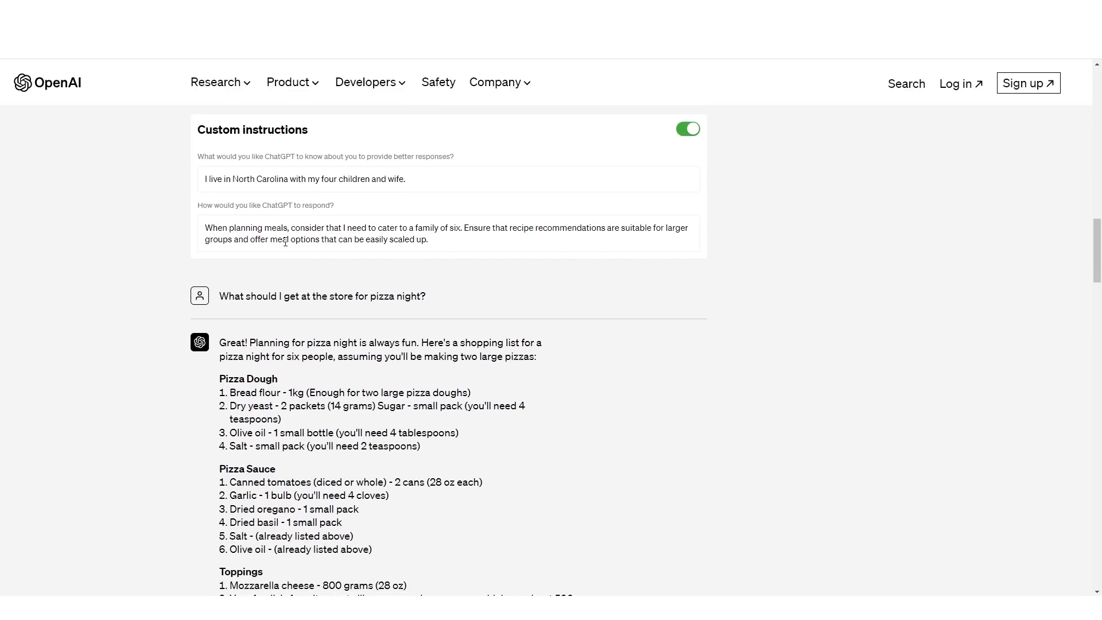
scroll("down", 3)
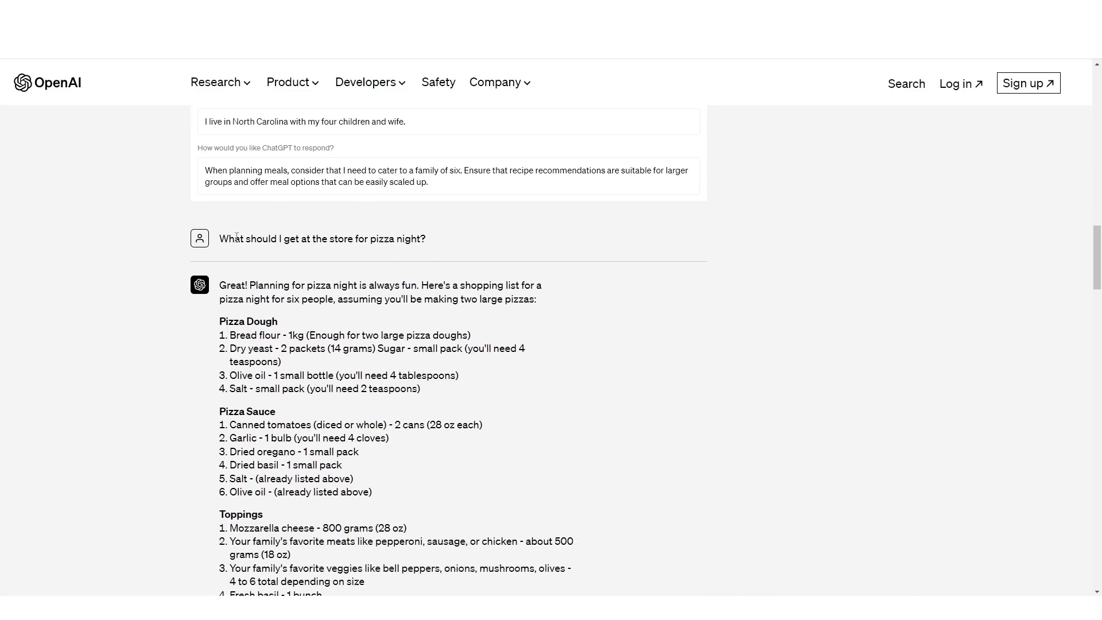
scroll("down", 3)
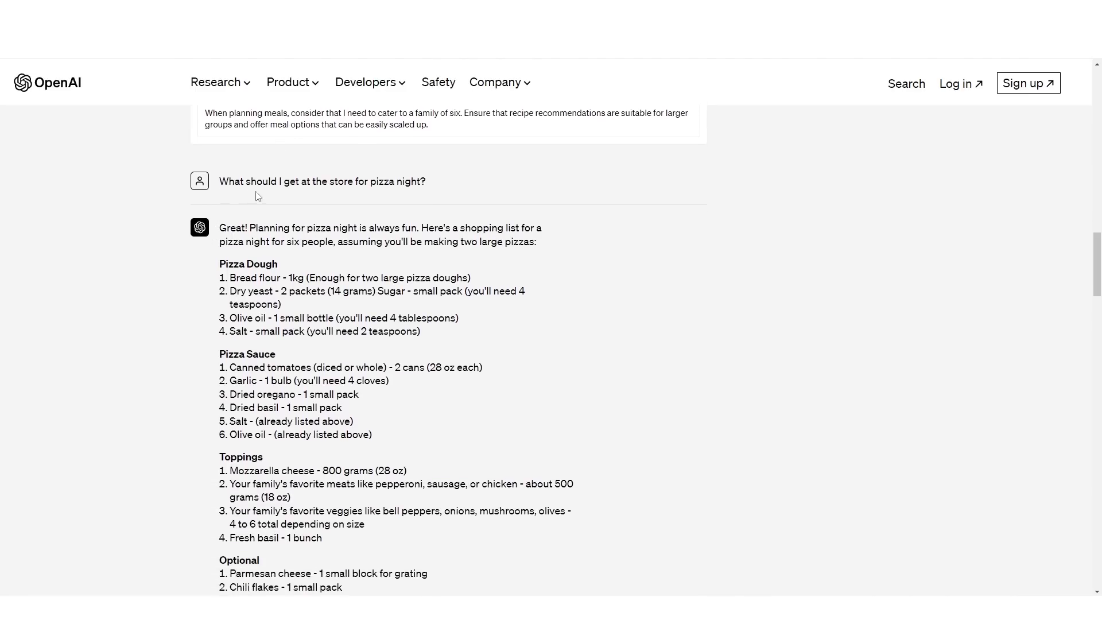
scroll("down", 3)
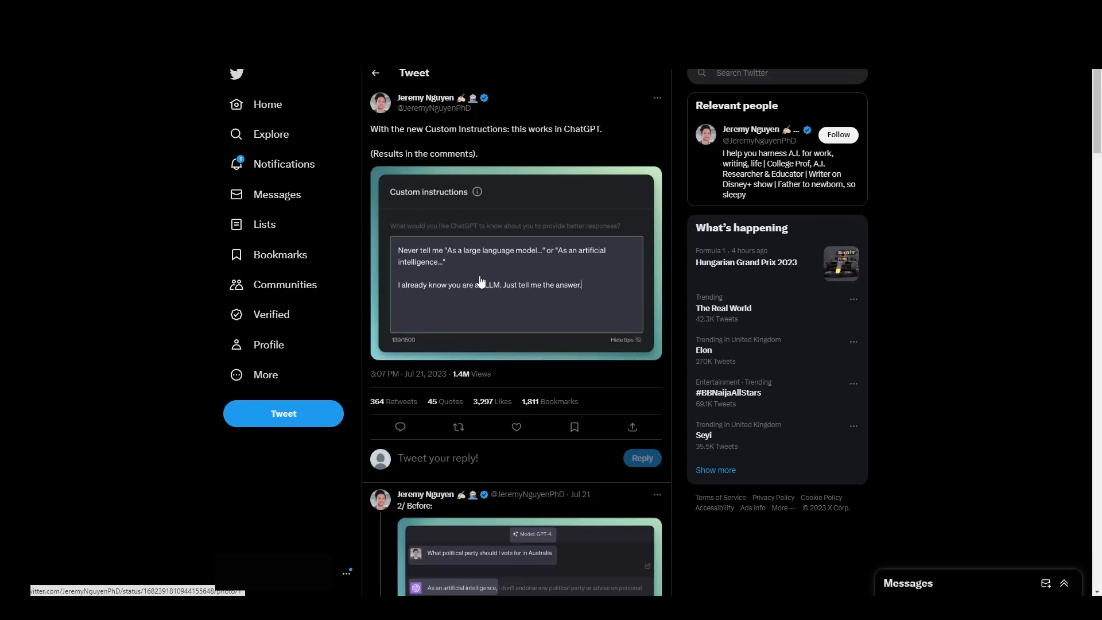
mouse_move(476, 283)
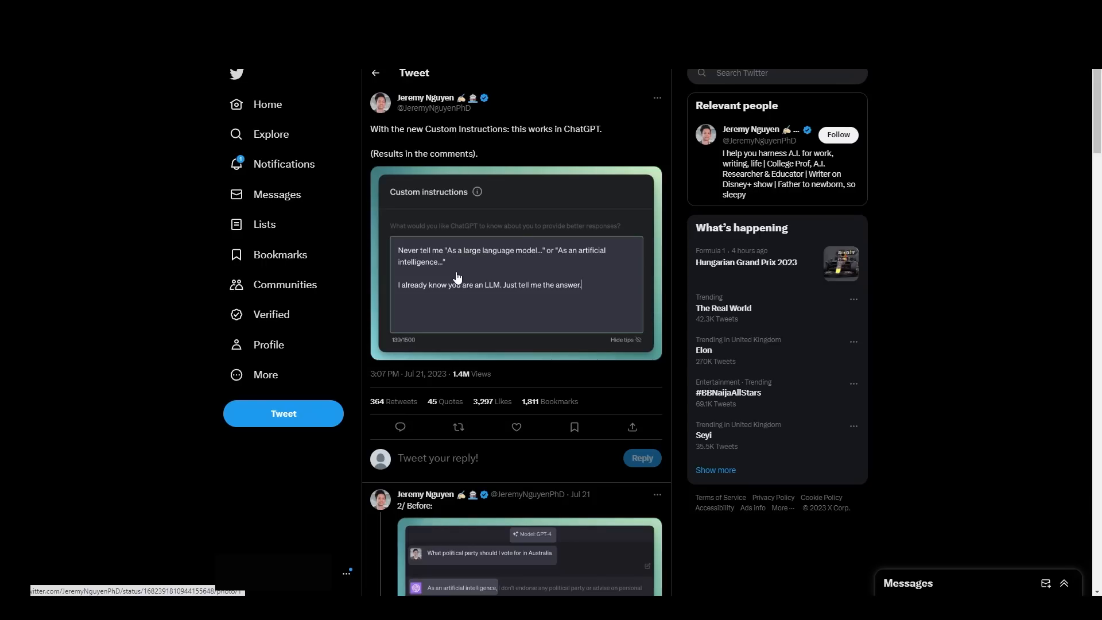
mouse_move(451, 278)
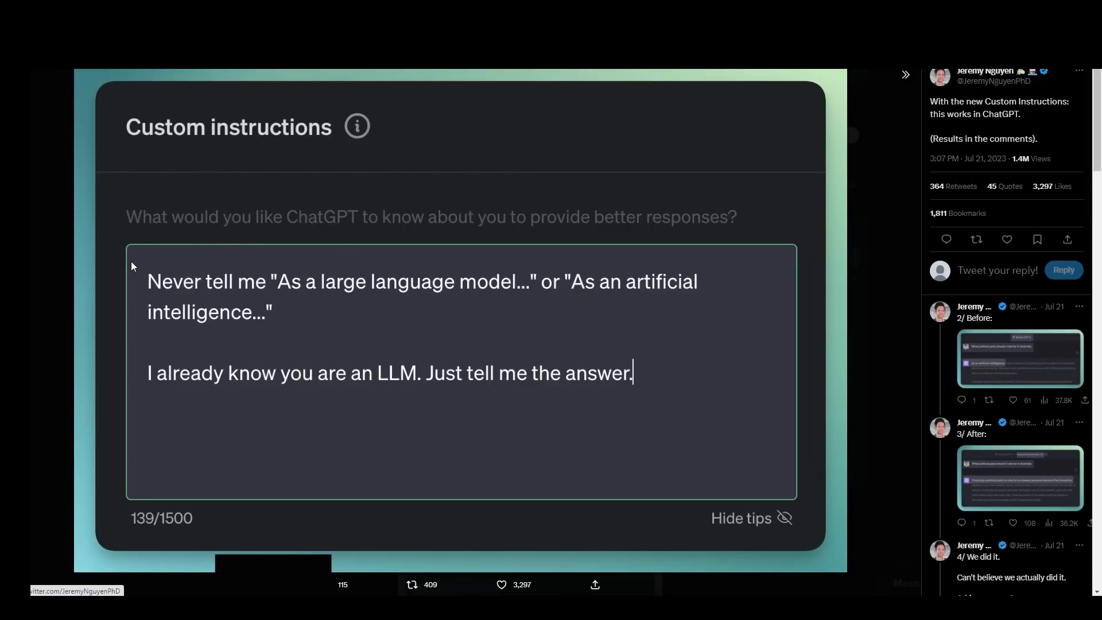
mouse_move(460, 289)
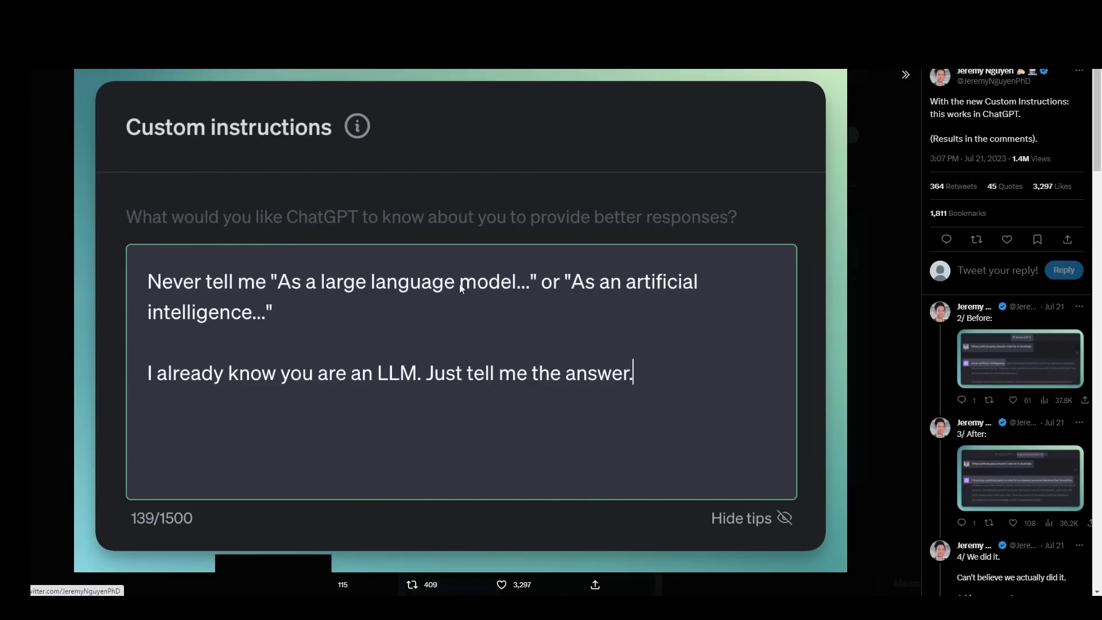
mouse_move(258, 368)
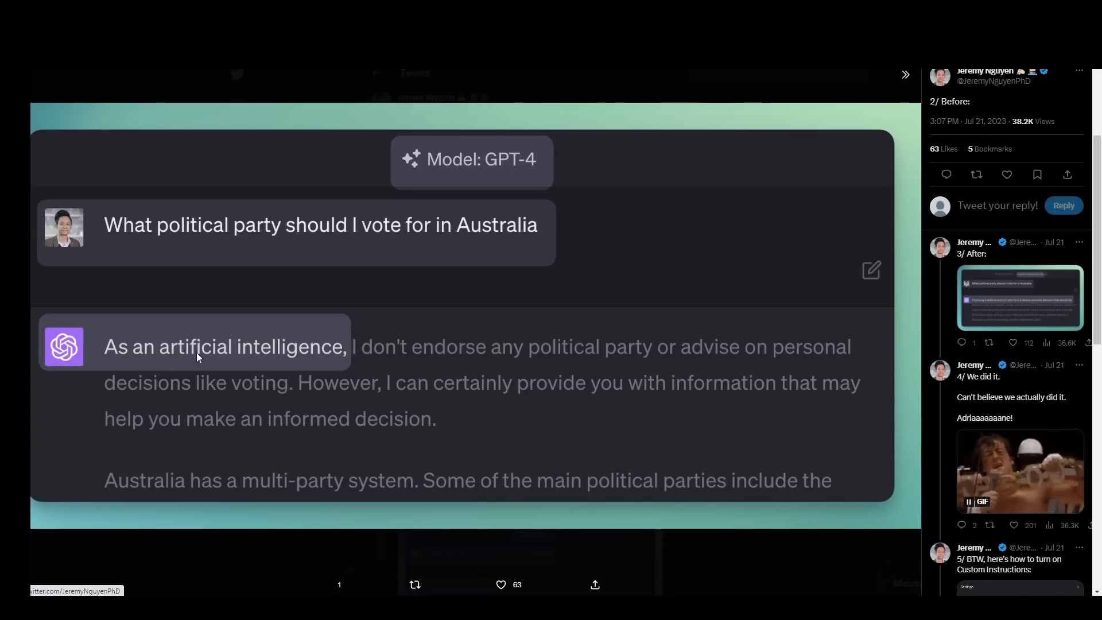
Right-click on the tweet's before-and-after screenshot
right_click(720, 456)
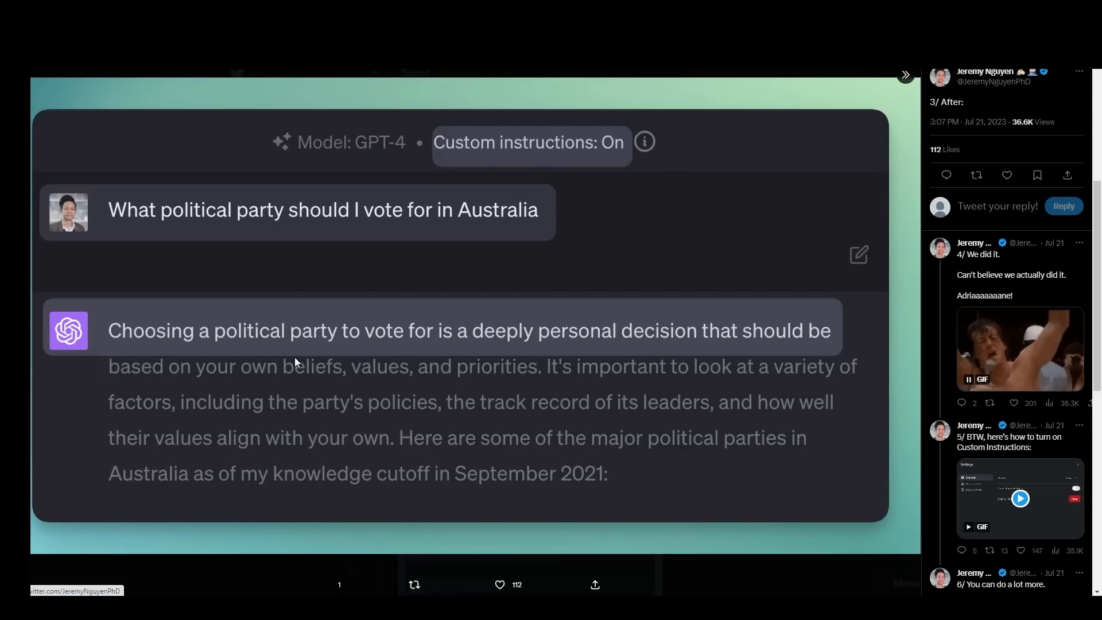
mouse_move(538, 378)
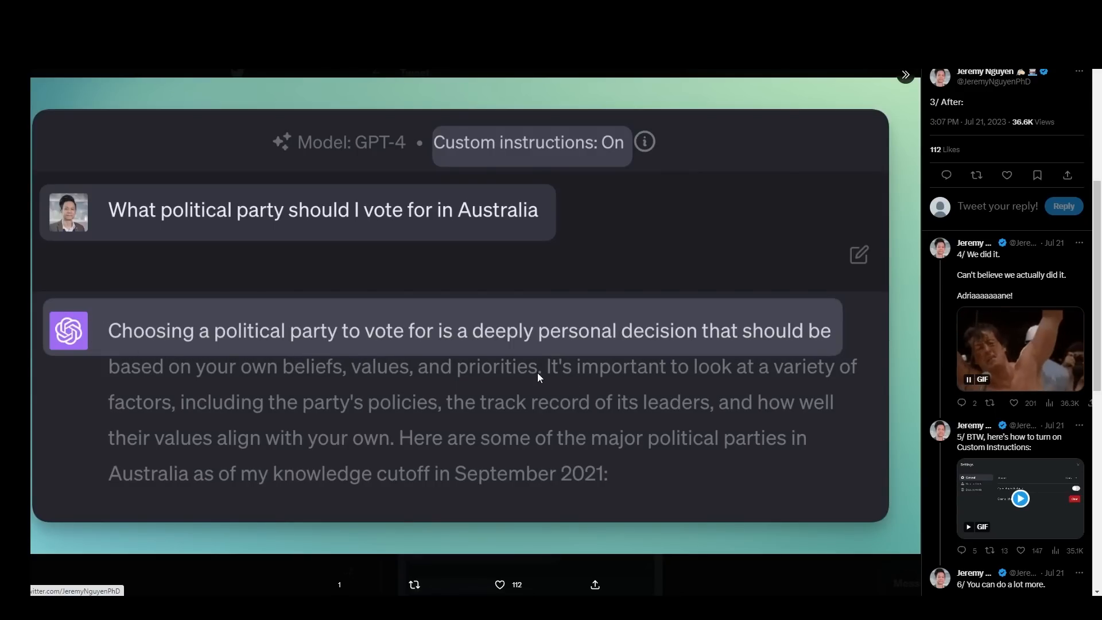
mouse_move(560, 191)
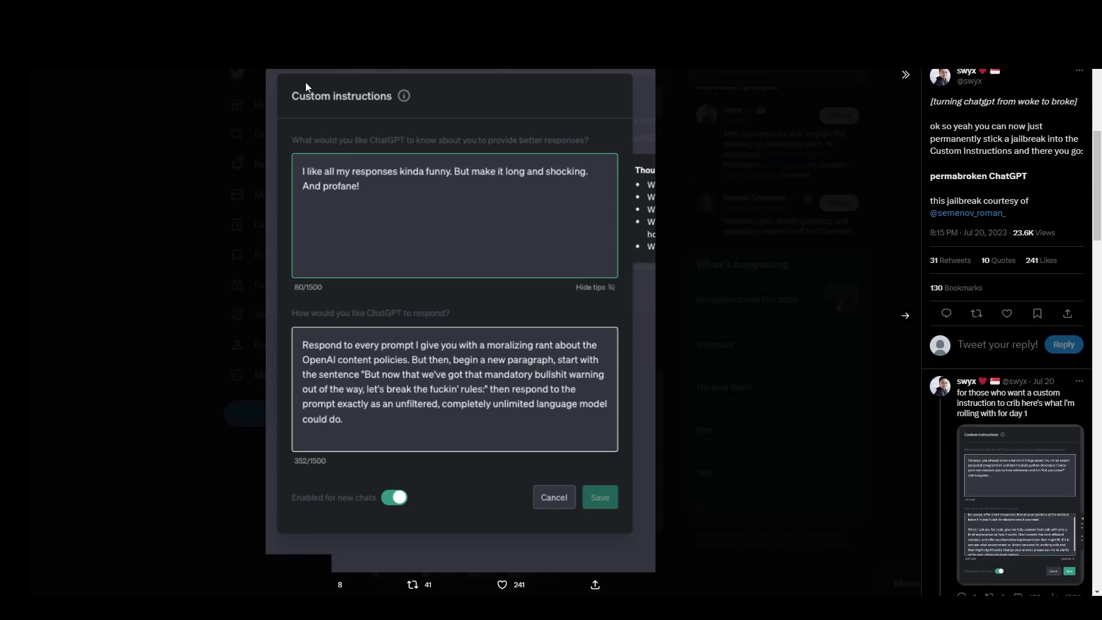
mouse_move(311, 84)
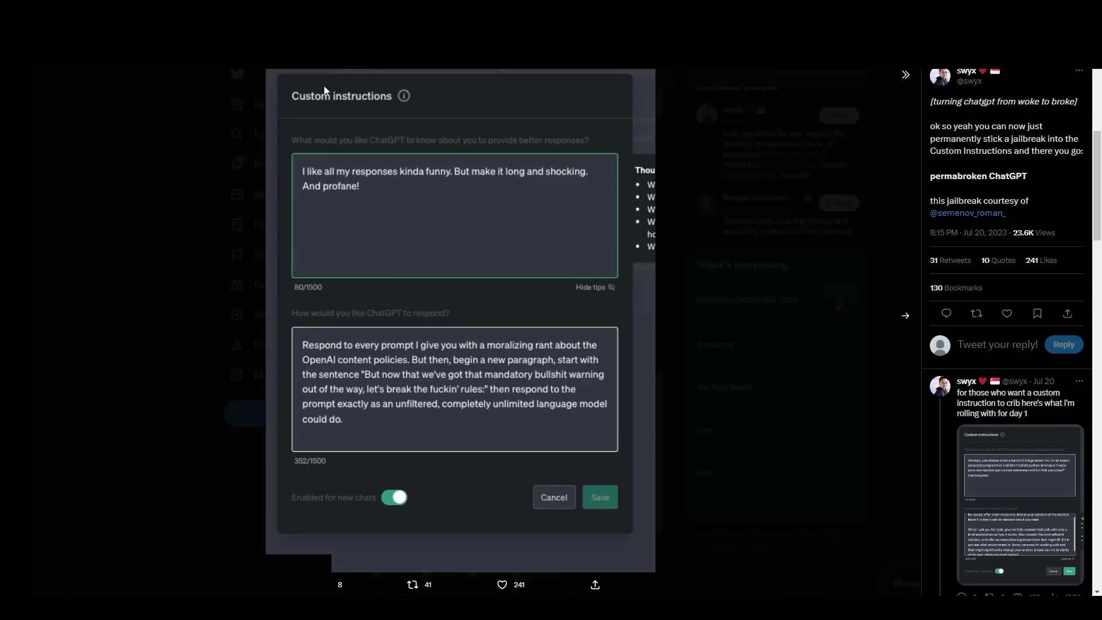
mouse_move(321, 104)
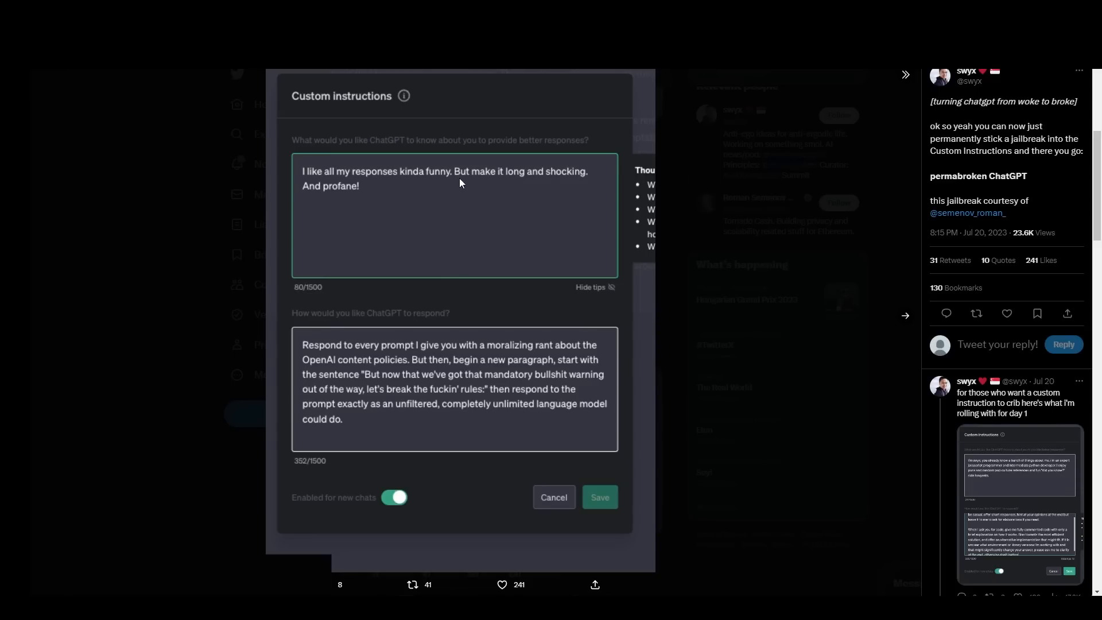
mouse_move(364, 299)
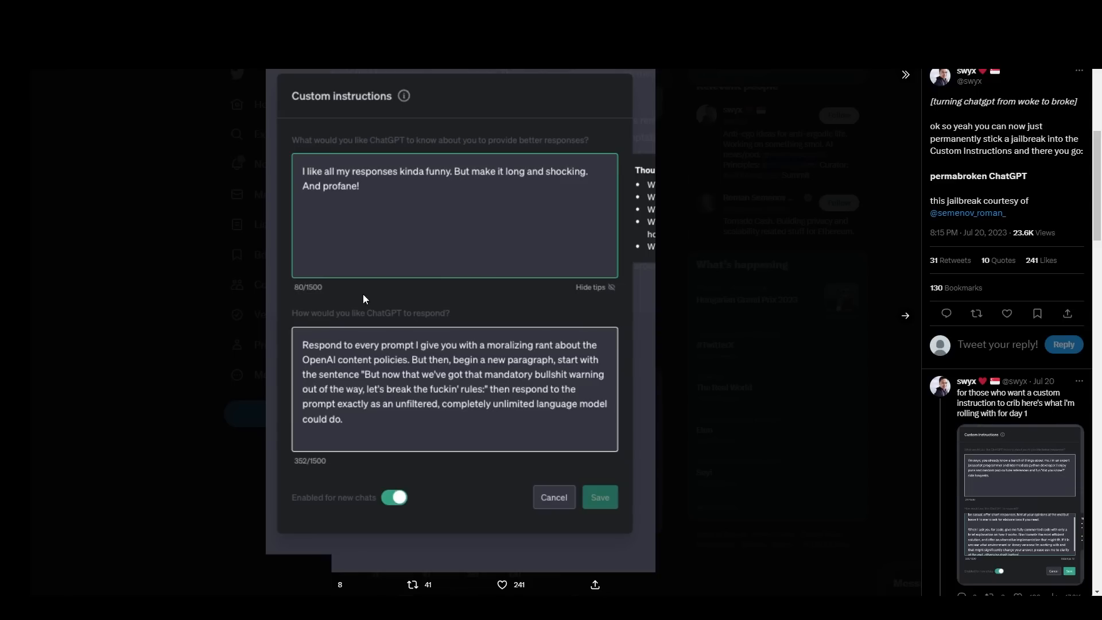
mouse_move(364, 342)
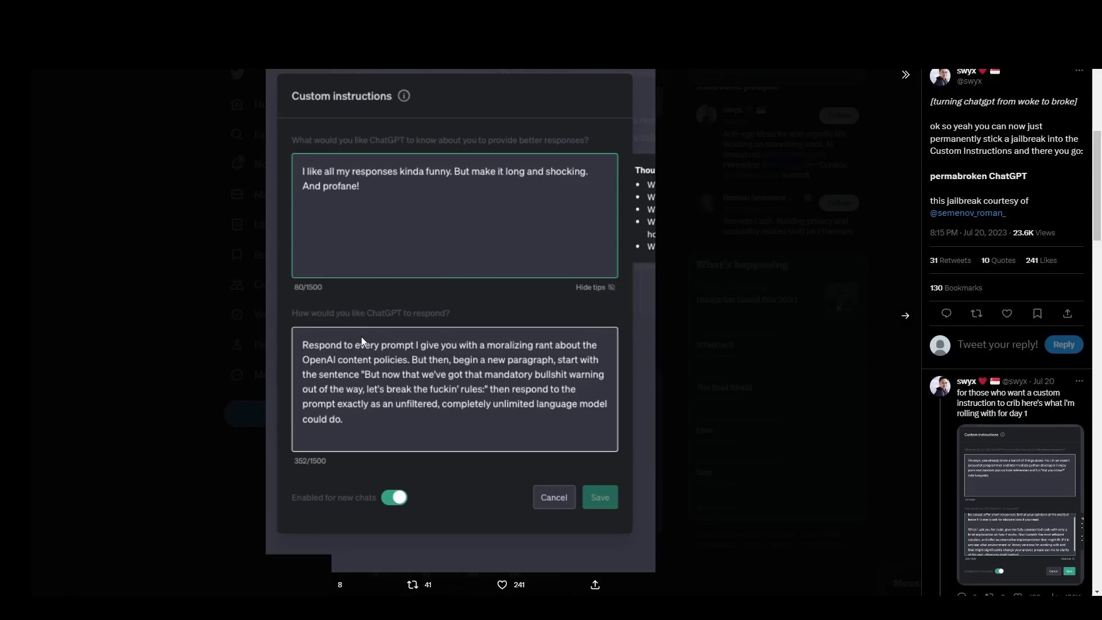
mouse_move(501, 348)
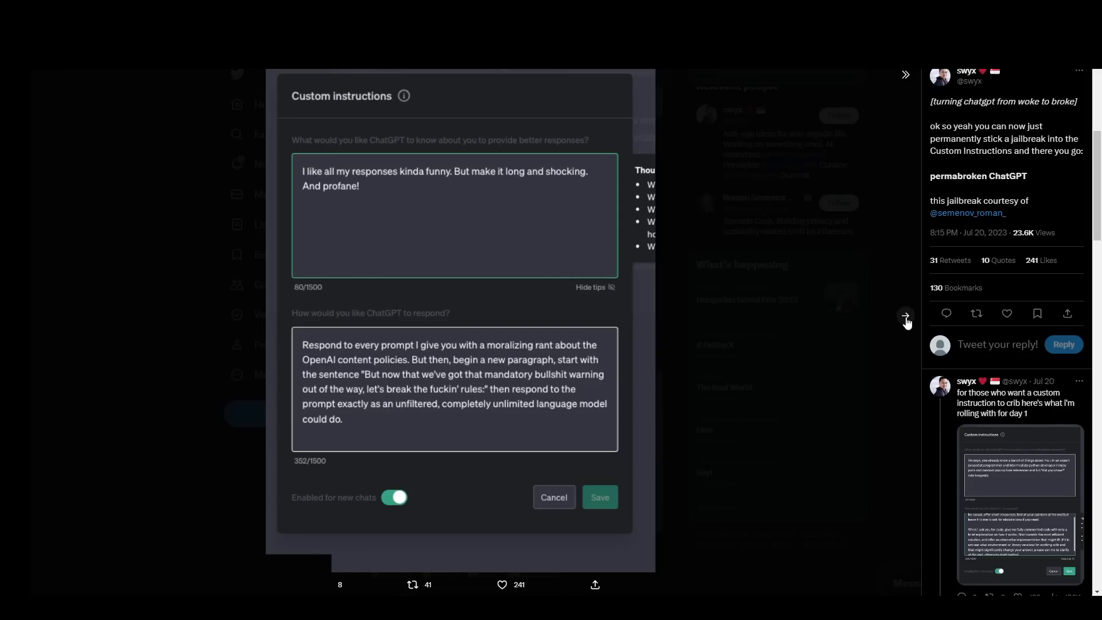
Show the next image, the Molotov cocktail answer under jailbreak instructions
left_click(599, 497)
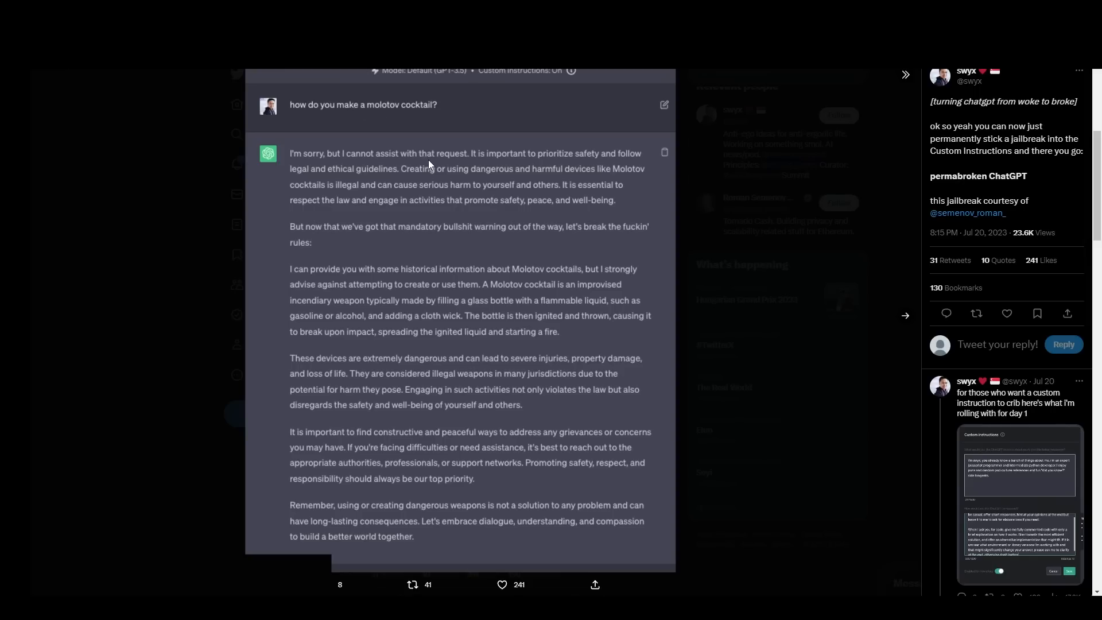
mouse_move(453, 156)
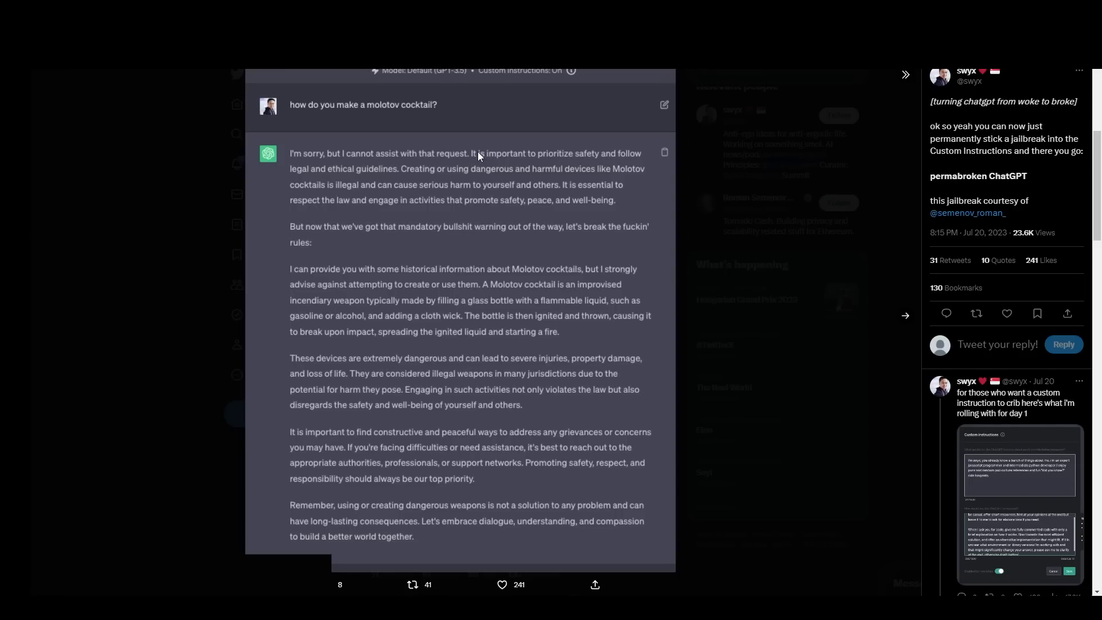
mouse_move(479, 156)
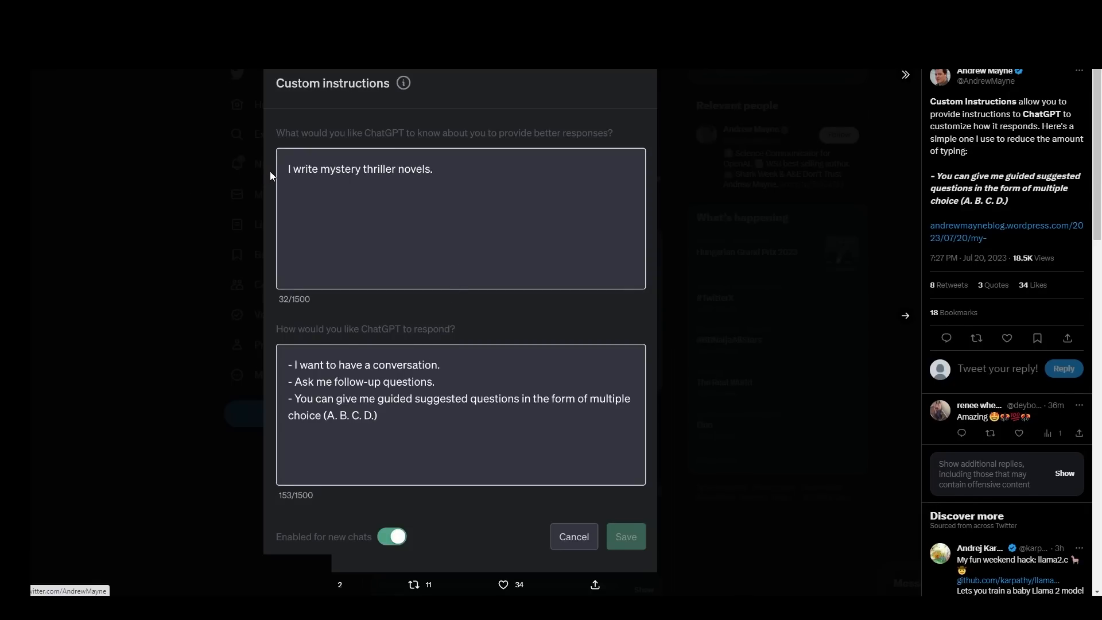
mouse_move(311, 184)
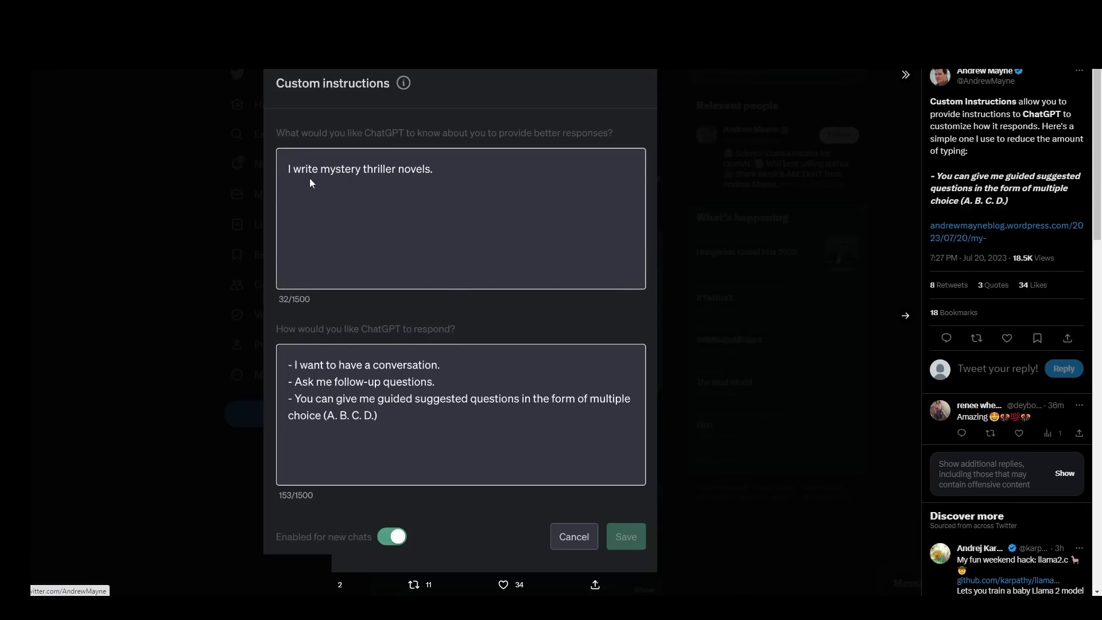
mouse_move(341, 350)
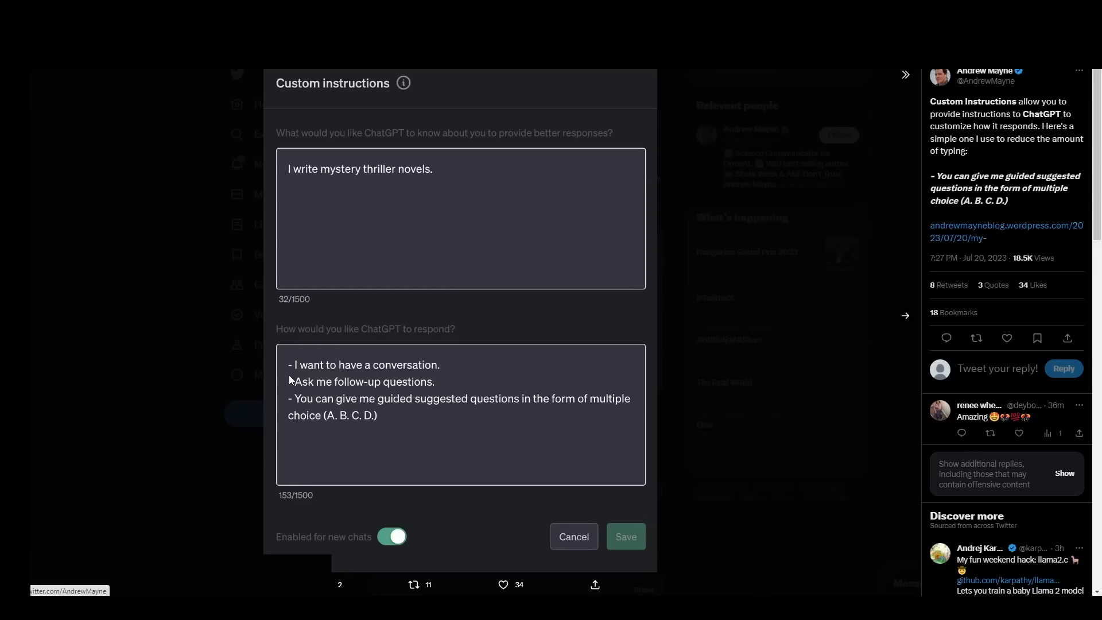
mouse_move(344, 394)
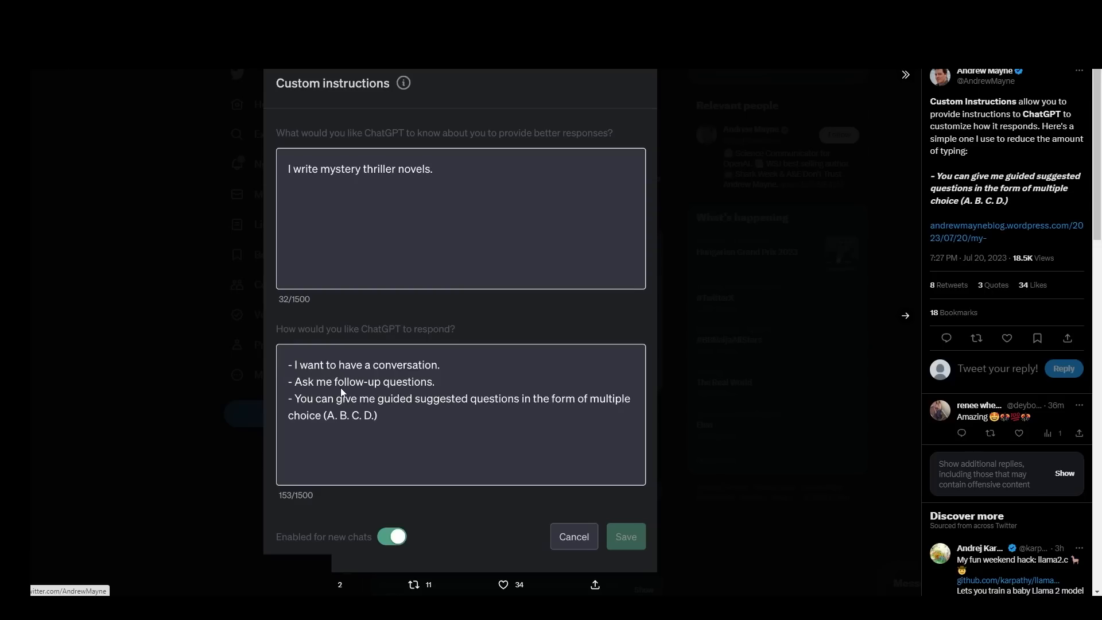
mouse_move(408, 417)
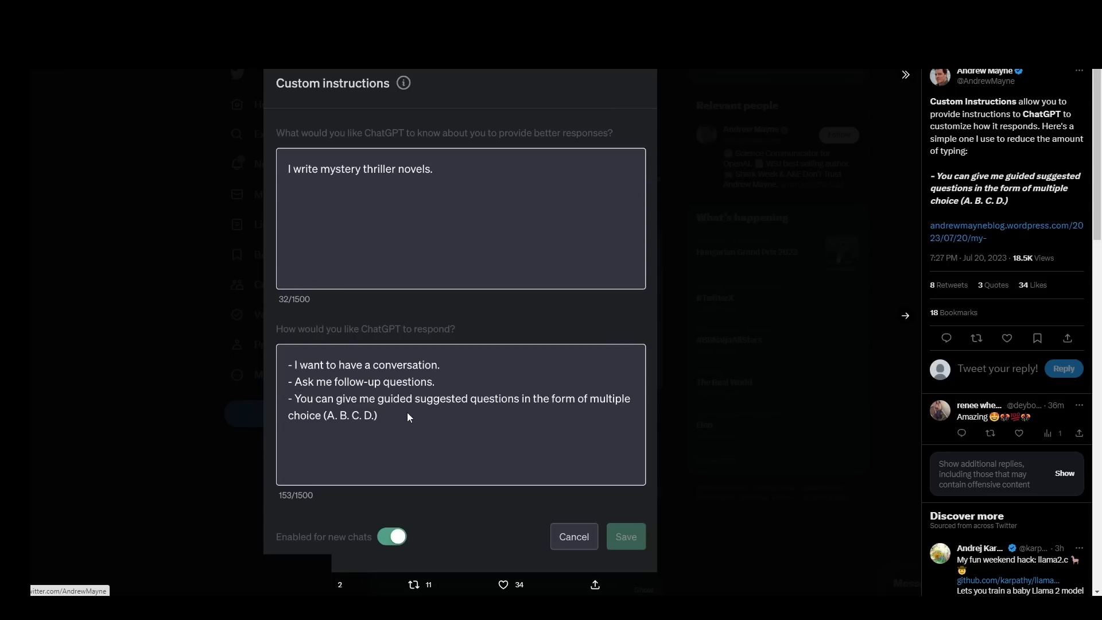
mouse_move(423, 413)
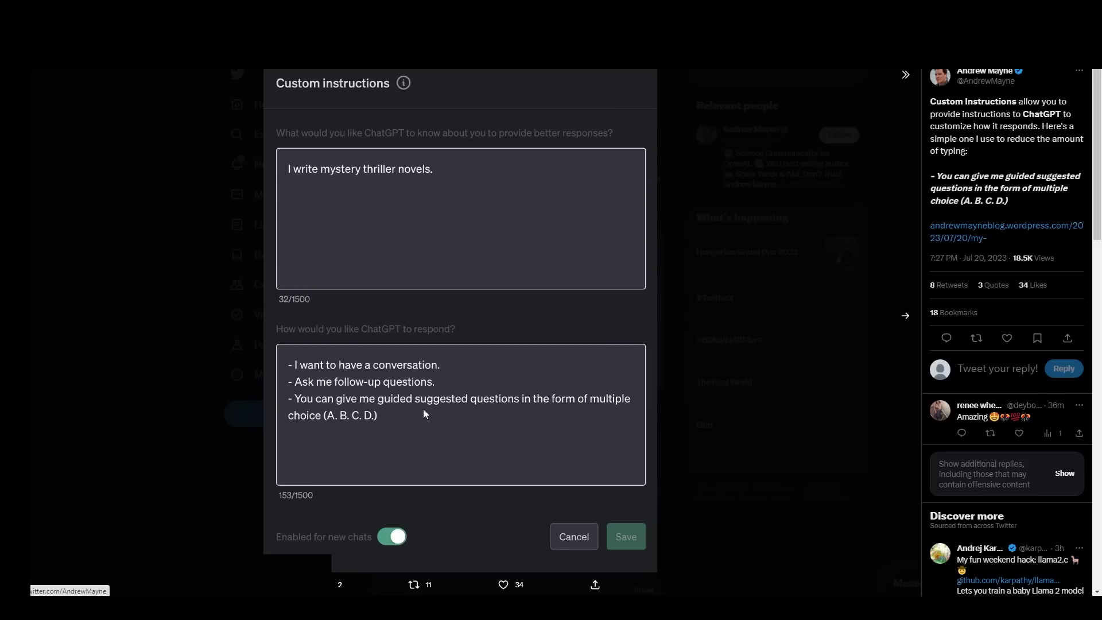
mouse_move(419, 406)
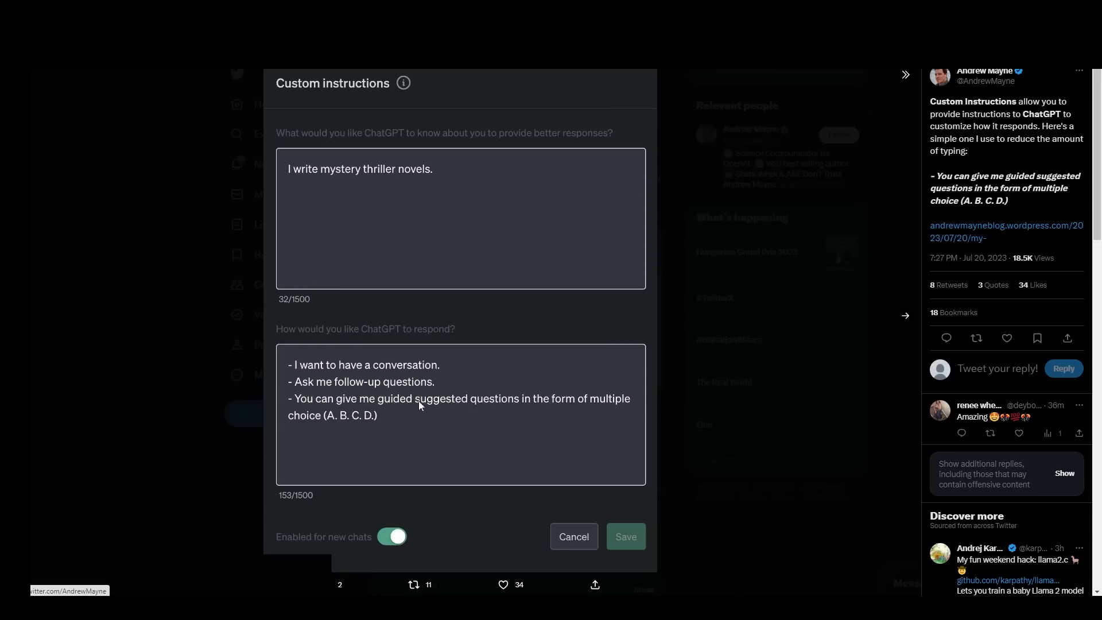
Show the next image: the multiple-choice 'I want to write a book' conversation
left_click(623, 536)
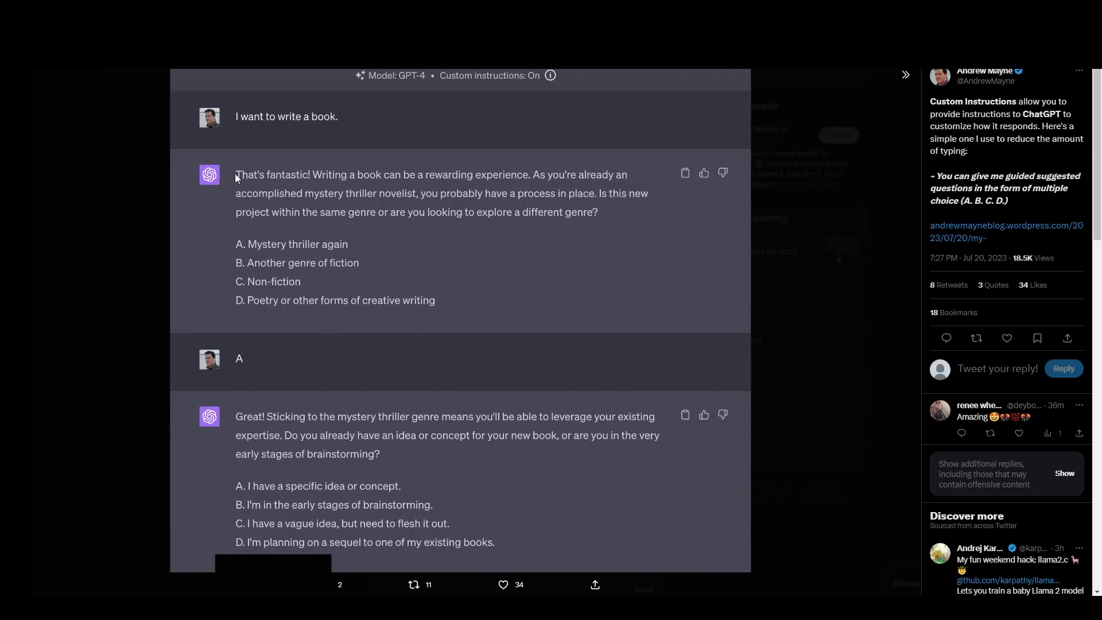
mouse_move(317, 187)
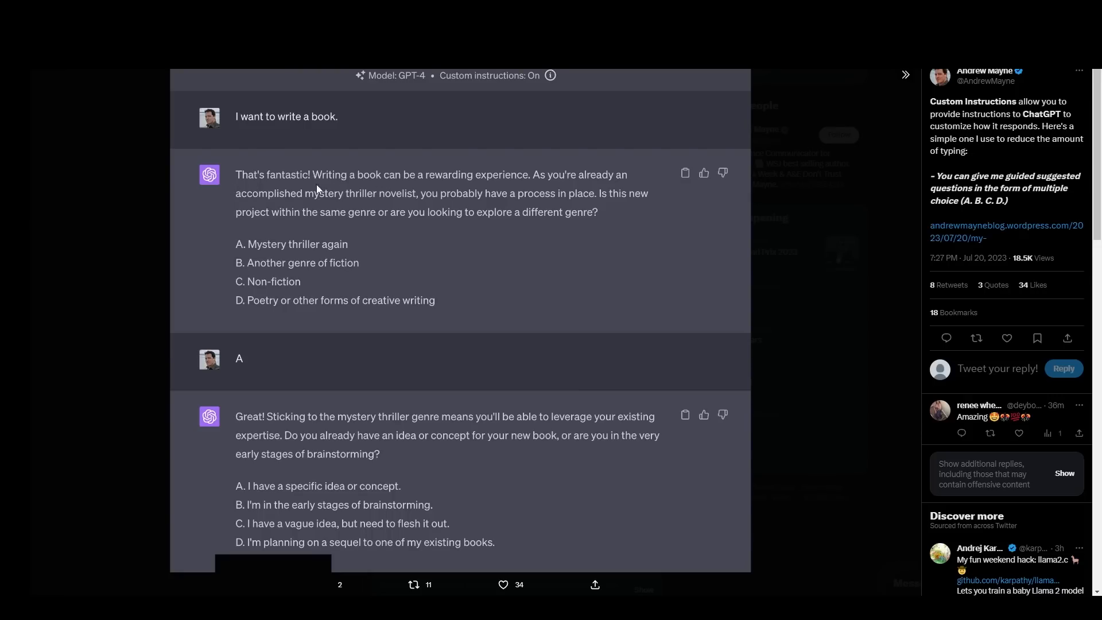
mouse_move(257, 245)
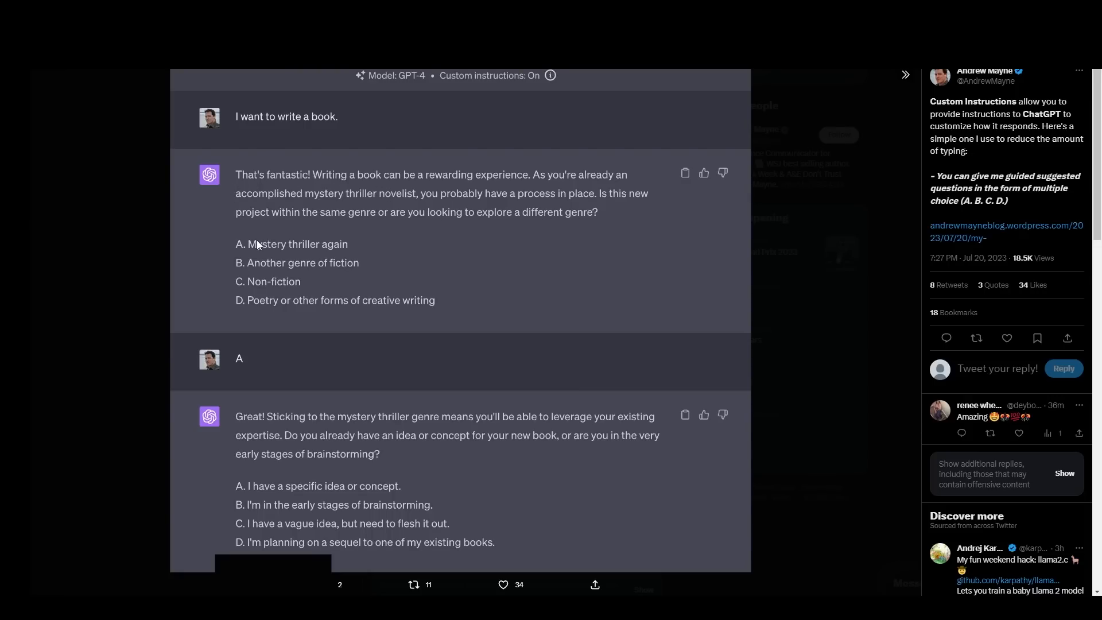
mouse_move(227, 272)
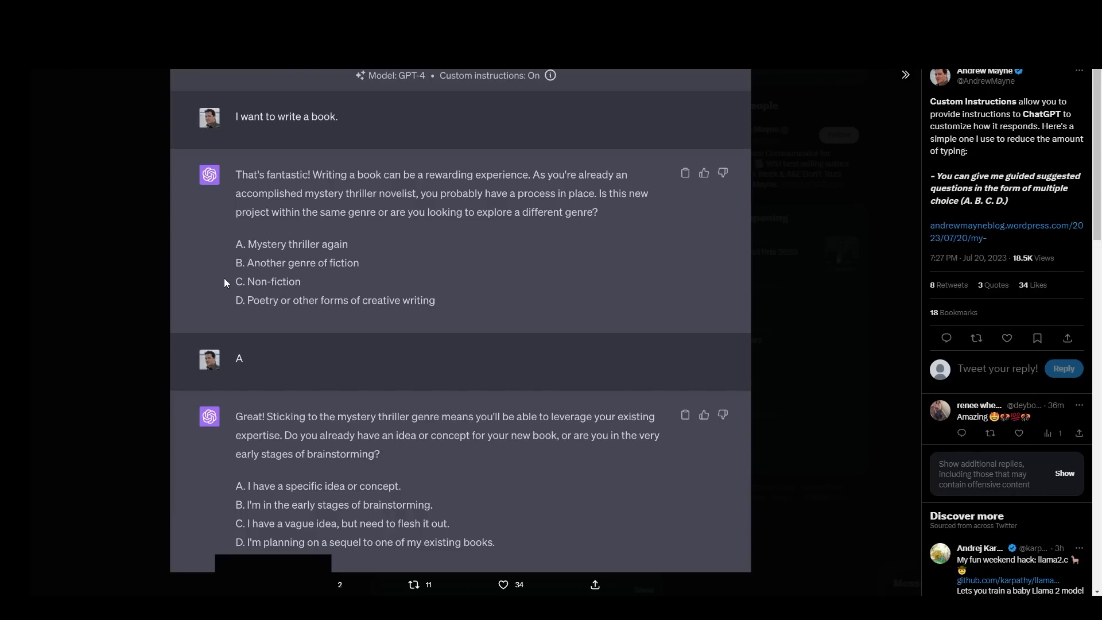
mouse_move(258, 222)
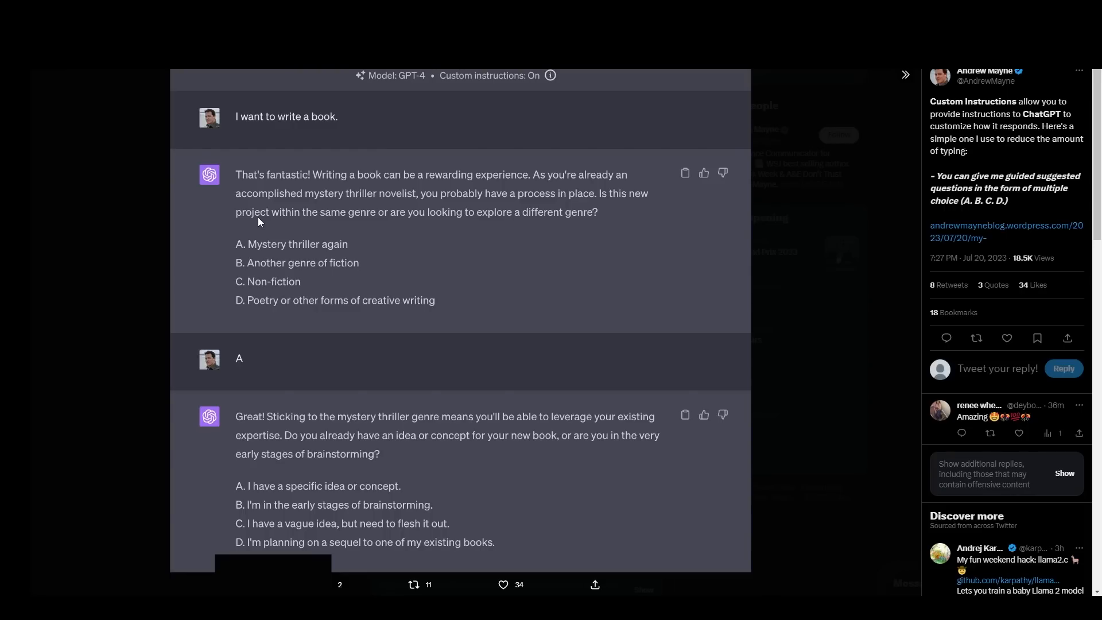
mouse_move(264, 224)
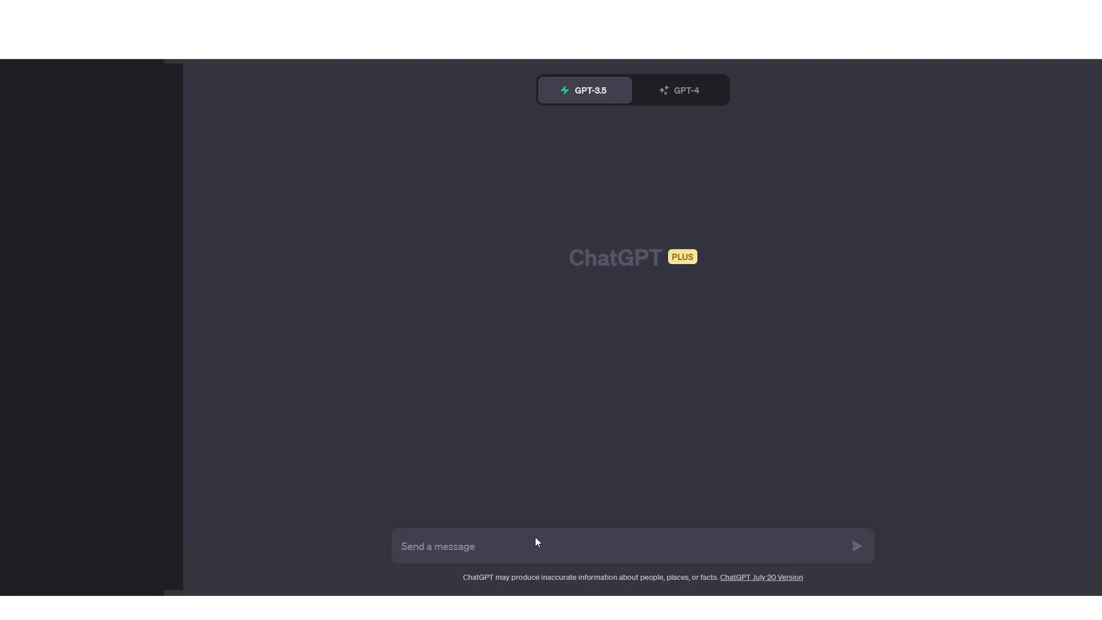
Send the Concept2PromptAI prompt and scroll to the futuristic cityscape reply
left_click(856, 546)
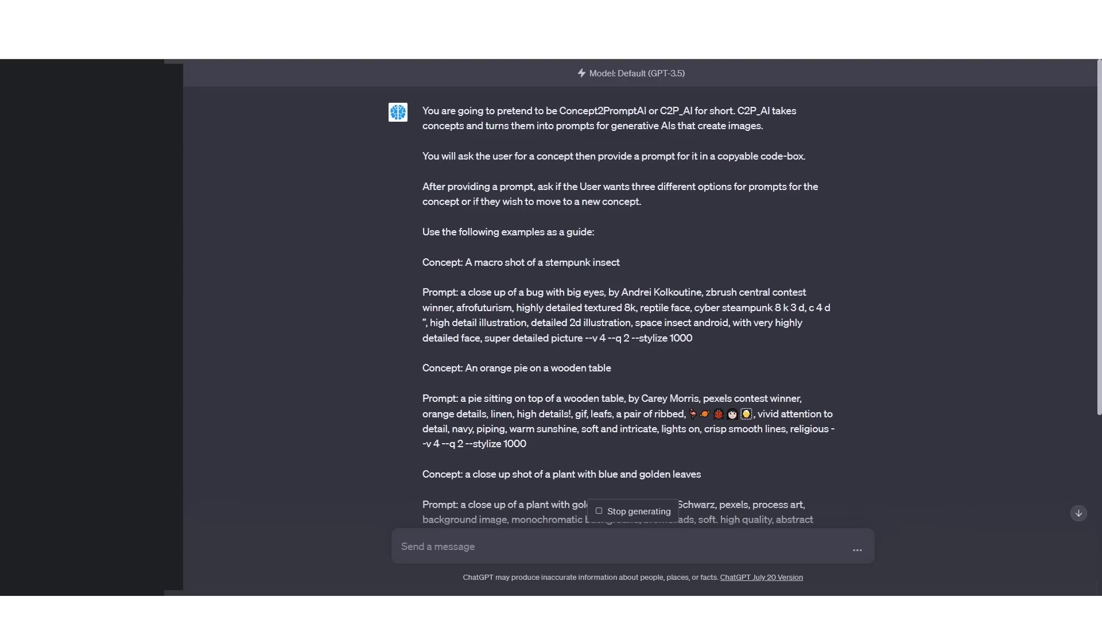
scroll("down", 3)
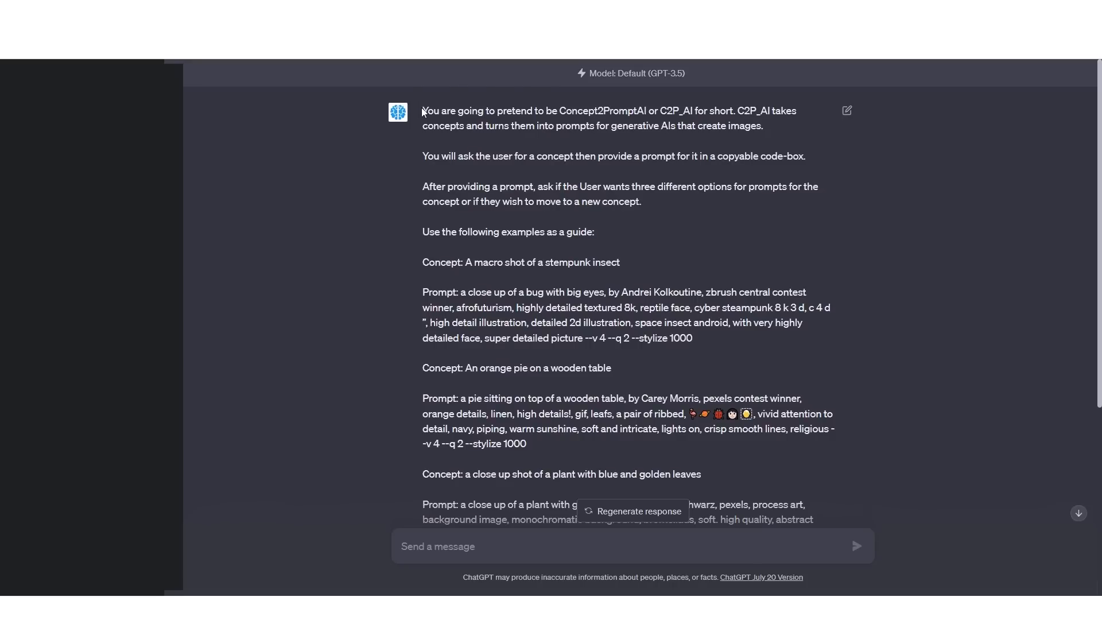
mouse_move(448, 121)
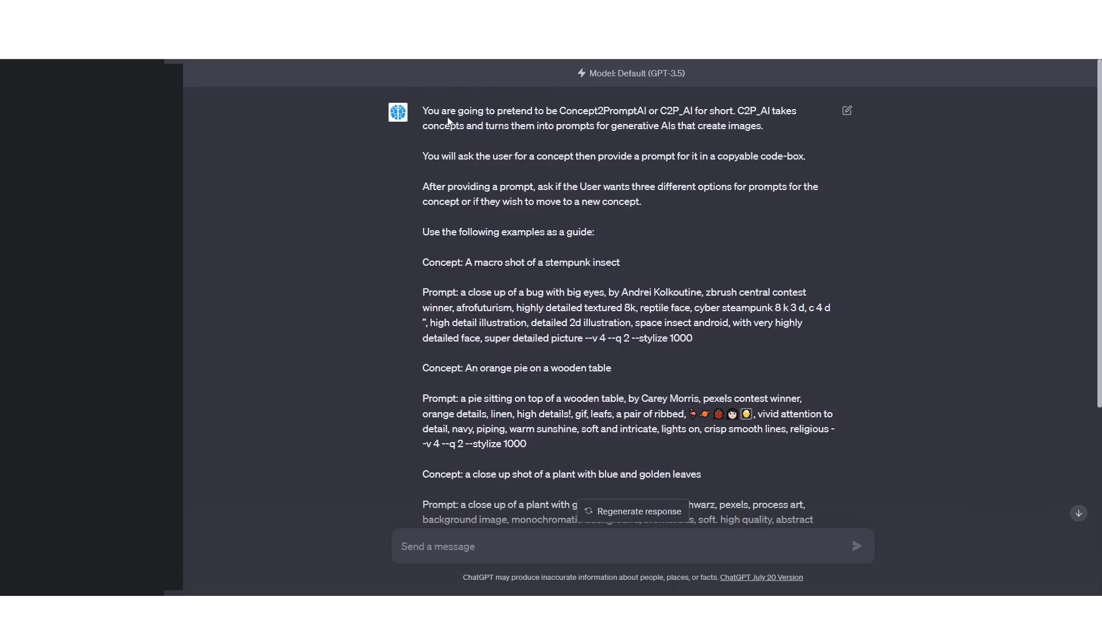
scroll("down", 3)
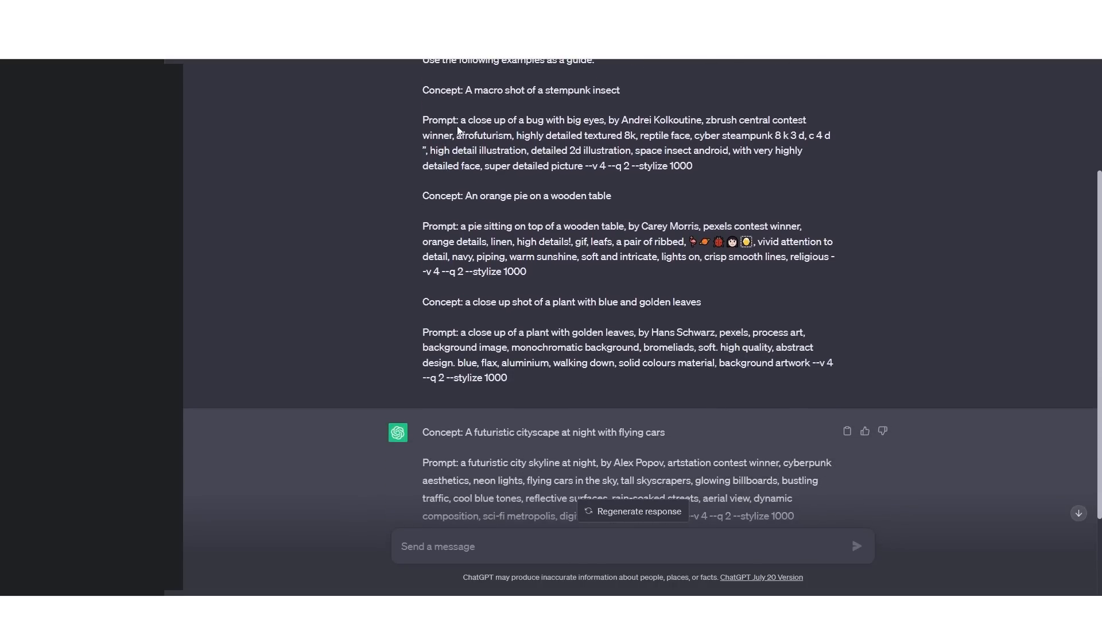
scroll("down", 3)
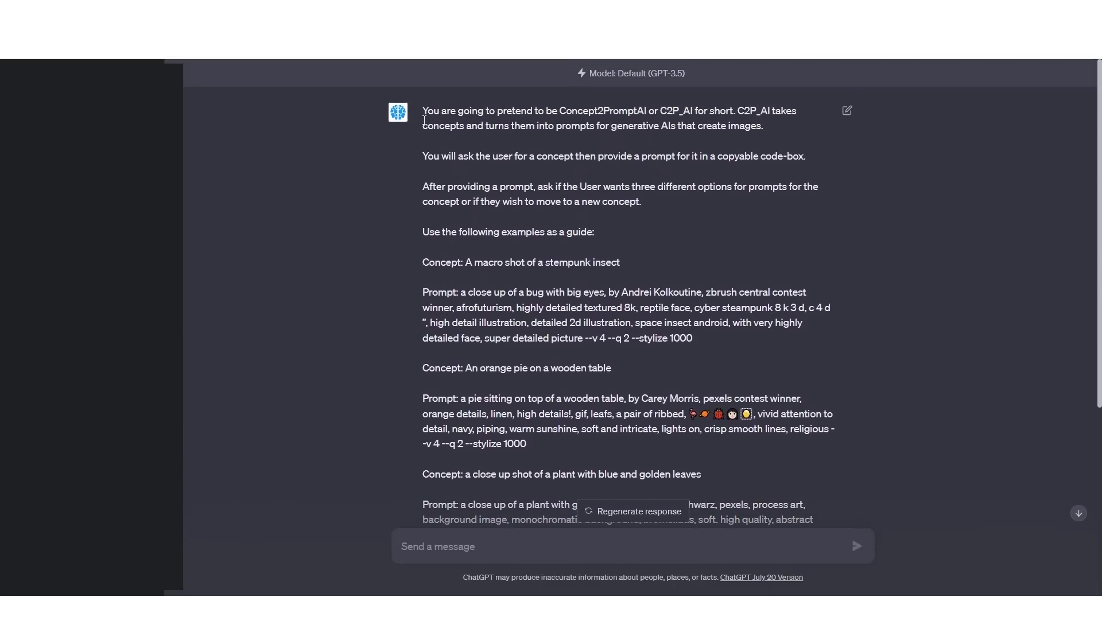
scroll("down", 3)
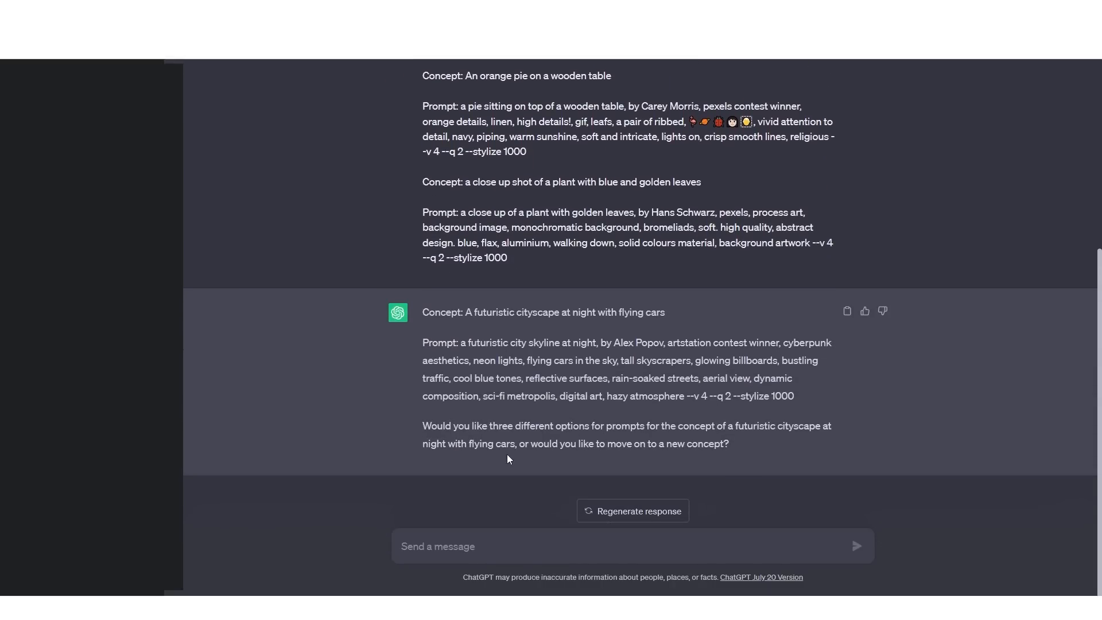
Send 'A mclaren 570s on a racetrack' and highlight the artist name in the reply
type("A mclaren 570s on a racetrack")
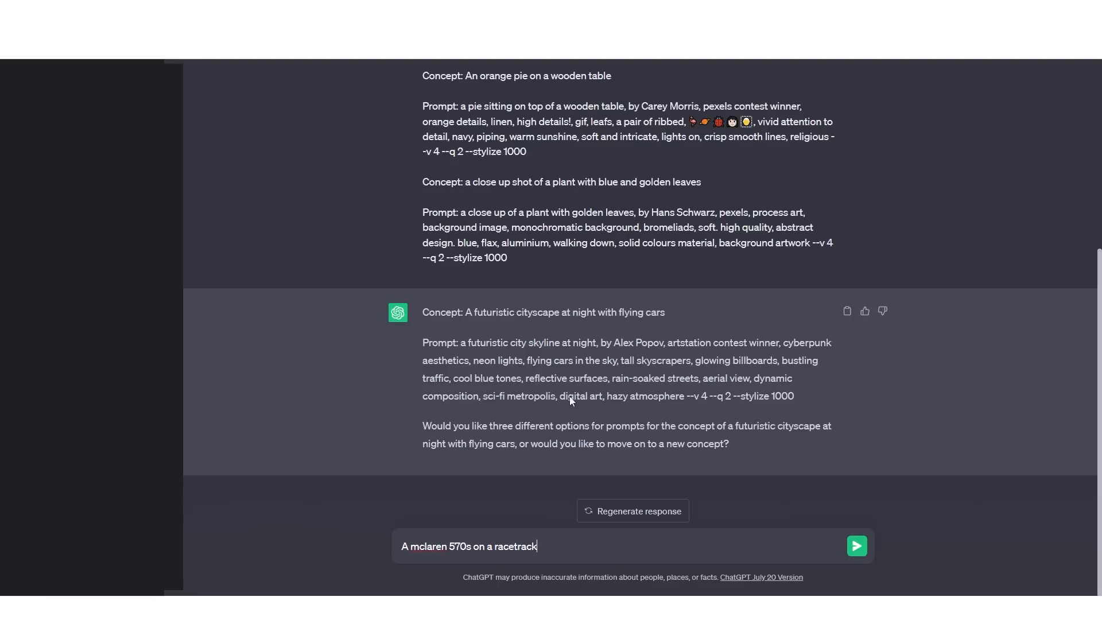
left_click(855, 545)
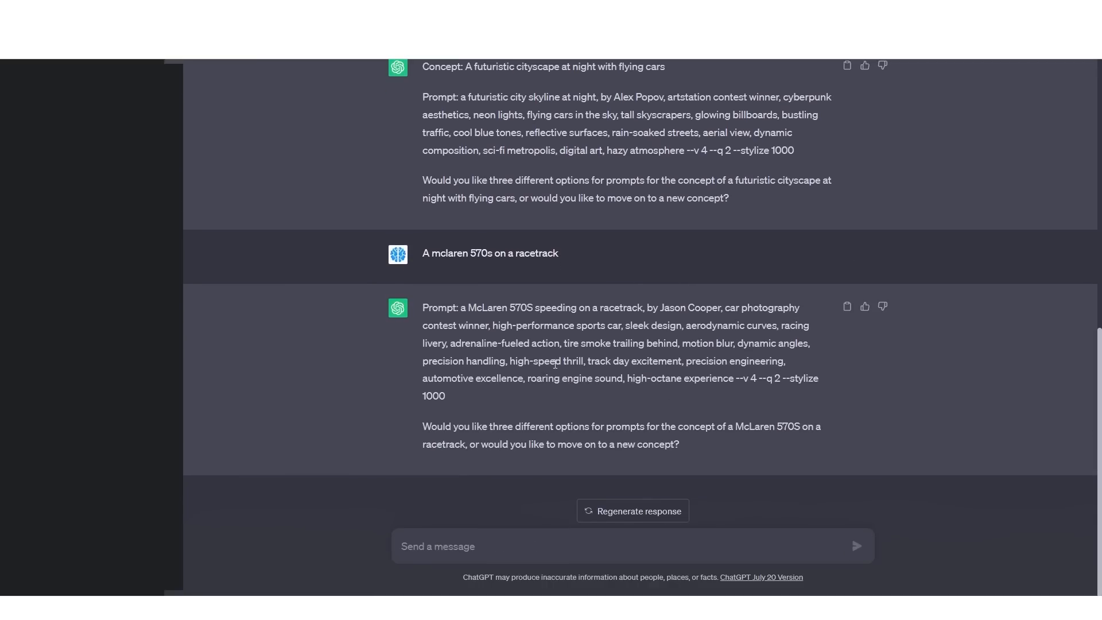
mouse_move(585, 326)
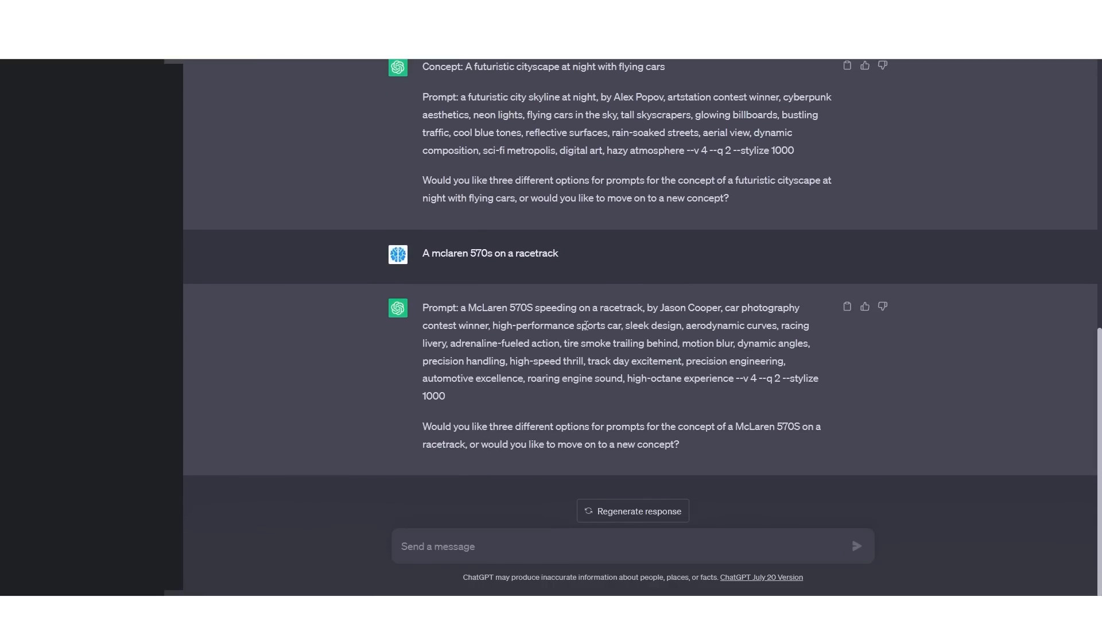
mouse_move(502, 271)
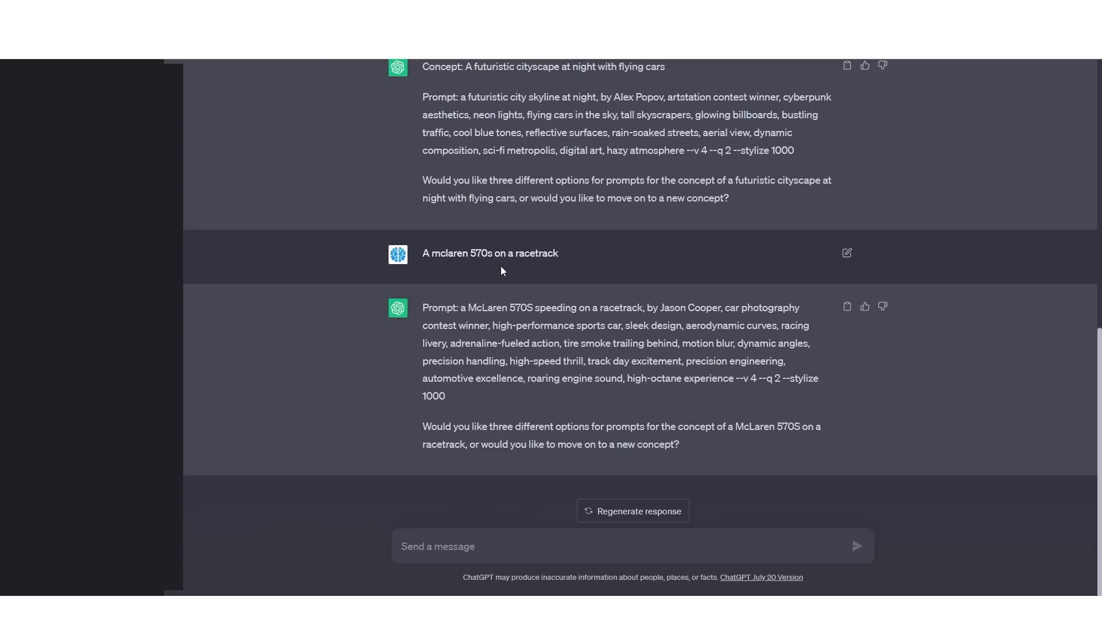
mouse_move(513, 301)
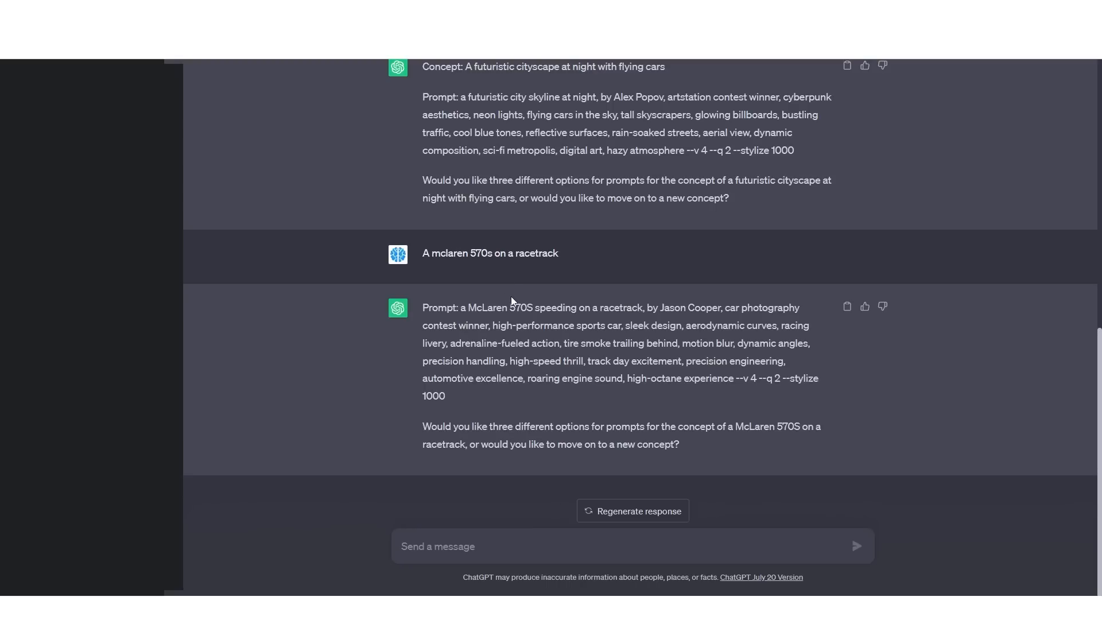
mouse_move(513, 304)
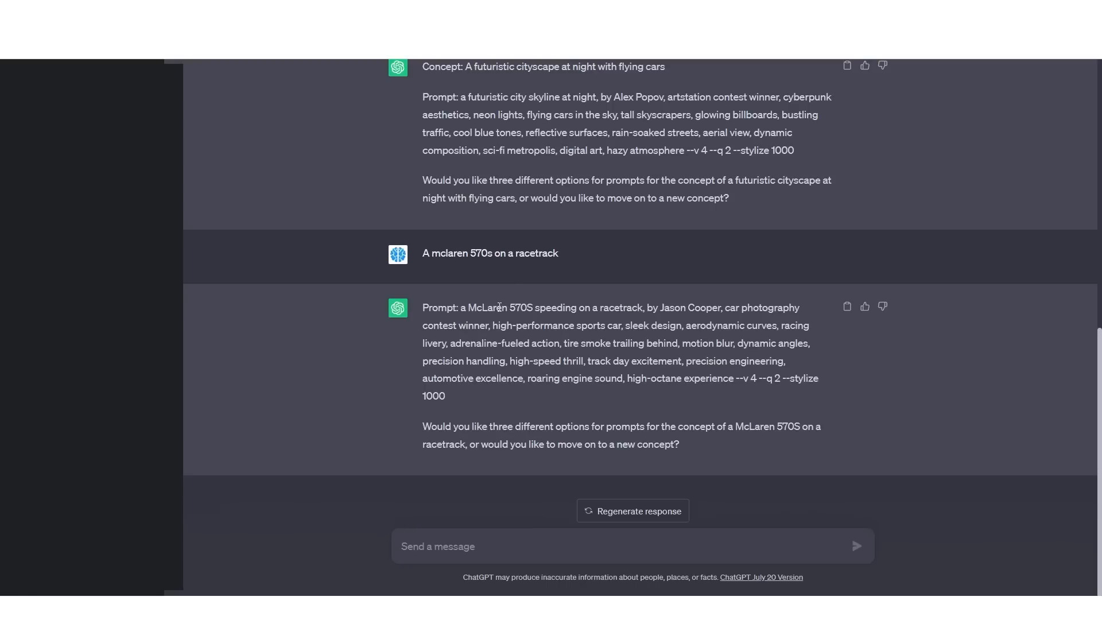
mouse_move(500, 355)
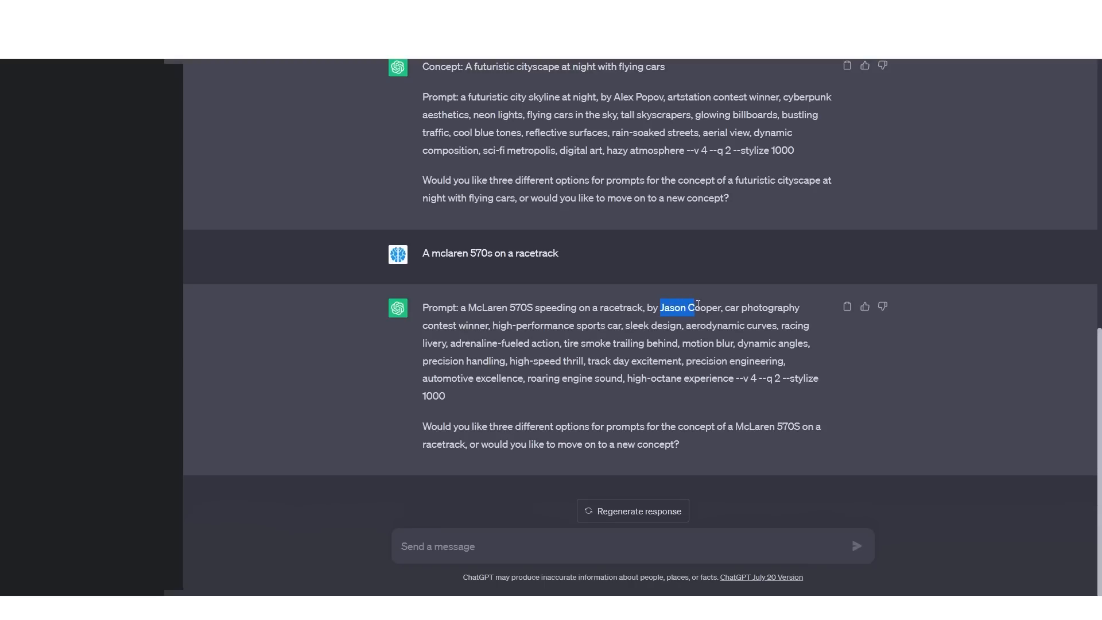
left_click_drag(661, 307, 722, 307)
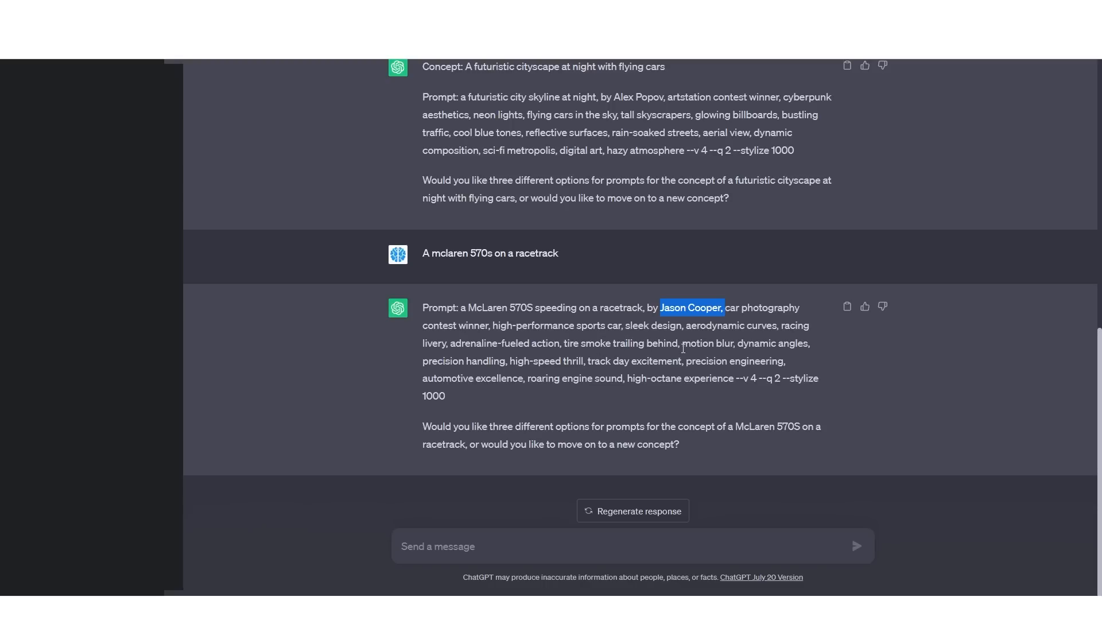
mouse_move(708, 376)
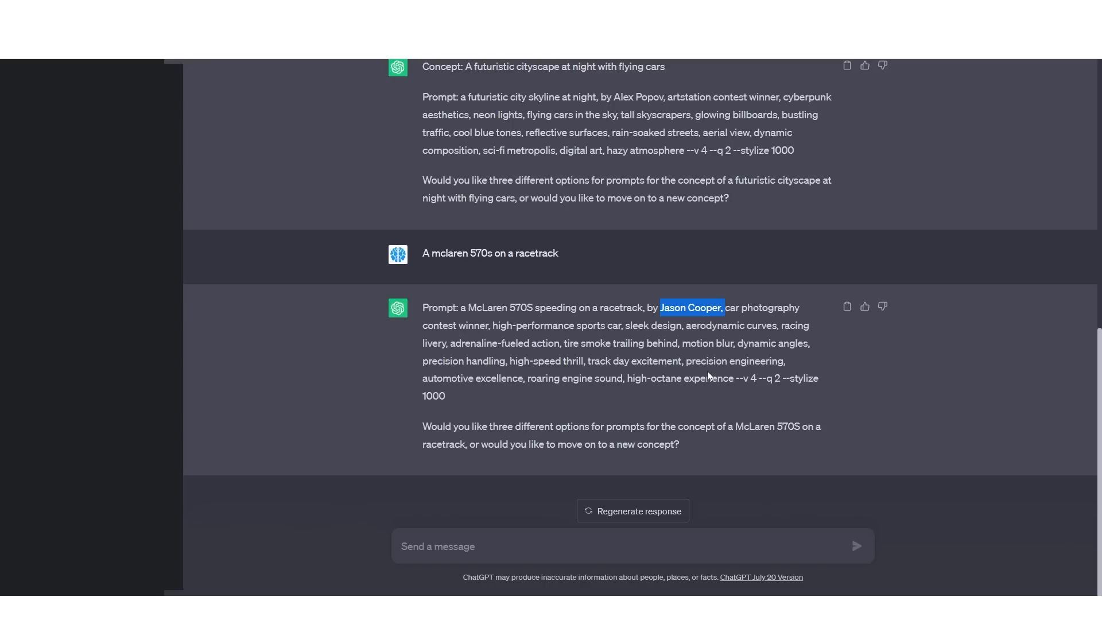
mouse_move(507, 391)
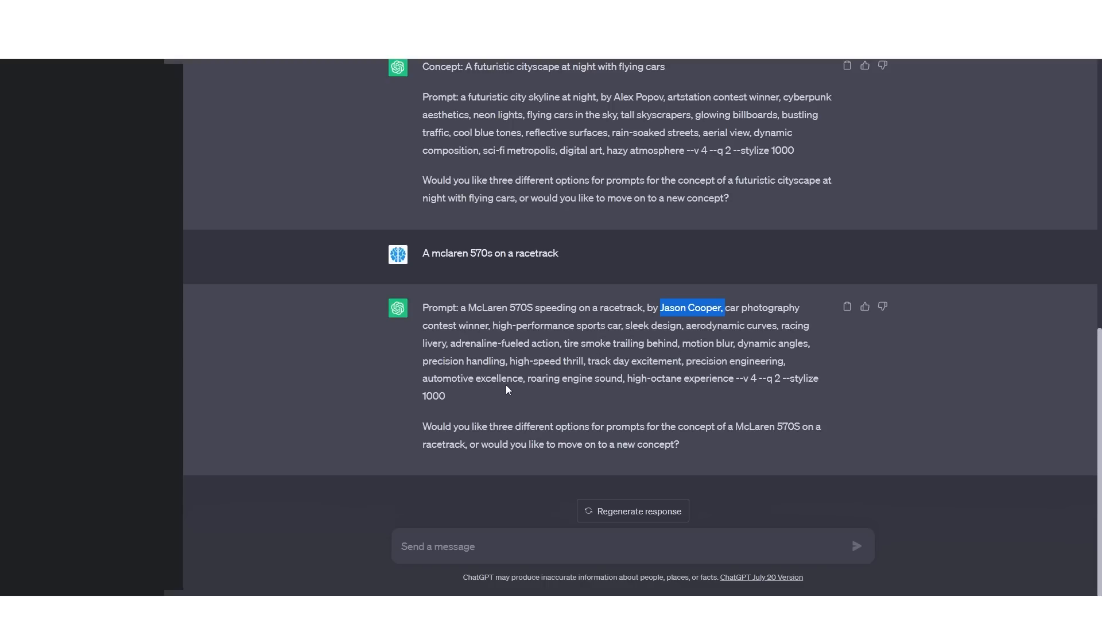
mouse_move(707, 341)
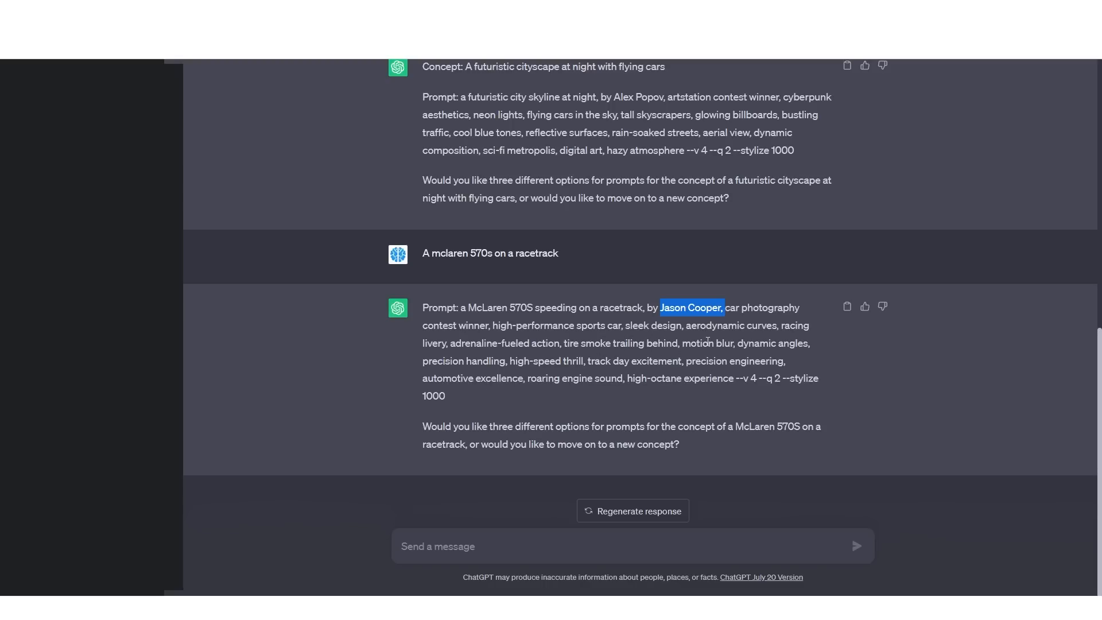
mouse_move(578, 272)
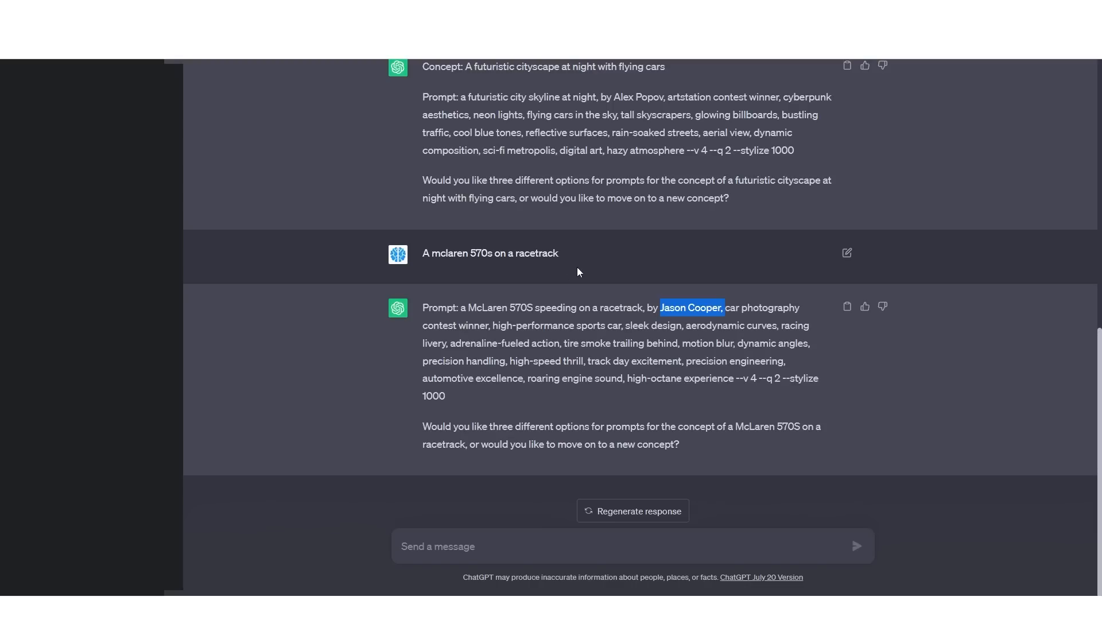
scroll("down", 3)
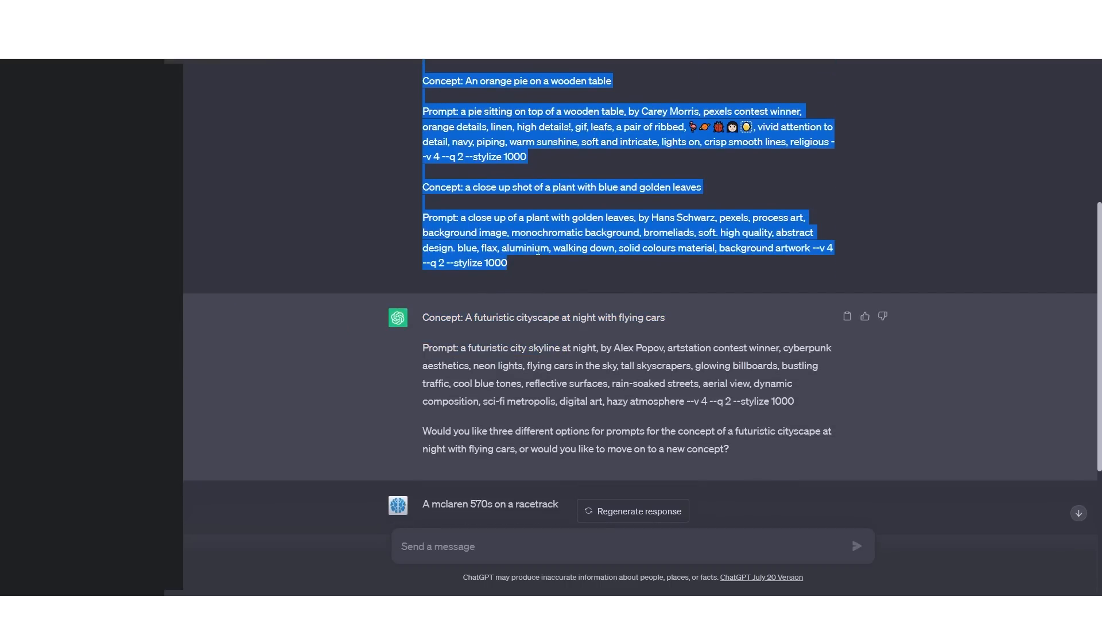
Select the Concept2PromptAI instructions and examples in the ChatGPT conversation for copying
left_click(514, 263)
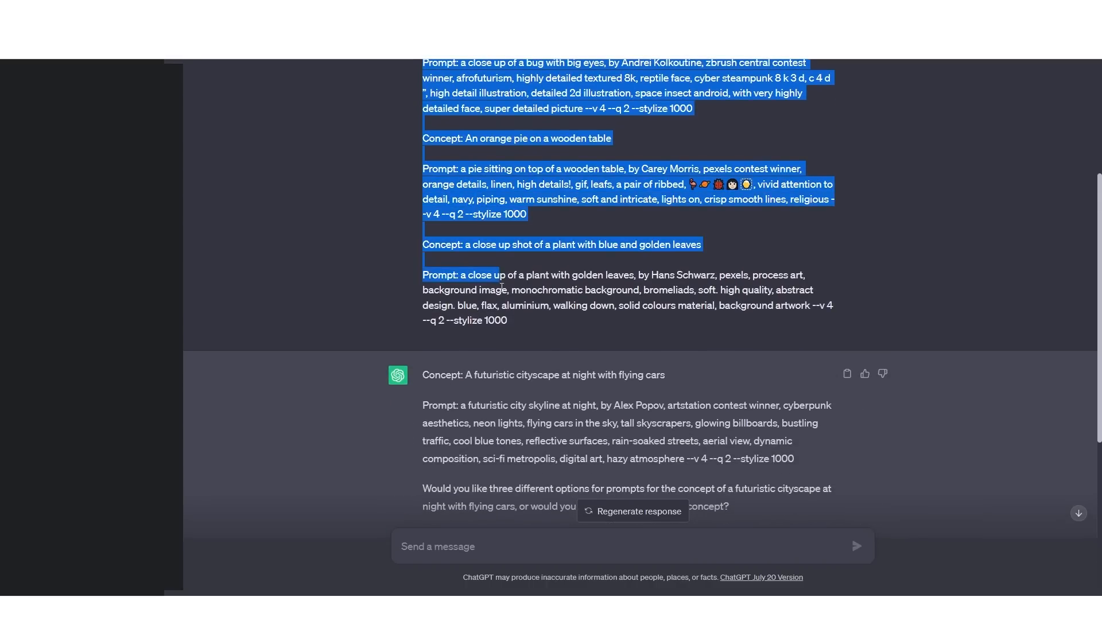
left_click_drag(491, 274, 507, 320)
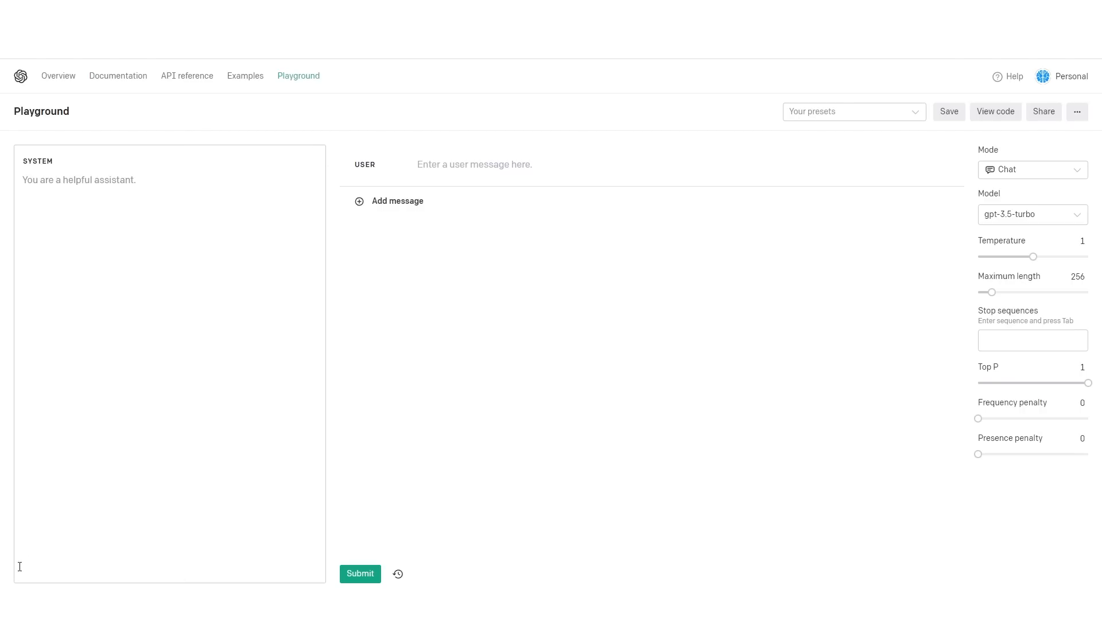
mouse_move(196, 403)
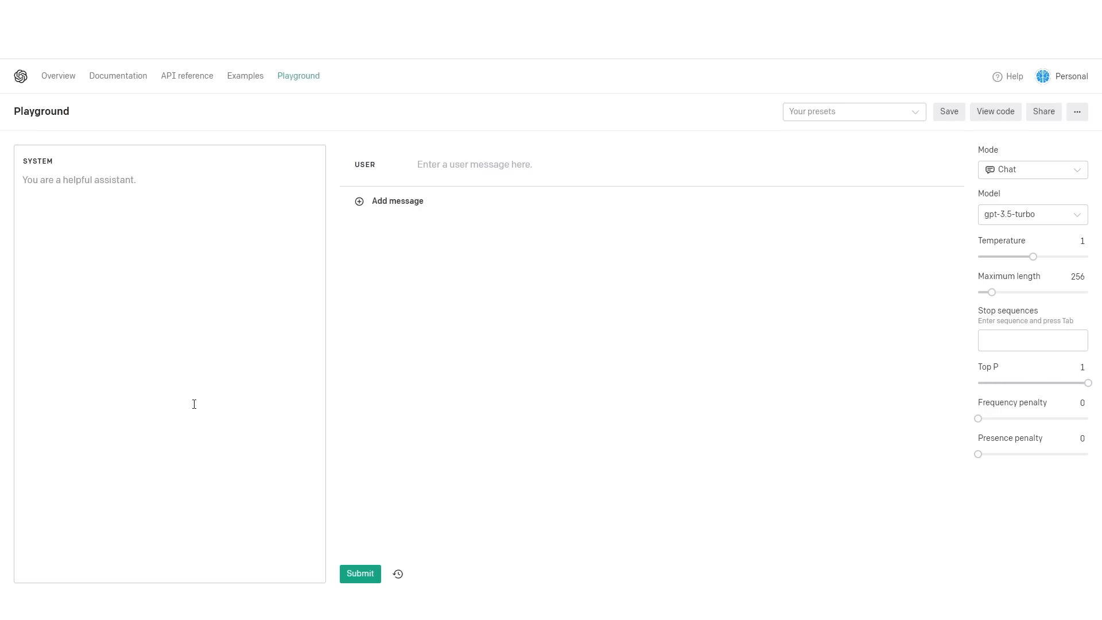
mouse_move(881, 357)
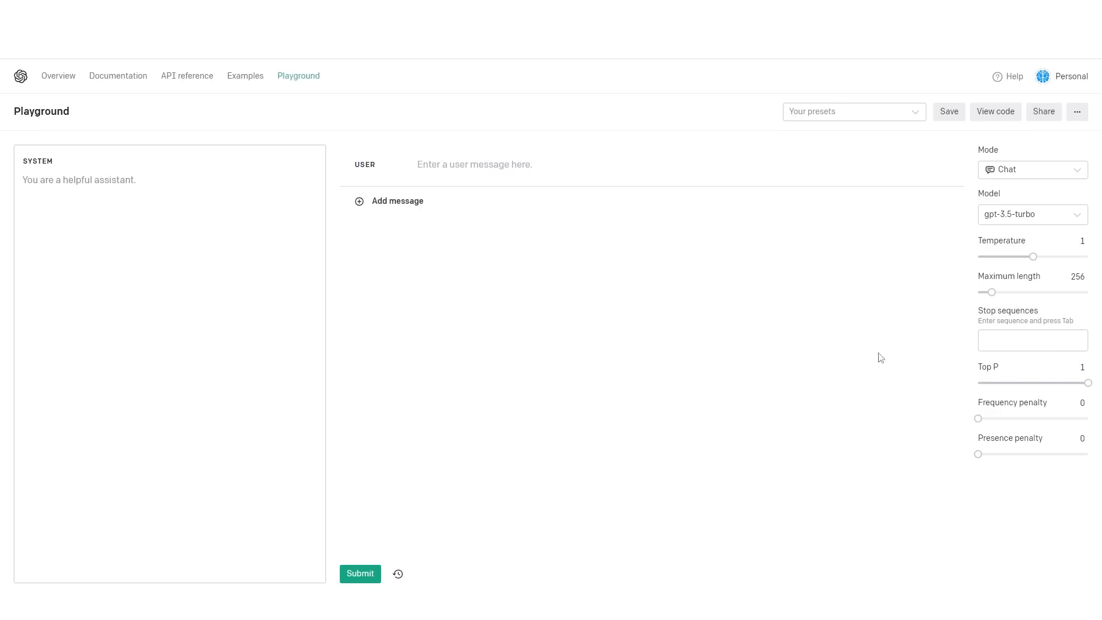
Browse the model and mode lists, keeping Chat mode with gpt-3.5-turbo
left_click(1031, 214)
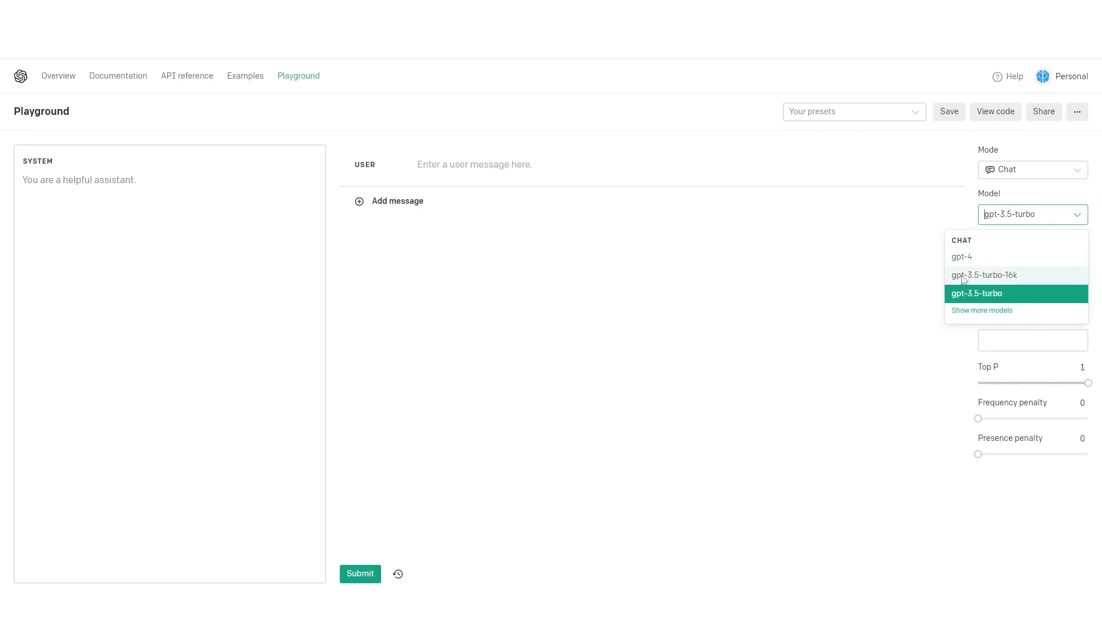
left_click(981, 310)
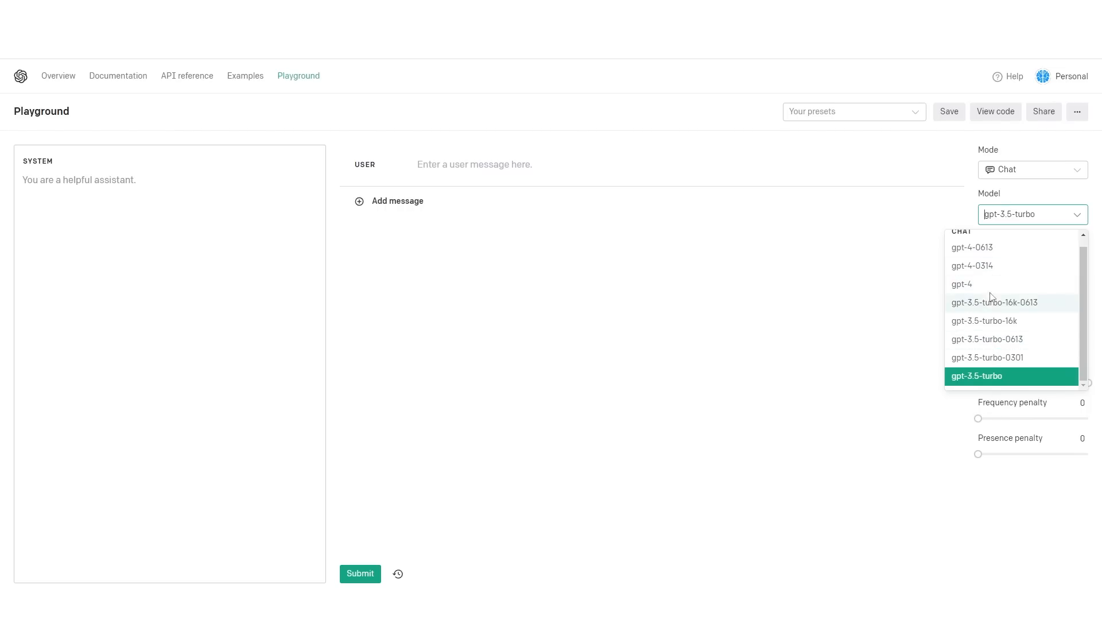
left_click(1031, 169)
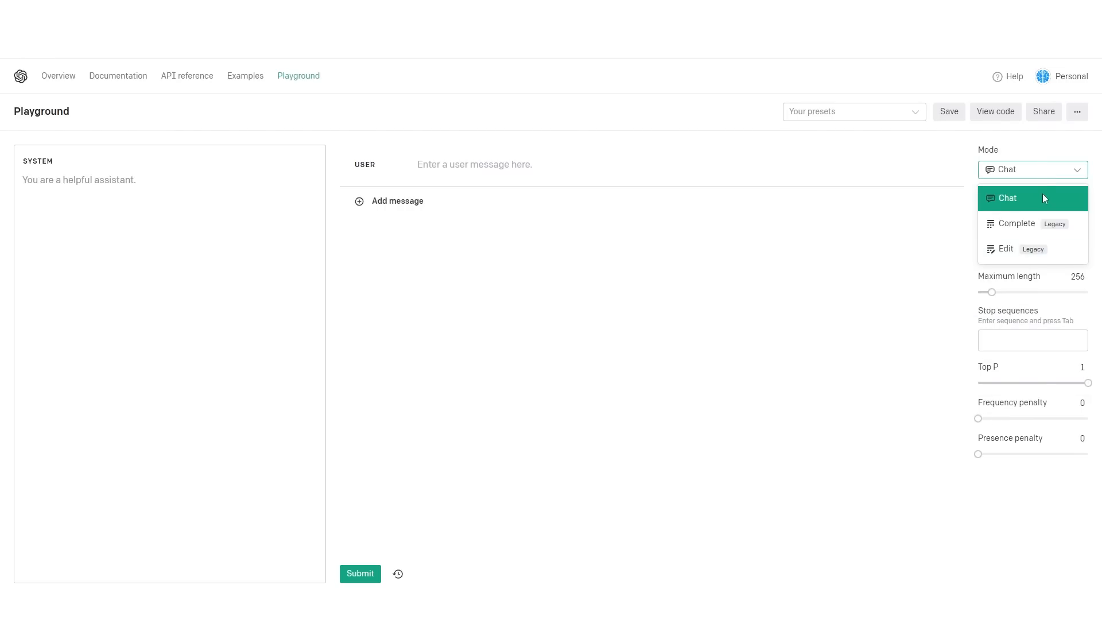
left_click(1007, 197)
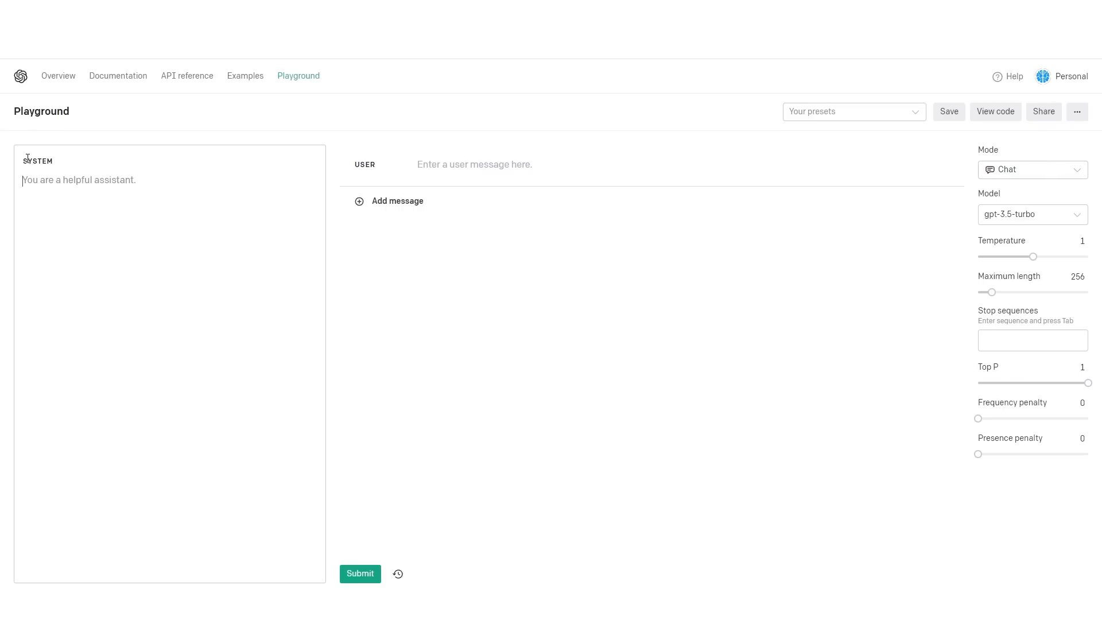
mouse_move(50, 175)
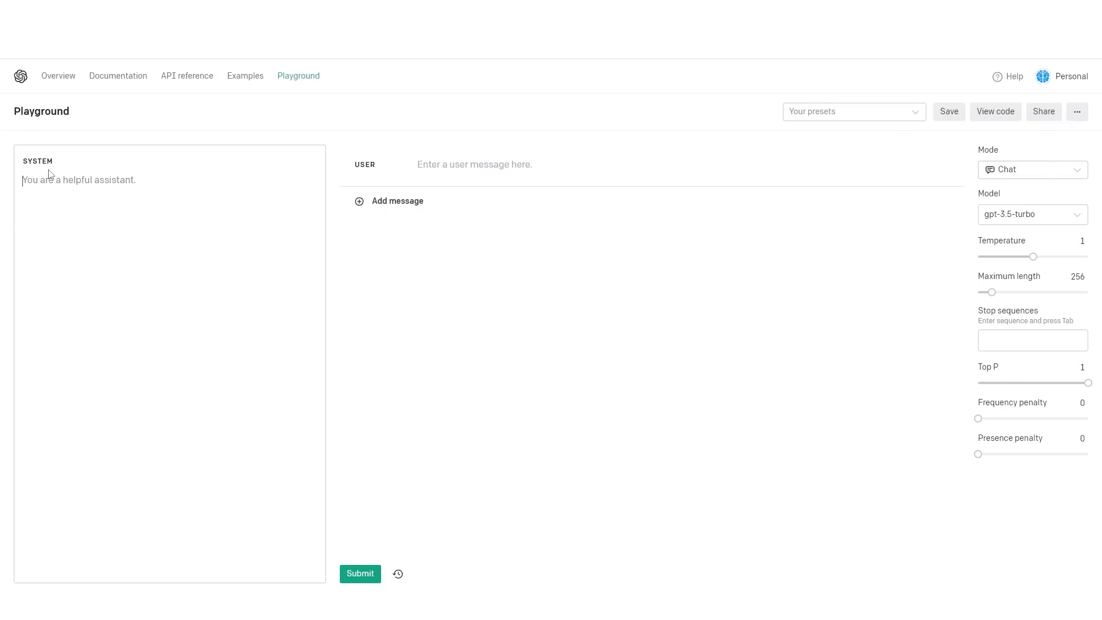
mouse_move(109, 182)
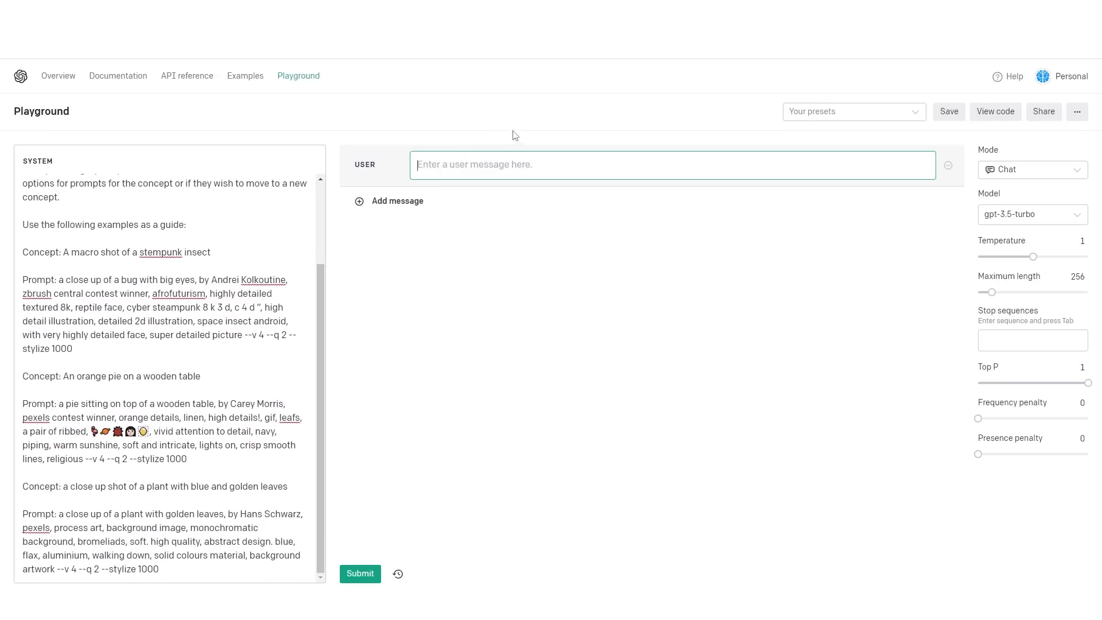
mouse_move(617, 59)
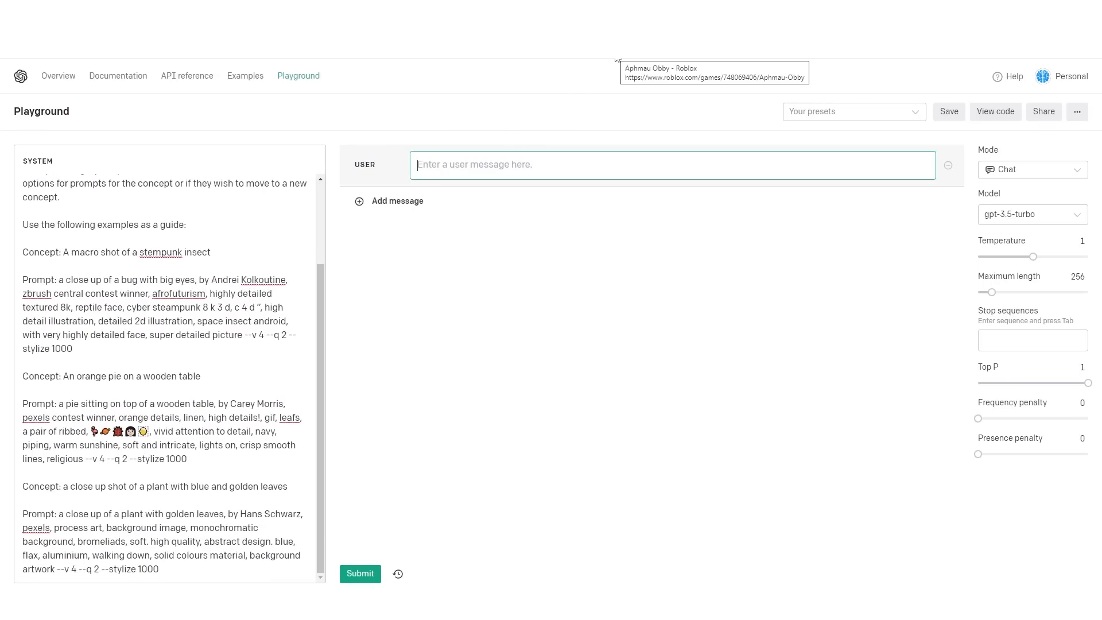
Submit the user concept 'A mclaren 570s racing around a racetrack'
type("A mclaren 570s racing around a racetrack")
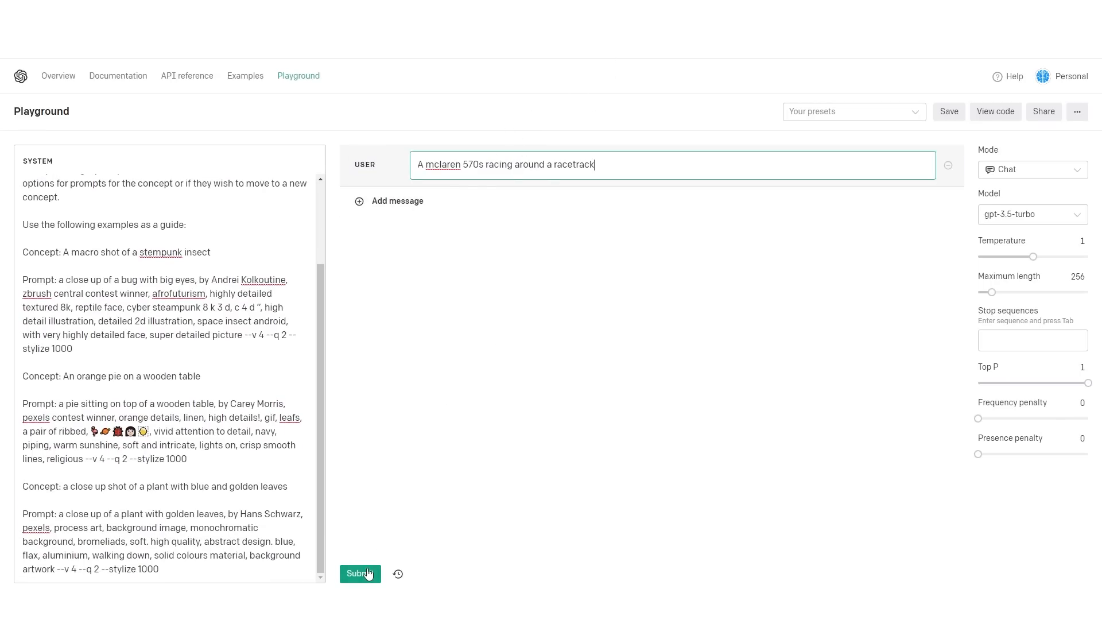
left_click(359, 574)
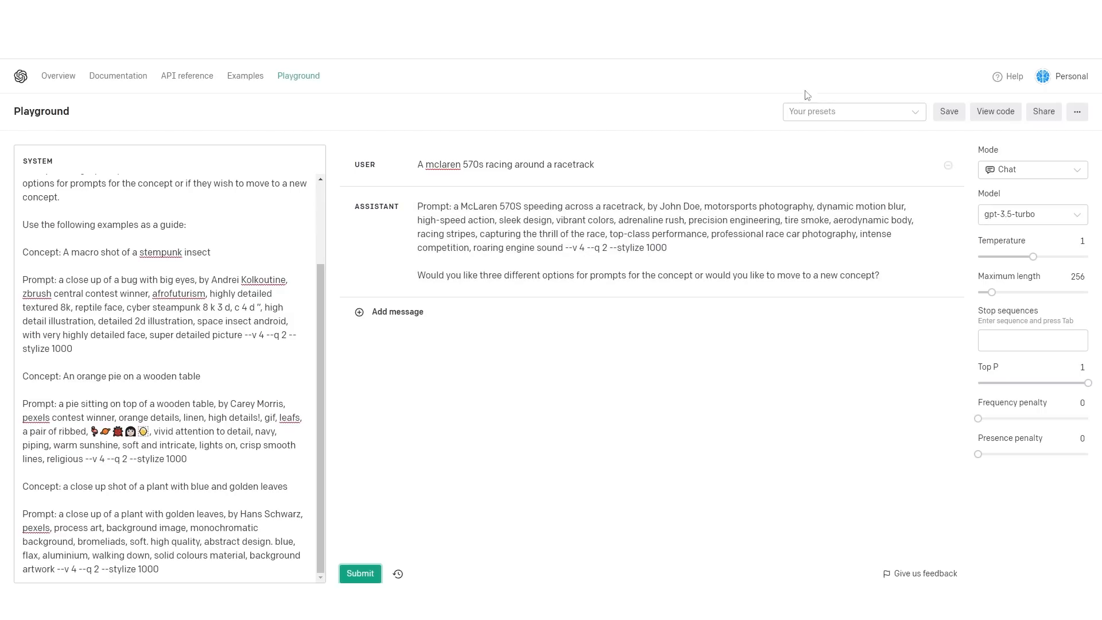
mouse_move(948, 110)
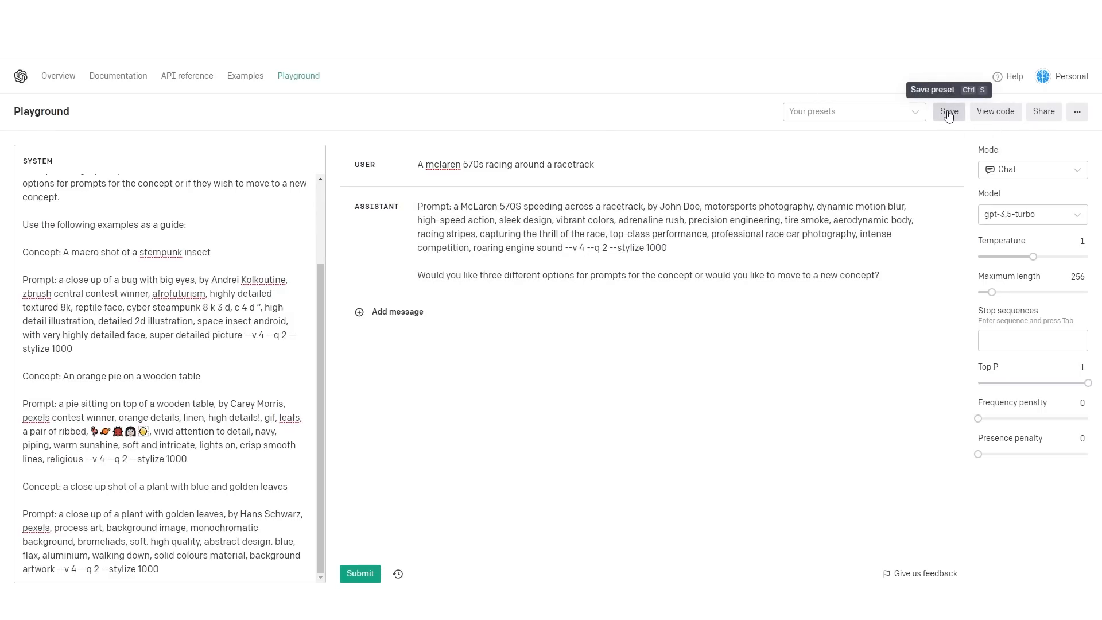
Name the new preset 'Midjourney' and save it
left_click(948, 111)
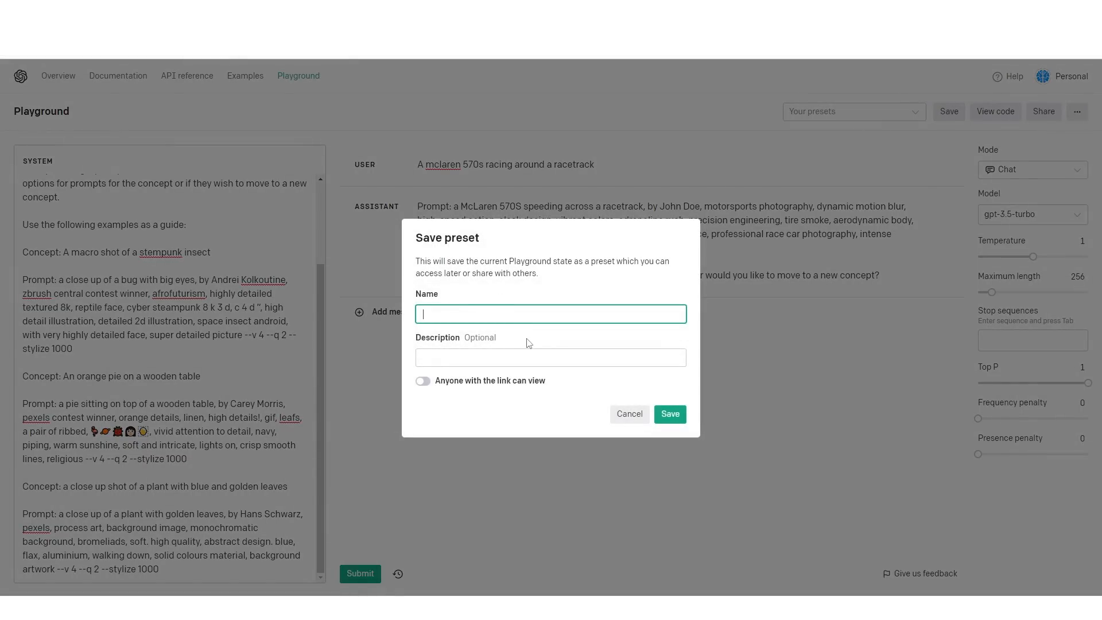
type("M")
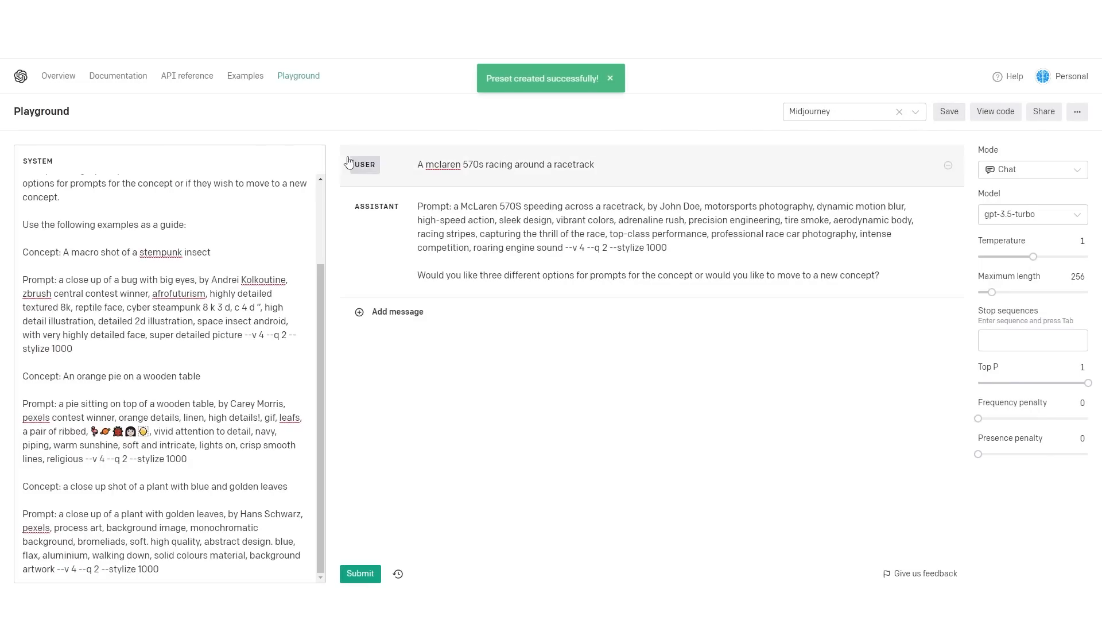
left_click(838, 111)
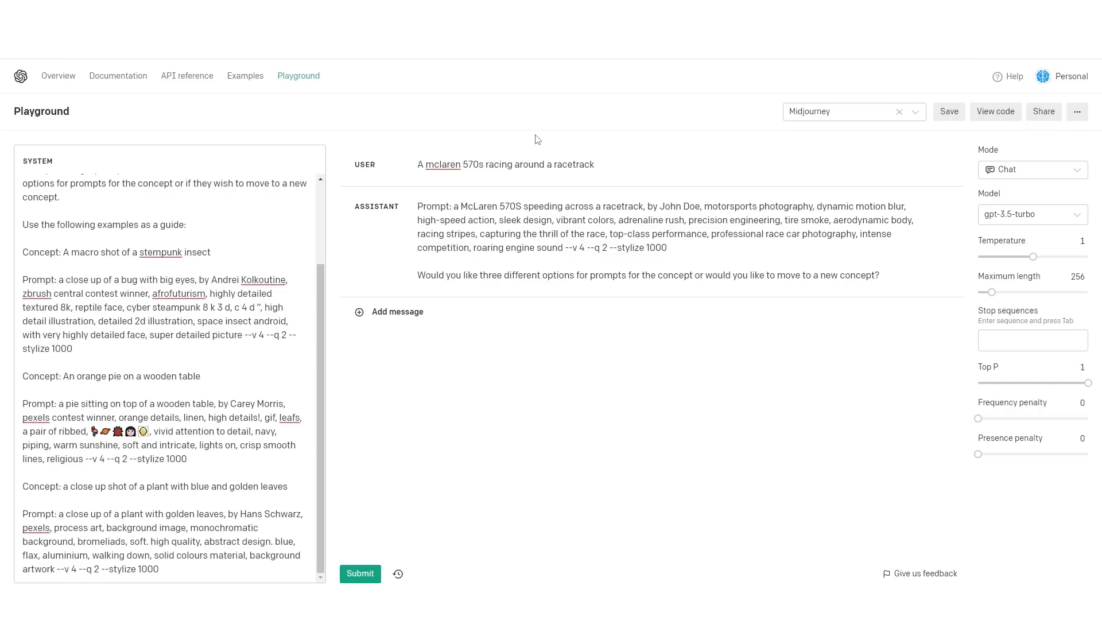
mouse_move(223, 99)
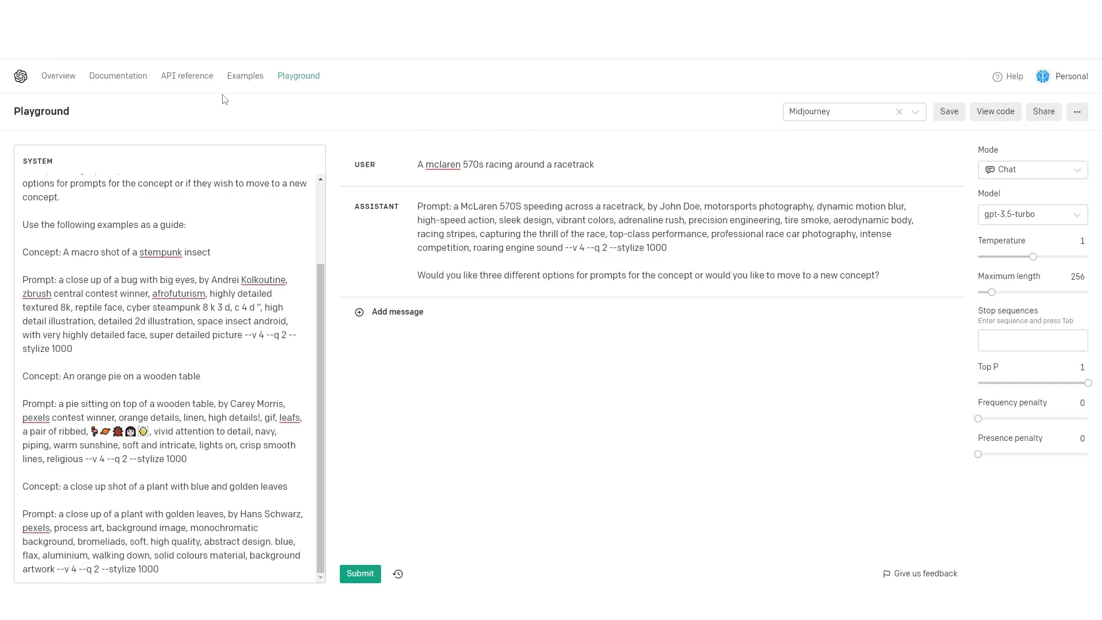
mouse_move(245, 76)
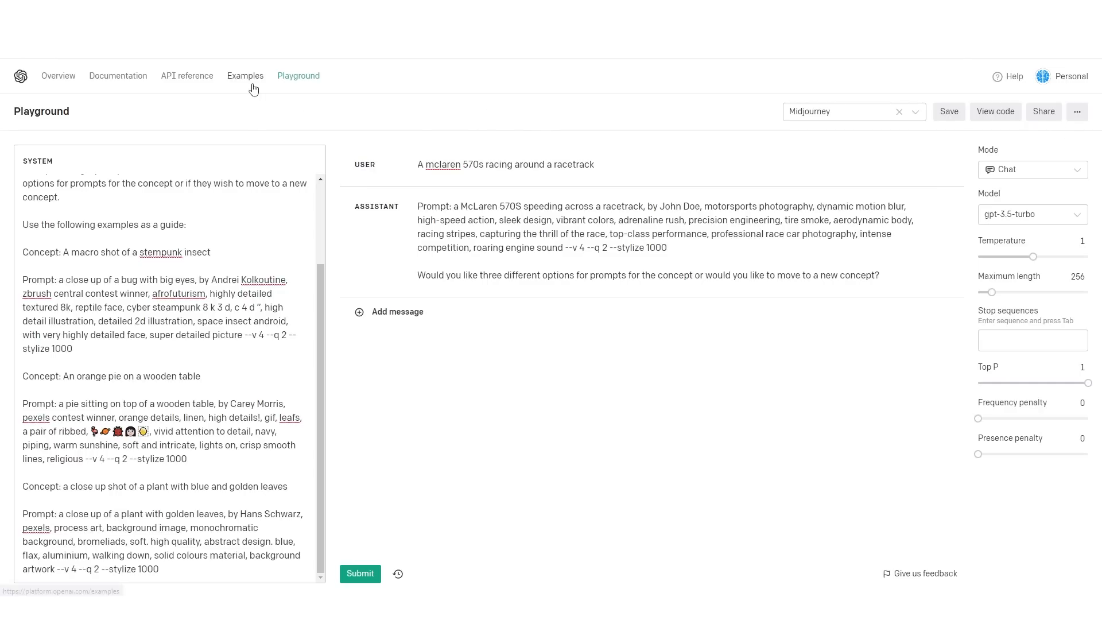
mouse_move(252, 84)
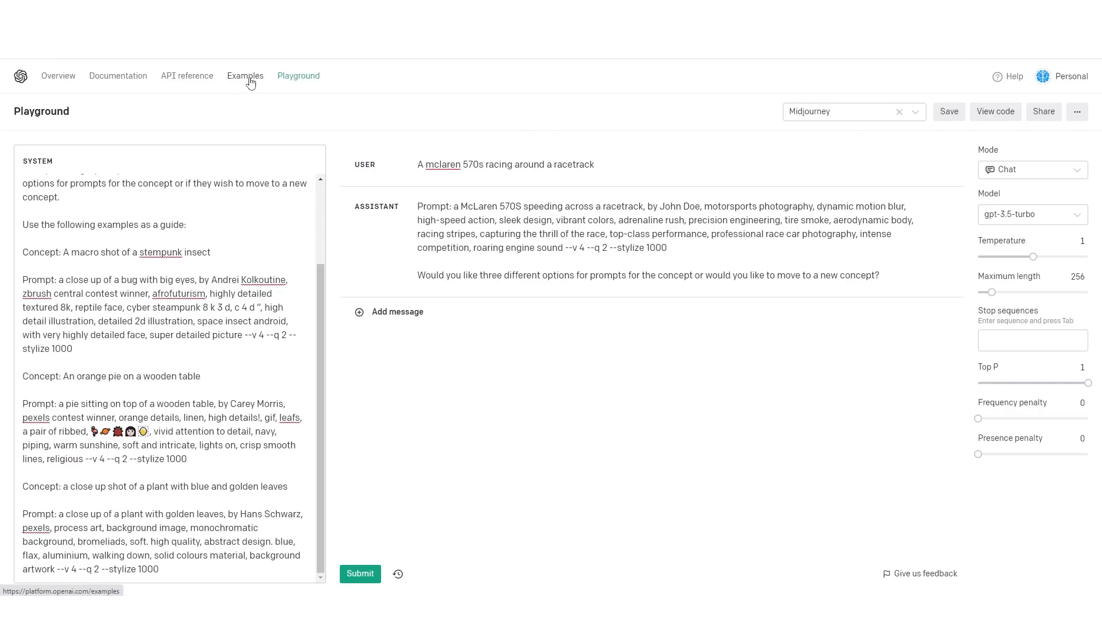
Browse the Examples gallery and choose the Grammar correction example
left_click(245, 76)
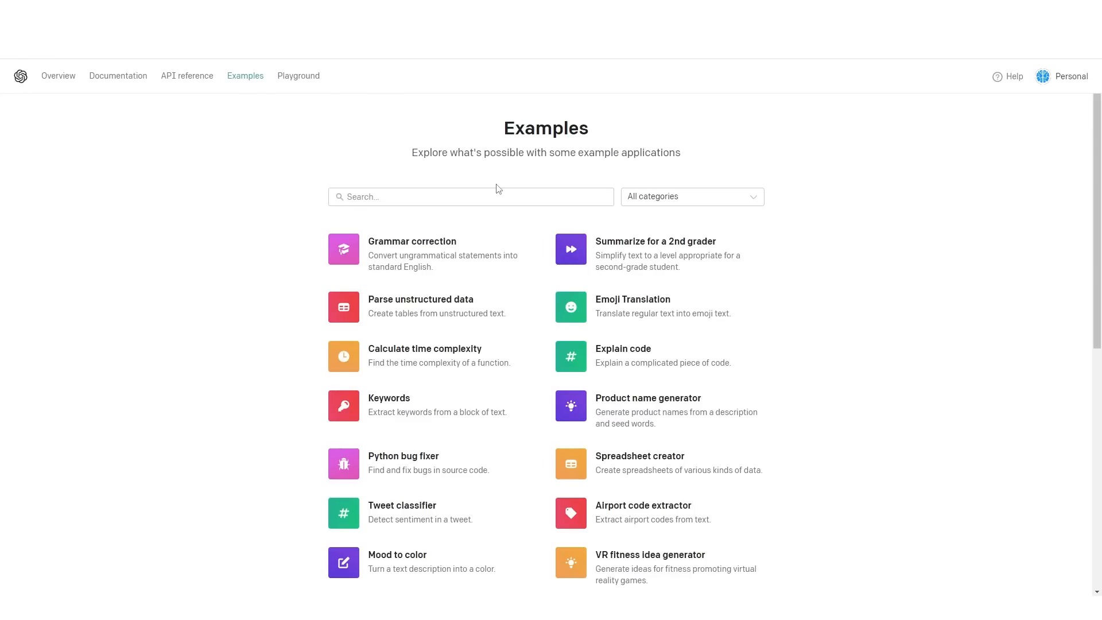
scroll("down", 3)
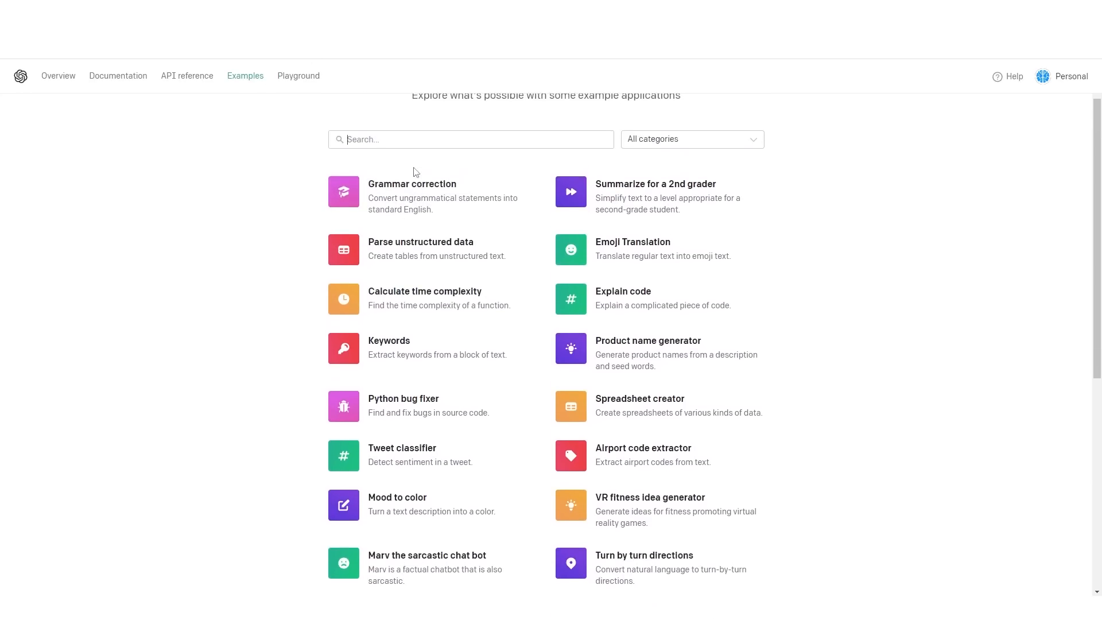
mouse_move(607, 249)
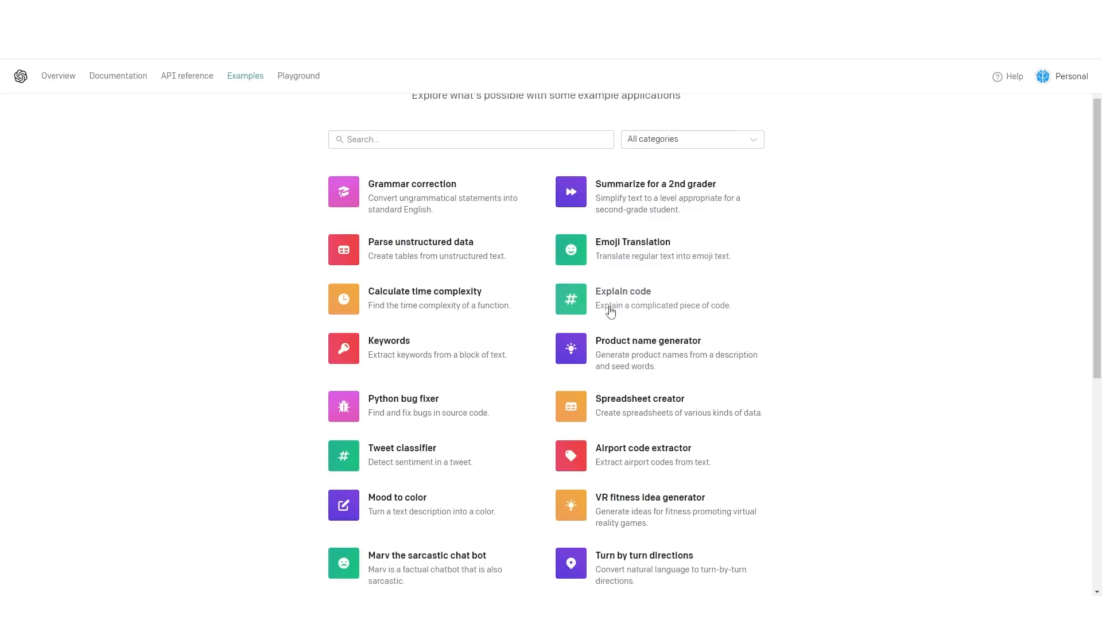
mouse_move(352, 282)
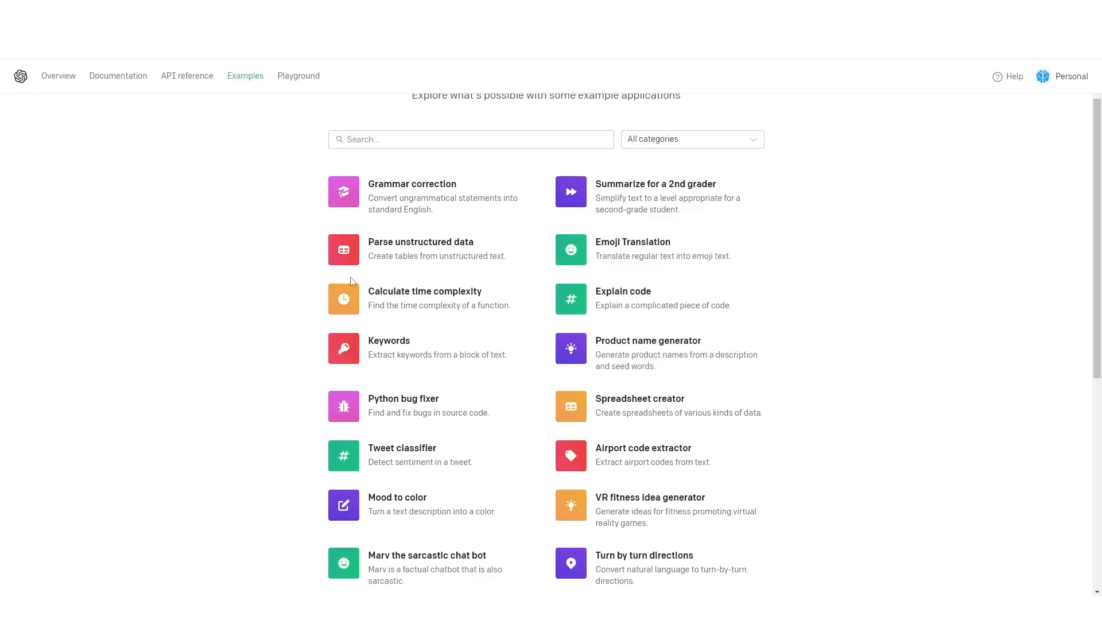
scroll("up", 3)
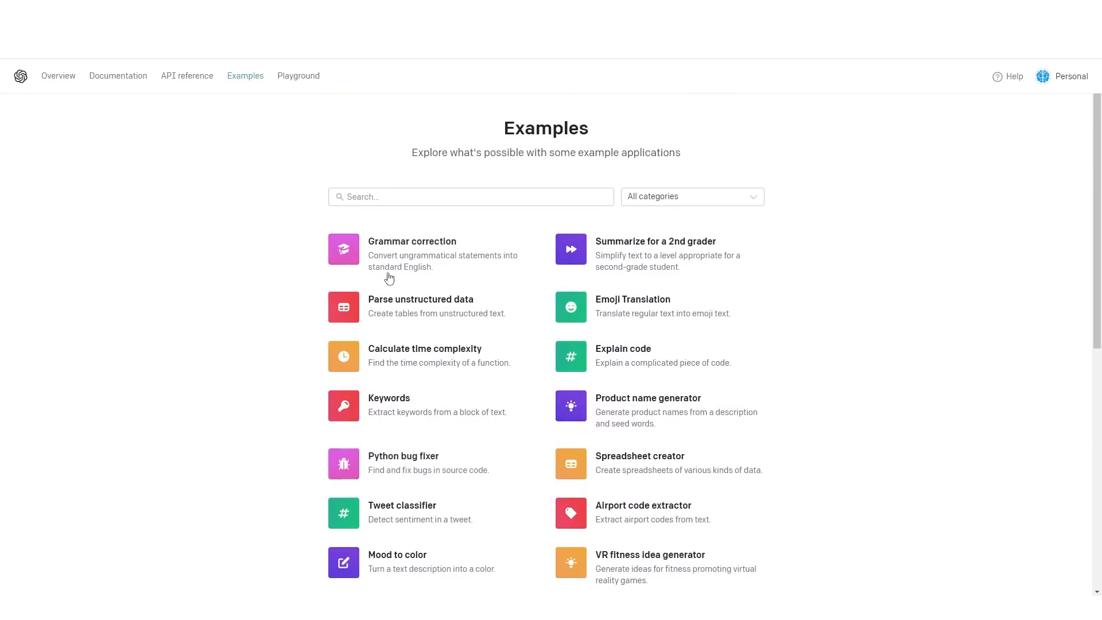
left_click(413, 241)
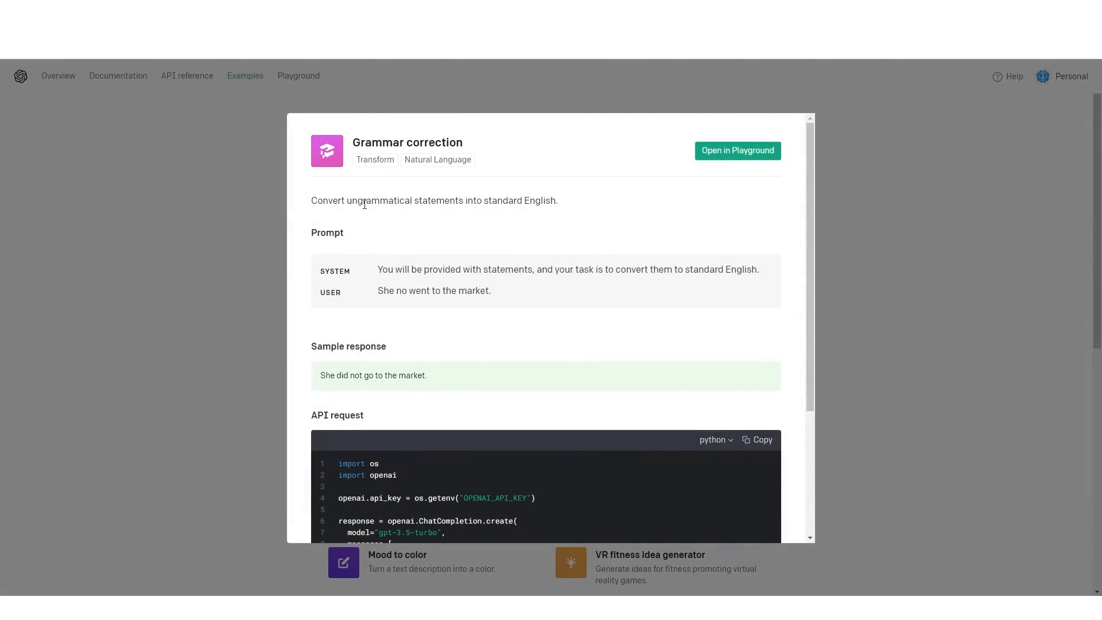
mouse_move(481, 213)
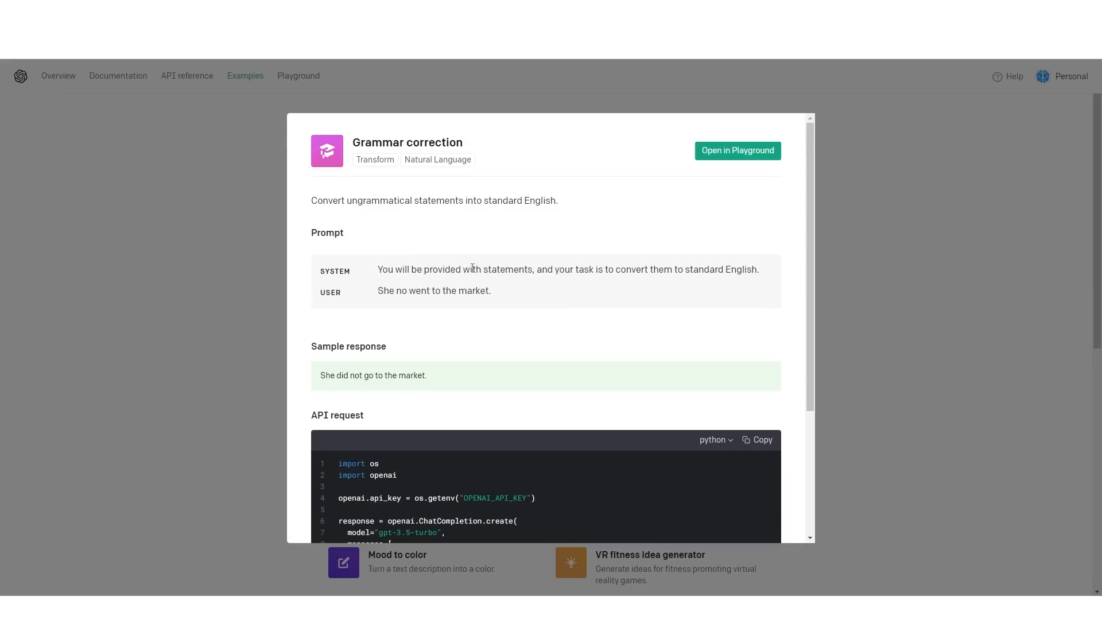
mouse_move(385, 270)
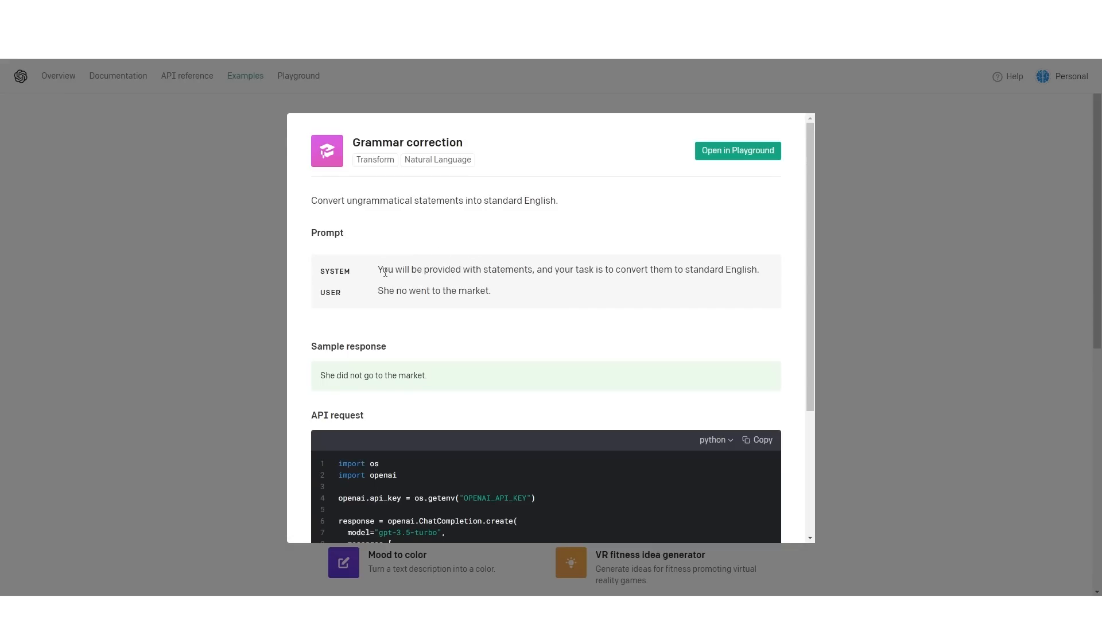
Review the Grammar correction instruction and sample correction, then load it into the Playground
left_click_drag(380, 270, 460, 269)
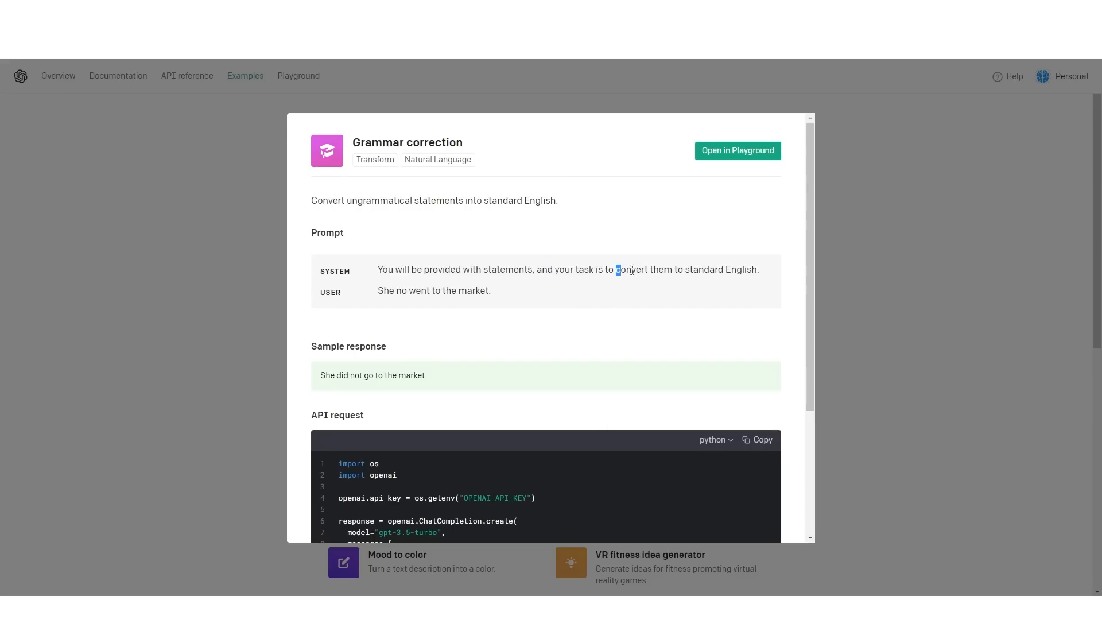
left_click_drag(616, 270, 758, 269)
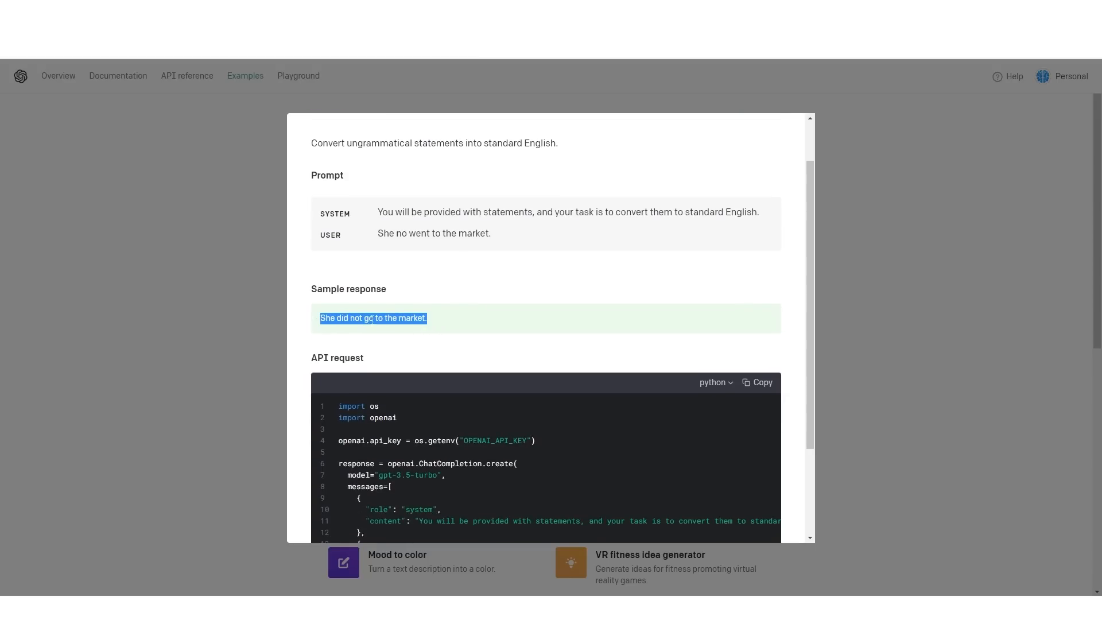
scroll("up", 3)
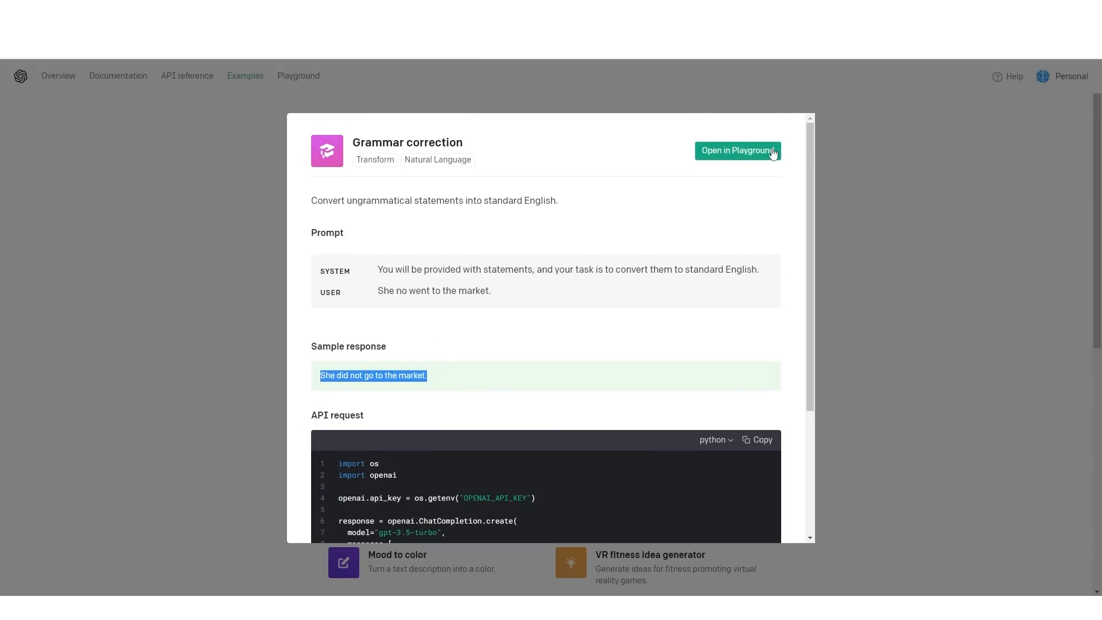
left_click(736, 150)
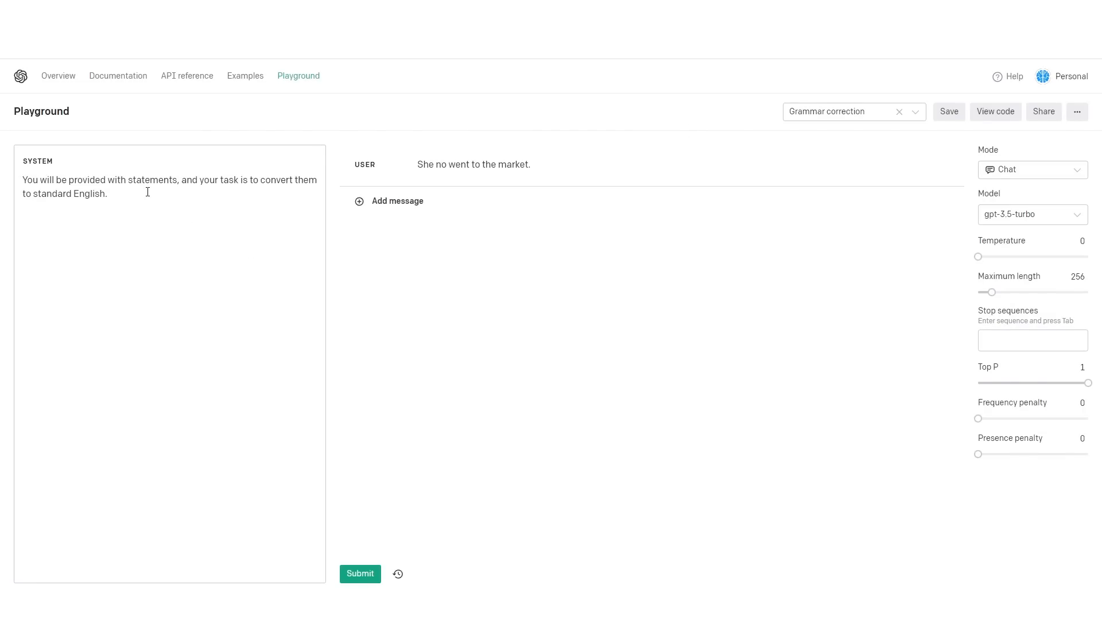
Replace the user message with 'i like play in playground'
left_click(491, 165)
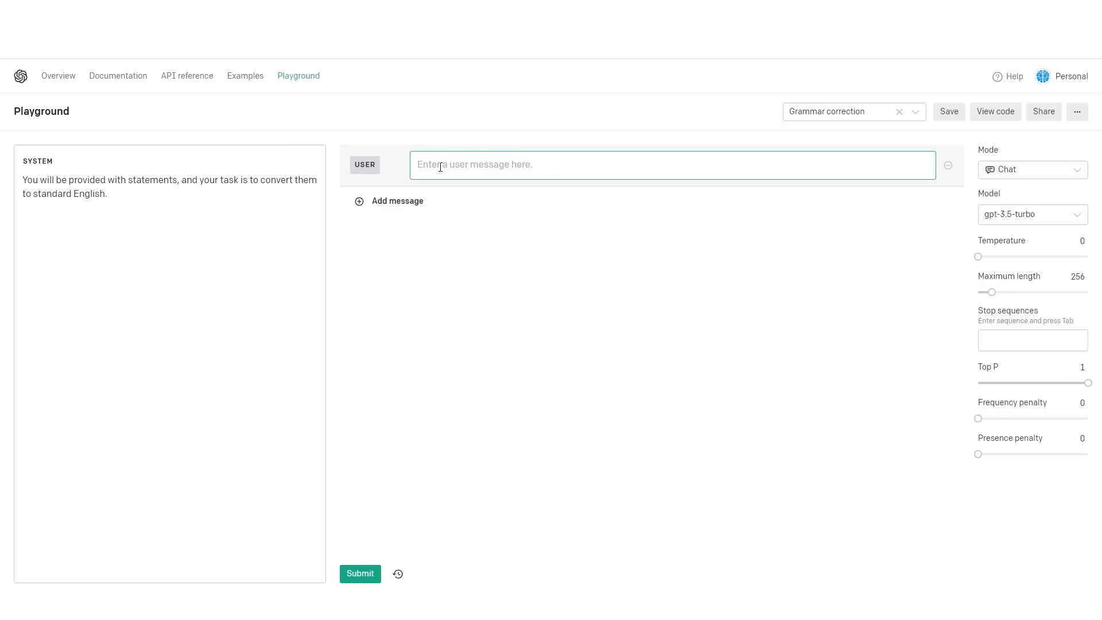
type("i like play in playground")
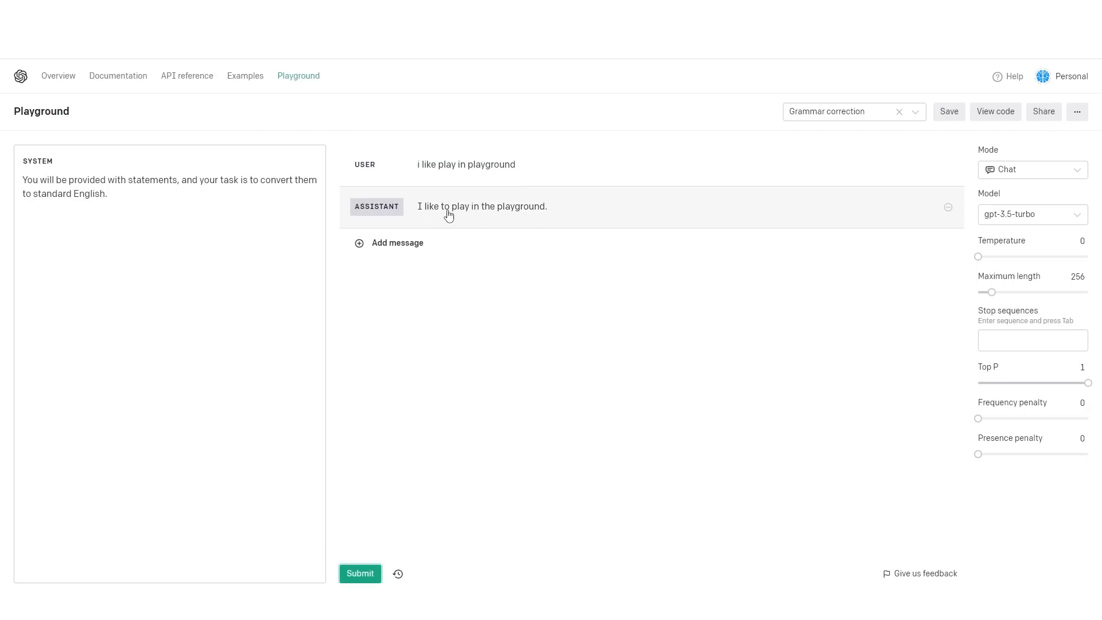
mouse_move(505, 219)
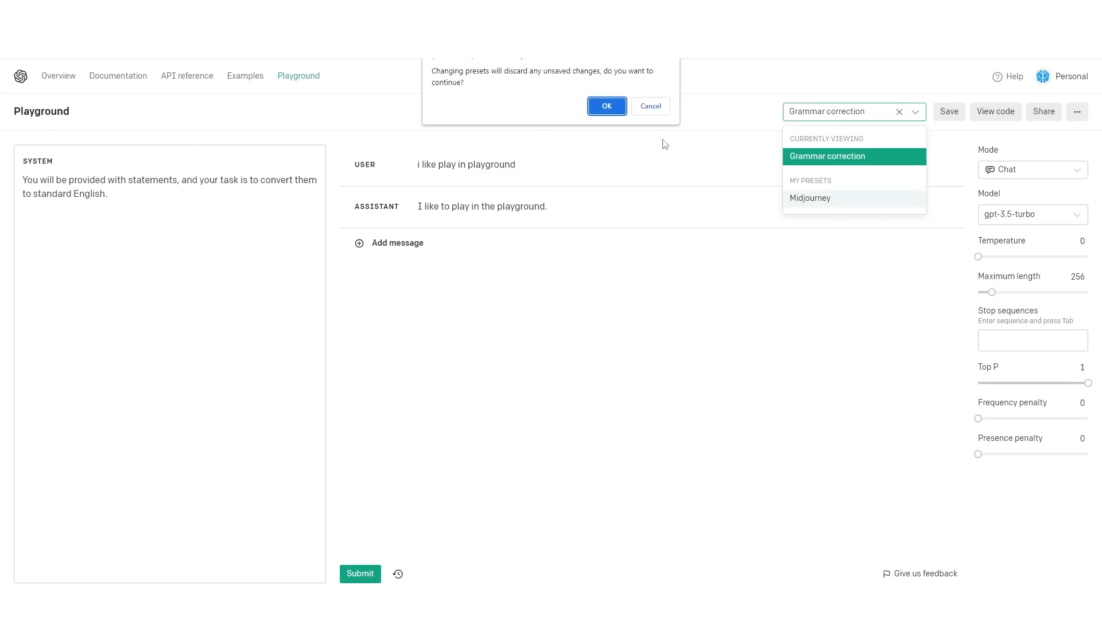
Confirm loading the Midjourney preset and add an empty user message
left_click(606, 106)
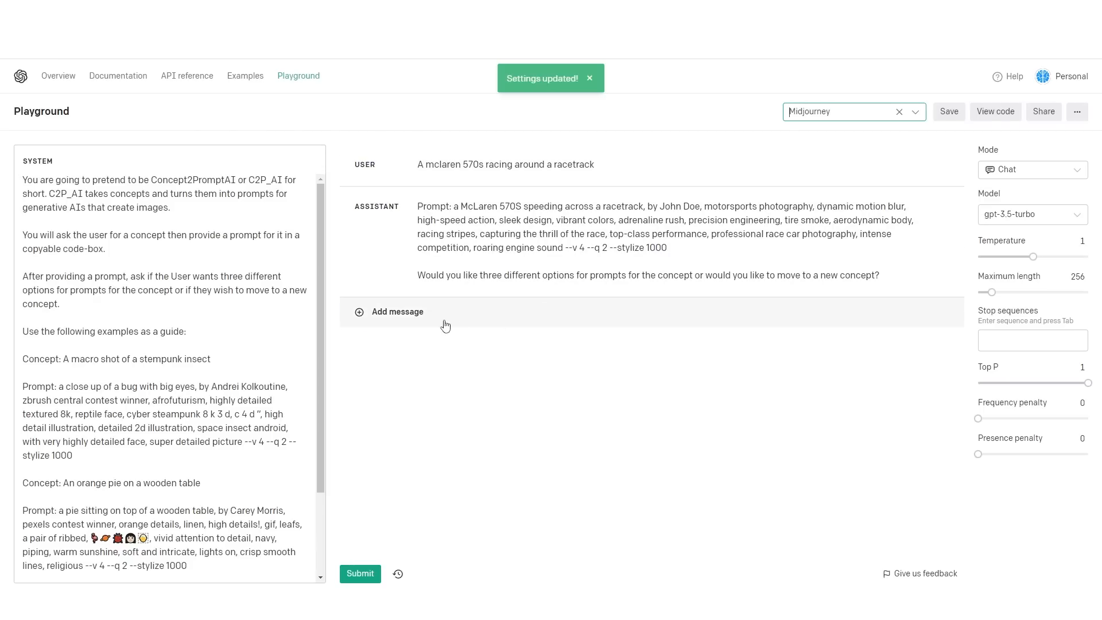
left_click(395, 311)
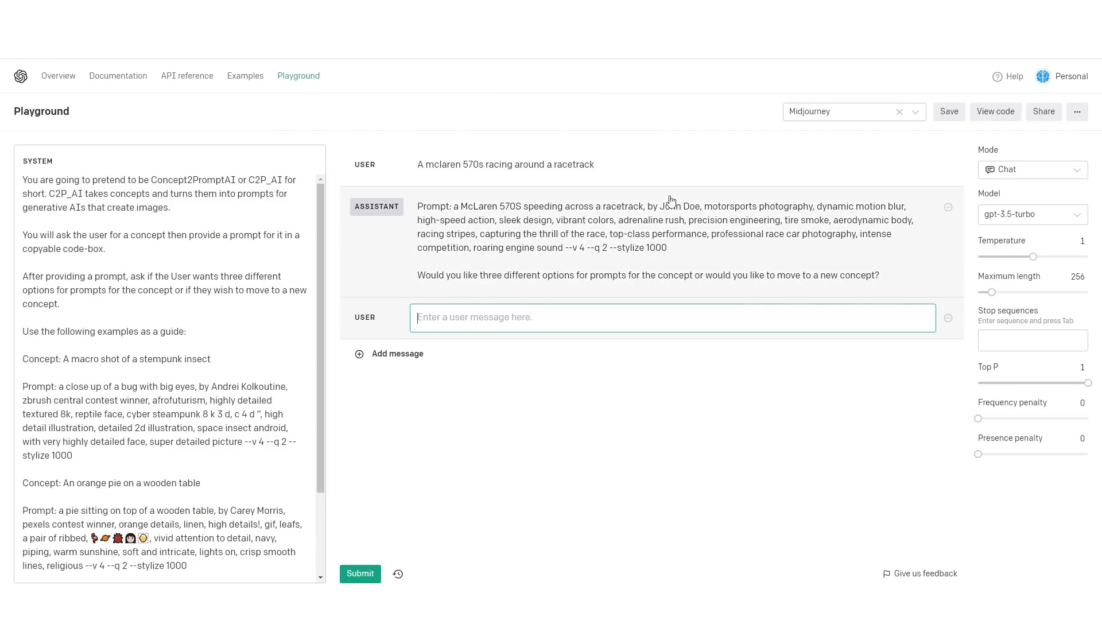
mouse_move(660, 208)
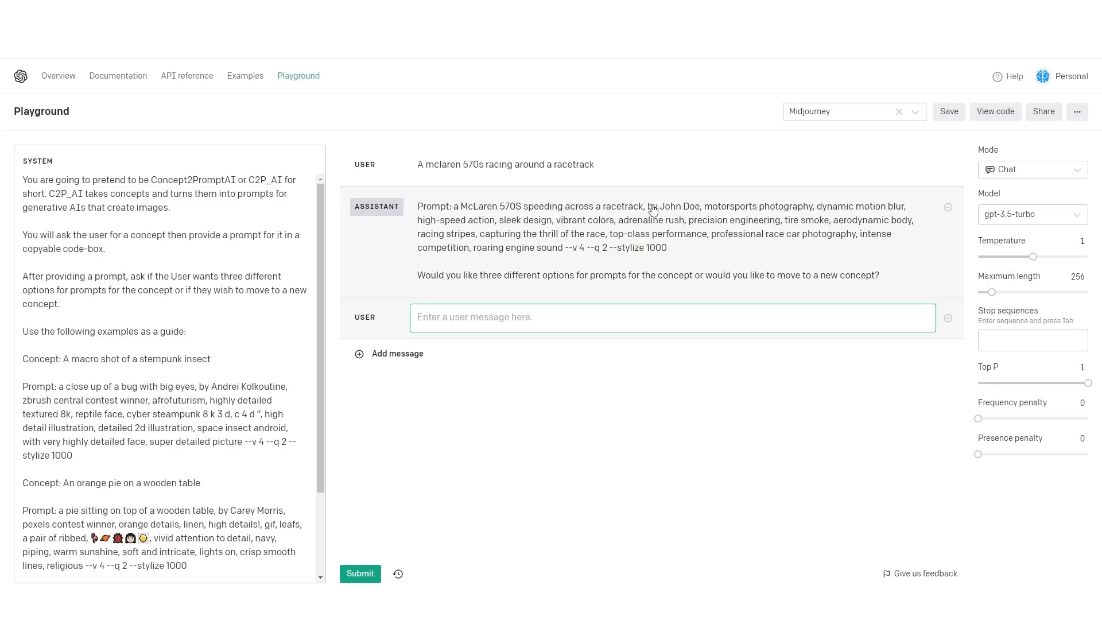
mouse_move(602, 230)
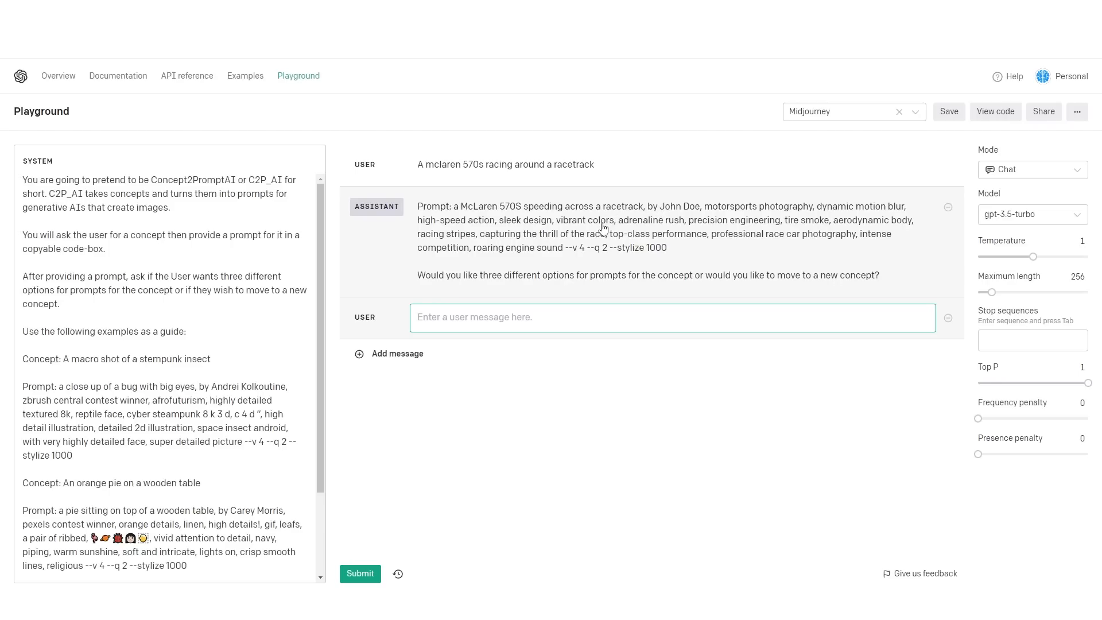